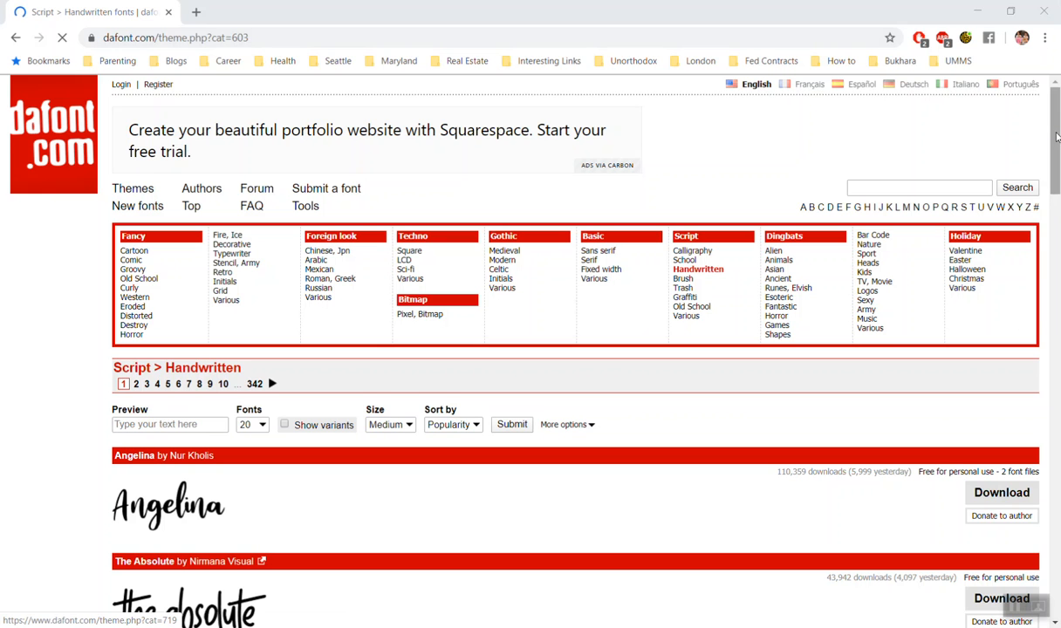
- Set the dafont preview text to 'Hello', 100 fonts per page, sorted by Popularity, and submit
{"action": "scroll", "scroll_direction": "up", "scroll_amount": 3}
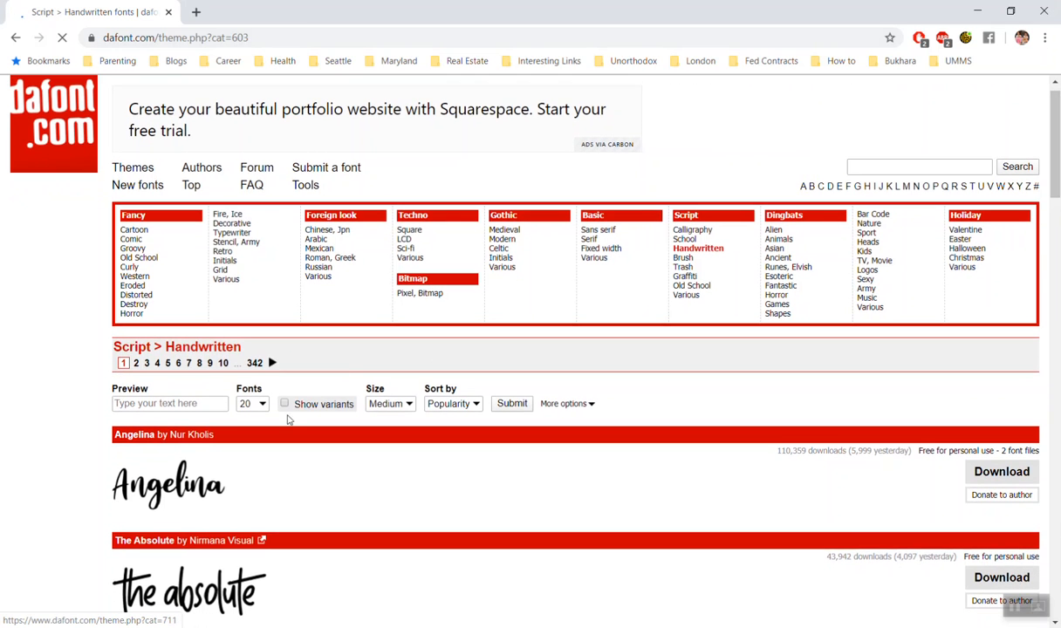
{"action": "left_click", "coordinate": [169, 404]}
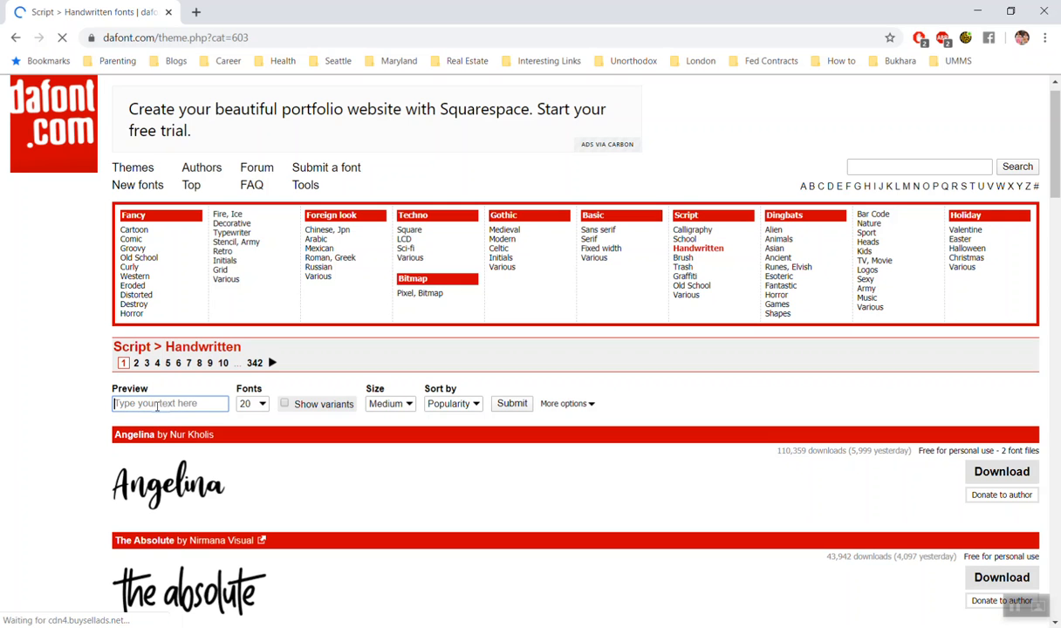
{"action": "type", "text": "Hello"}
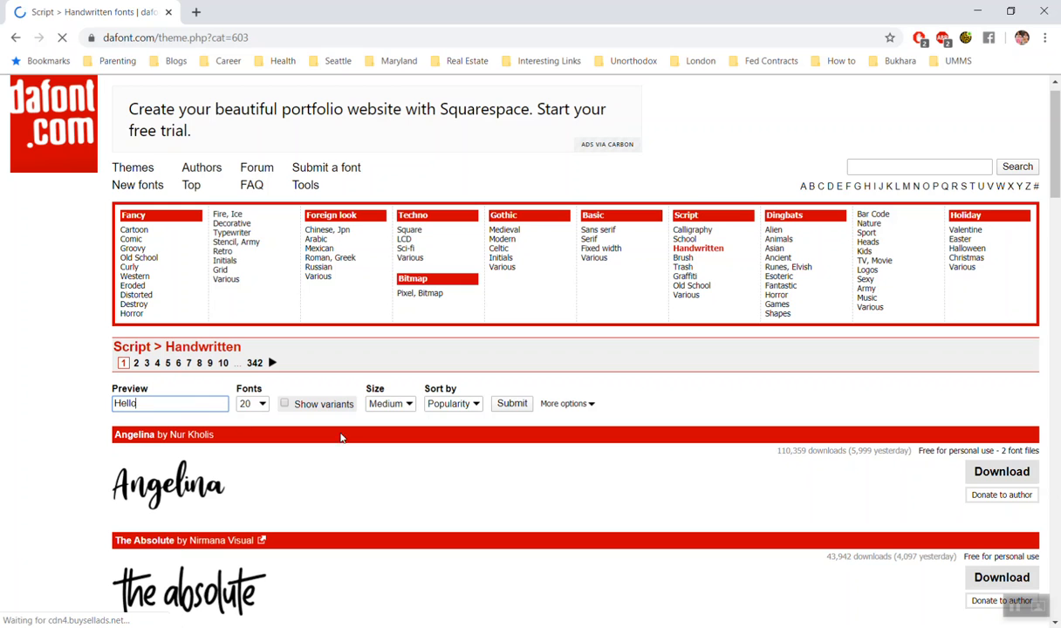
{"action": "mouse_move", "coordinate": [330, 422]}
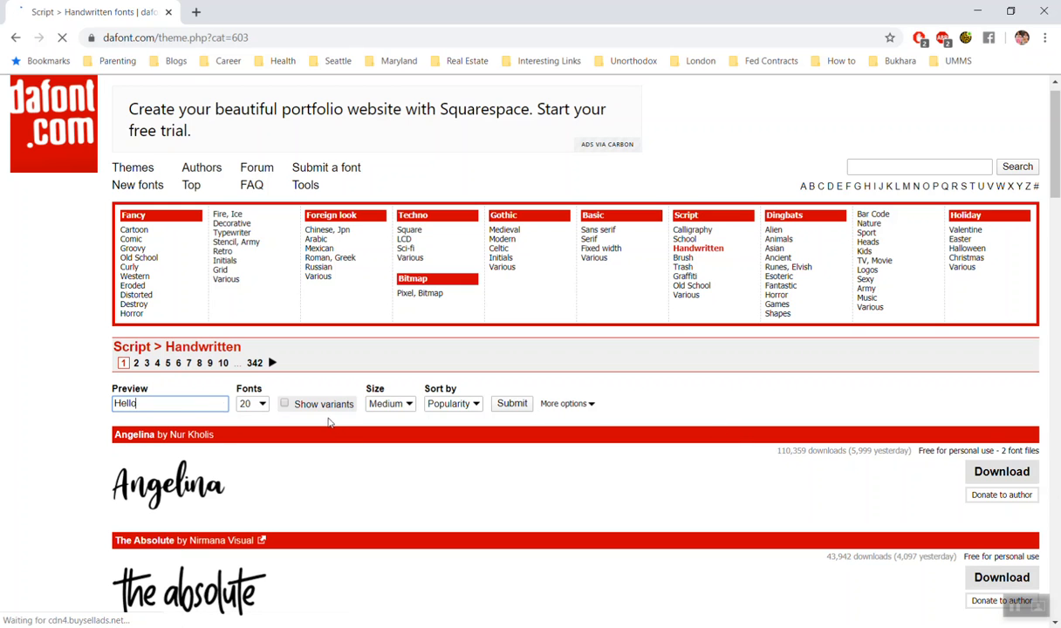
{"action": "left_click", "coordinate": [252, 403]}
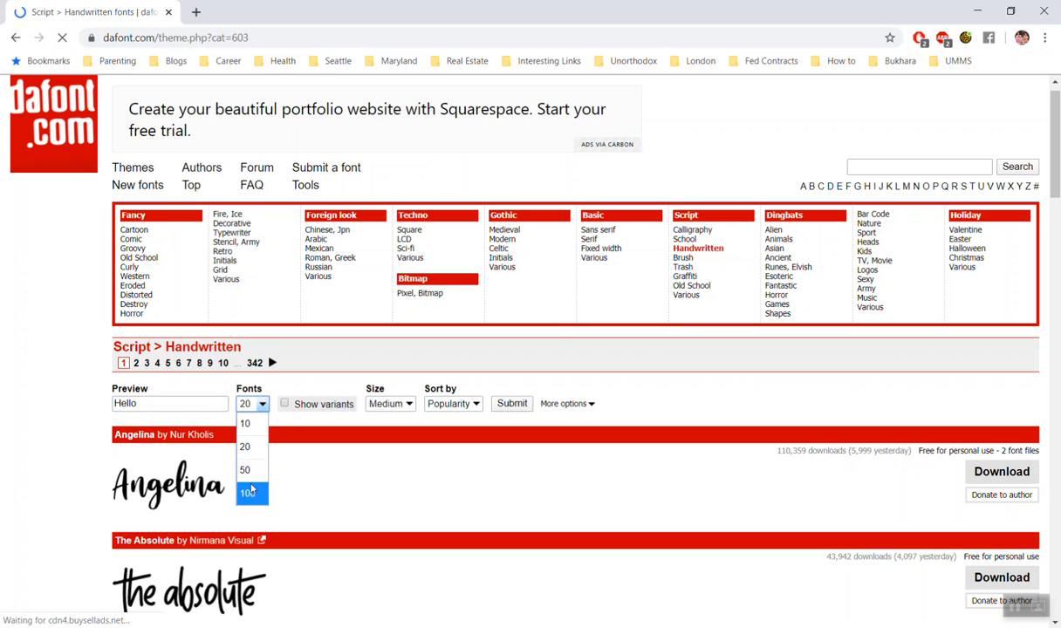
{"action": "left_click", "coordinate": [246, 492]}
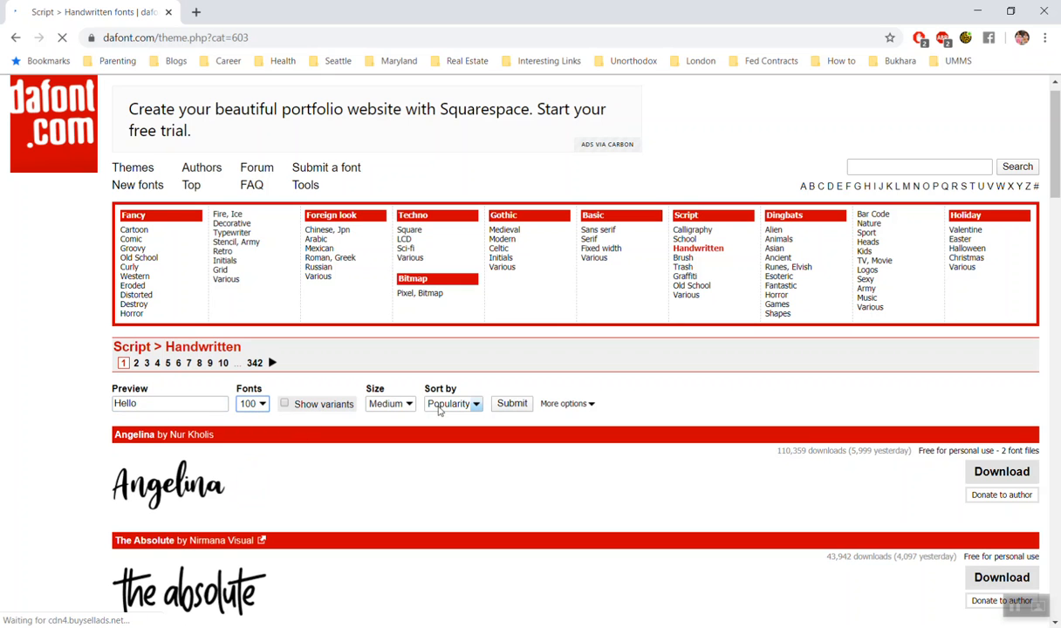
{"action": "left_click", "coordinate": [452, 404]}
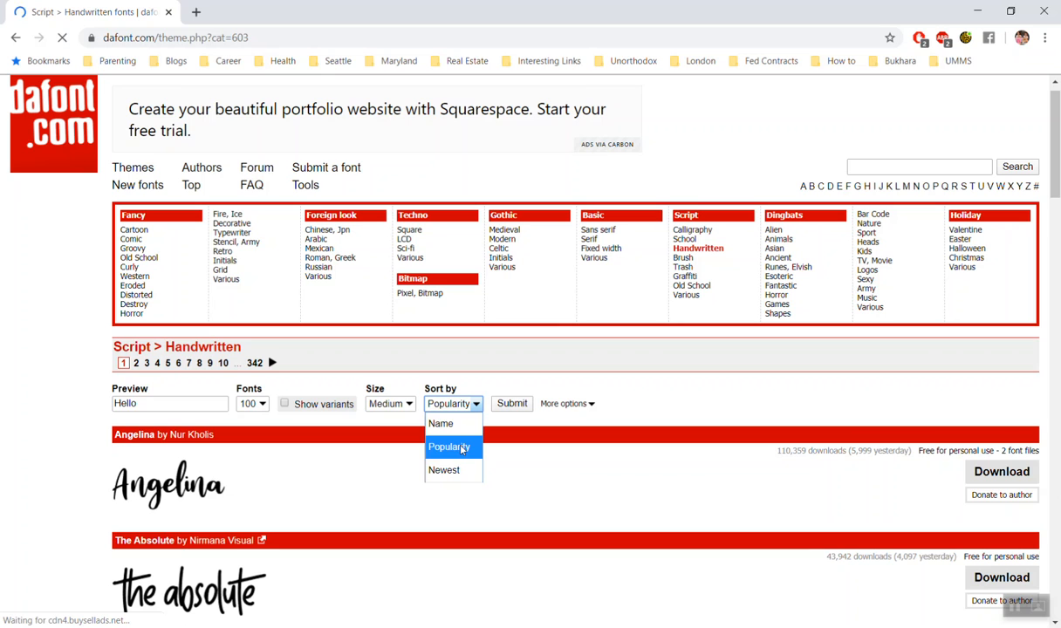
{"action": "left_click", "coordinate": [390, 403]}
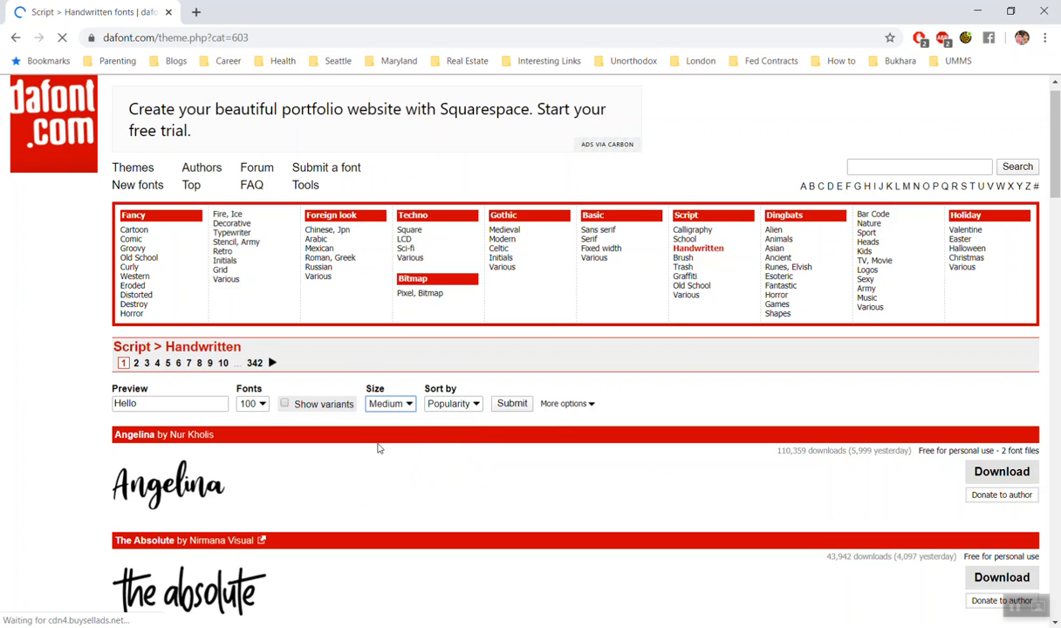
{"action": "left_click", "coordinate": [512, 403]}
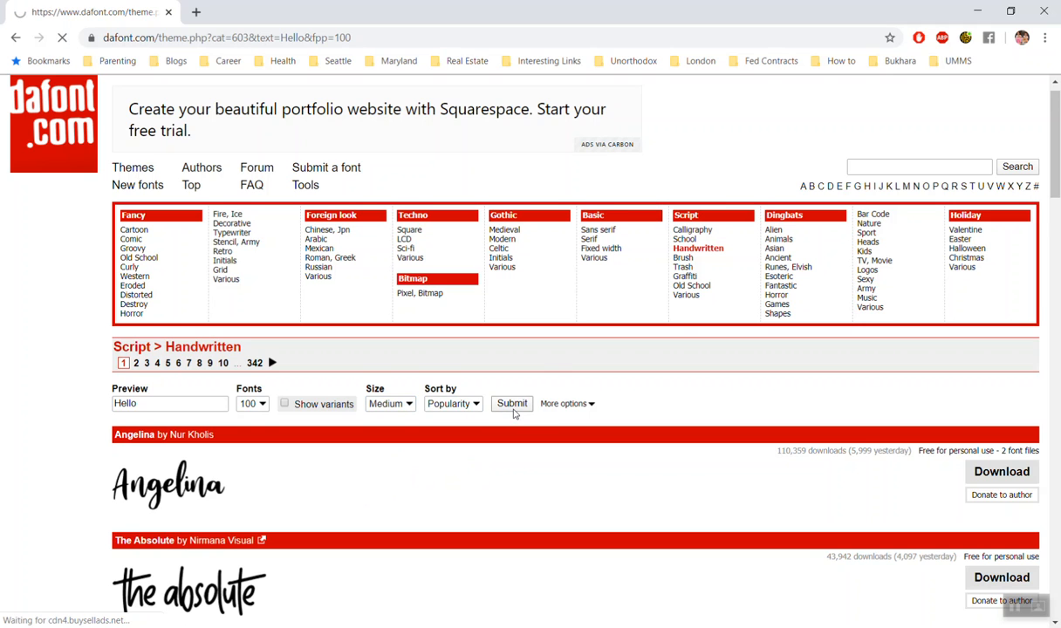
- Browse the Hello previews and download the DK Lemon Yellow Sun font
{"action": "left_click", "coordinate": [512, 404]}
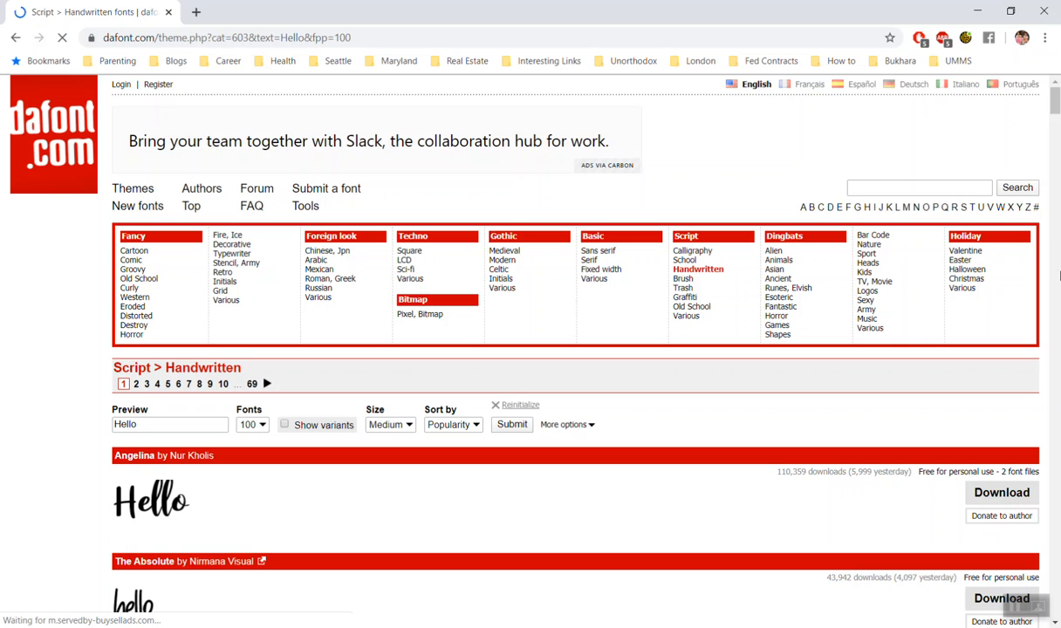
{"action": "scroll", "scroll_direction": "down", "scroll_amount": 3}
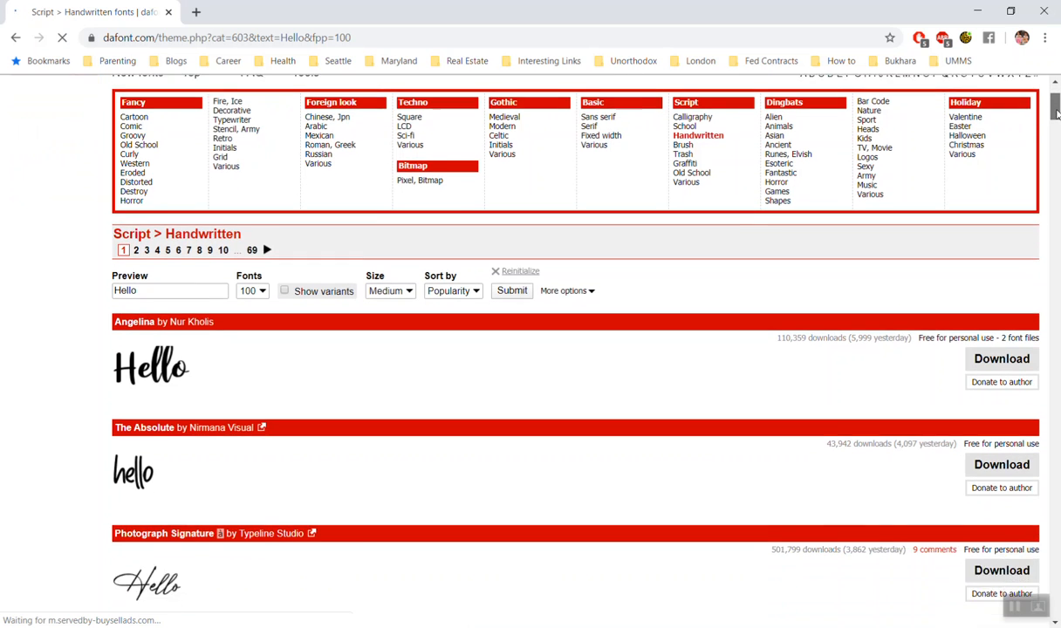
{"action": "scroll", "scroll_direction": "down", "scroll_amount": 3}
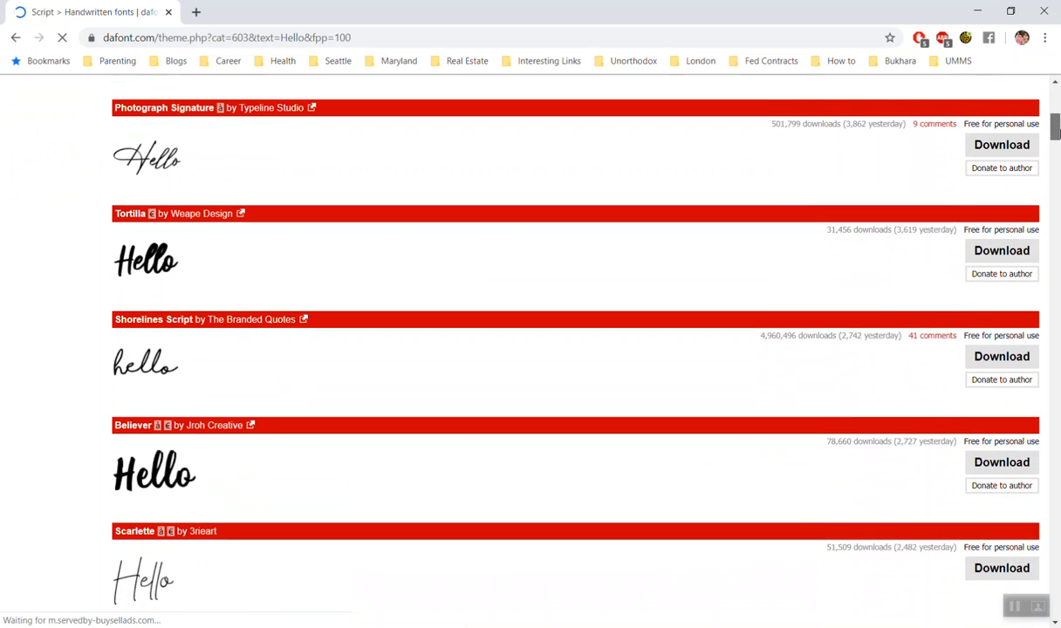
{"action": "scroll", "scroll_direction": "down", "scroll_amount": 3}
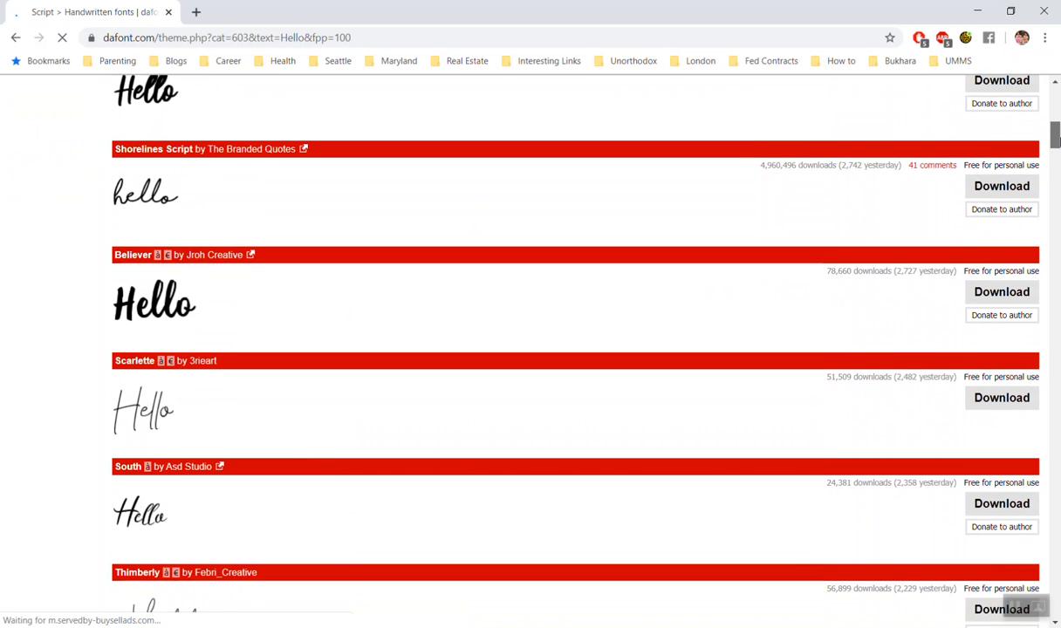
{"action": "scroll", "scroll_direction": "down", "scroll_amount": 3}
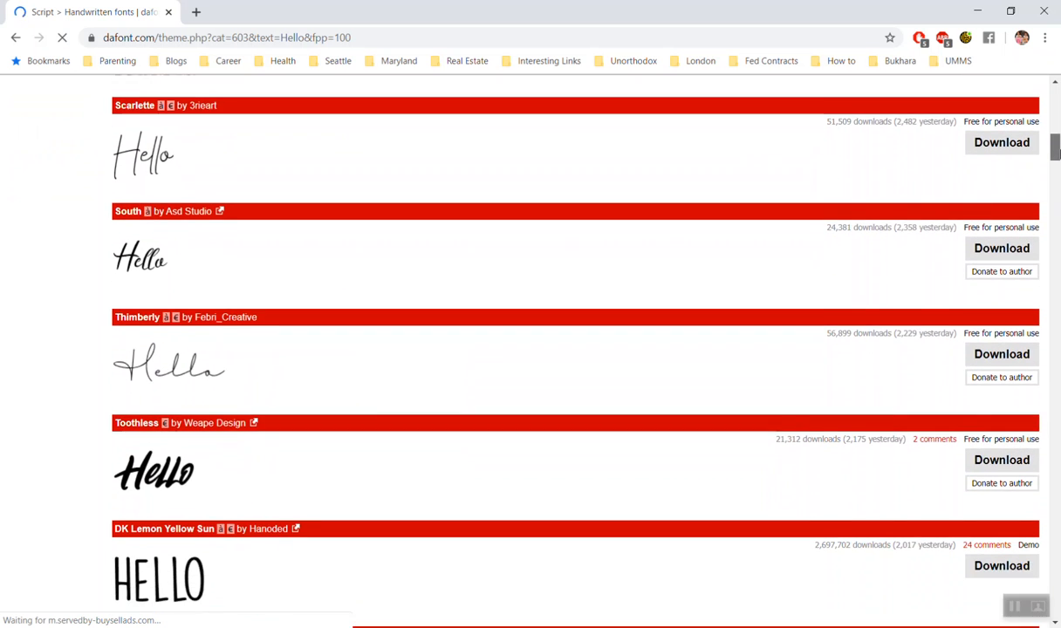
{"action": "scroll", "scroll_direction": "down", "scroll_amount": 3}
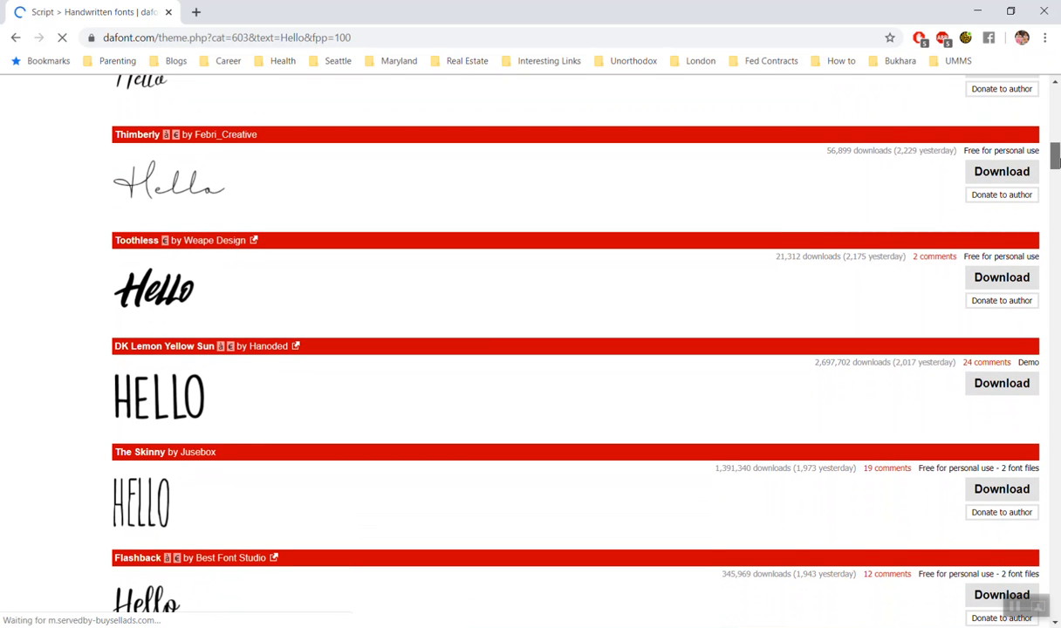
{"action": "scroll", "scroll_direction": "up", "scroll_amount": 3}
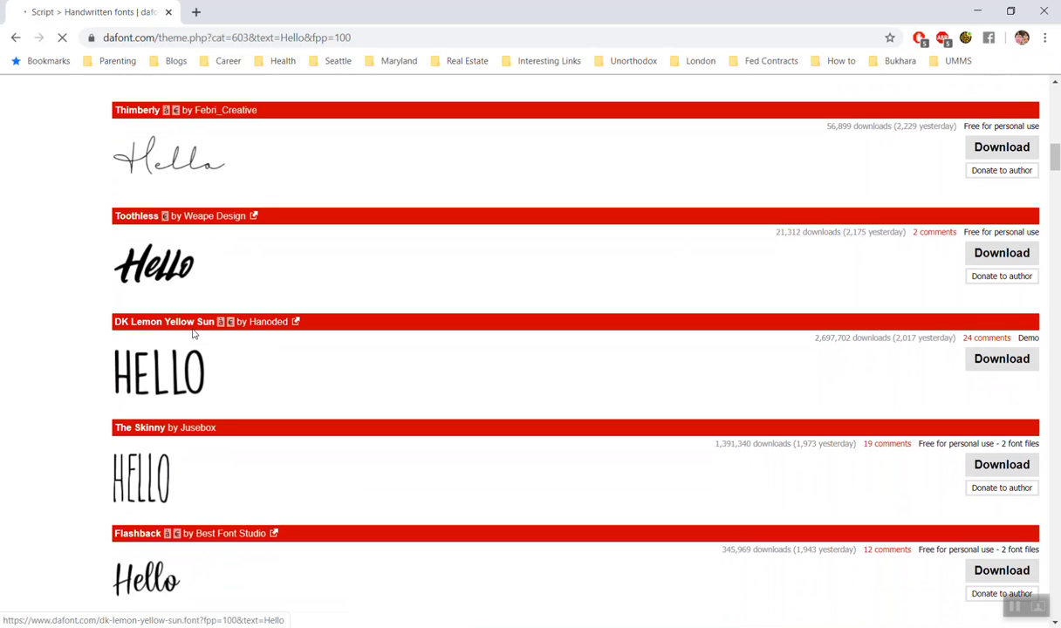
{"action": "left_click", "coordinate": [1001, 359]}
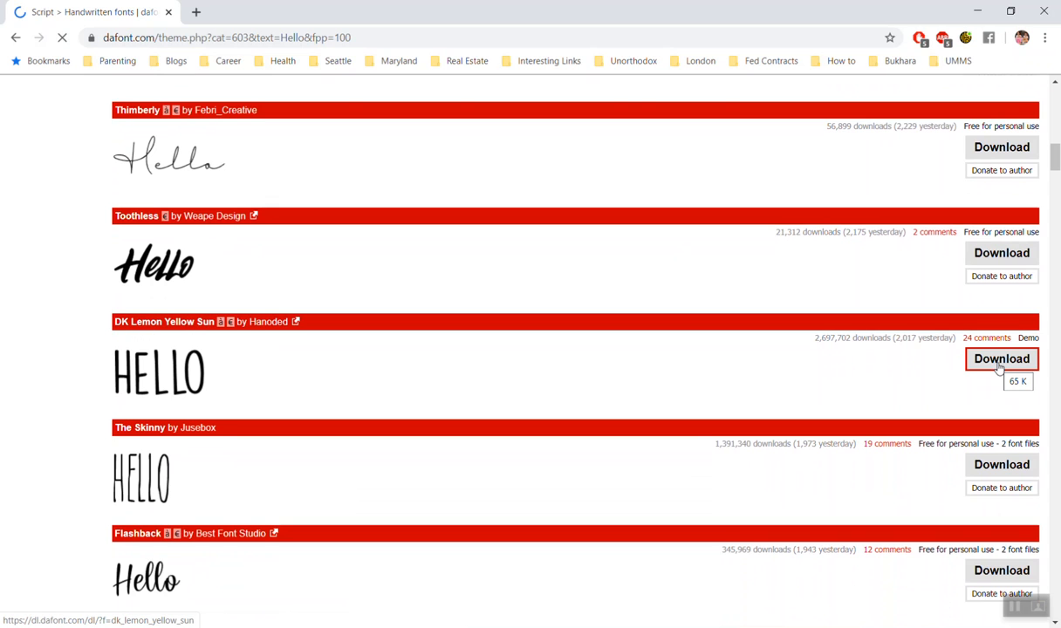
{"action": "left_click", "coordinate": [1001, 359]}
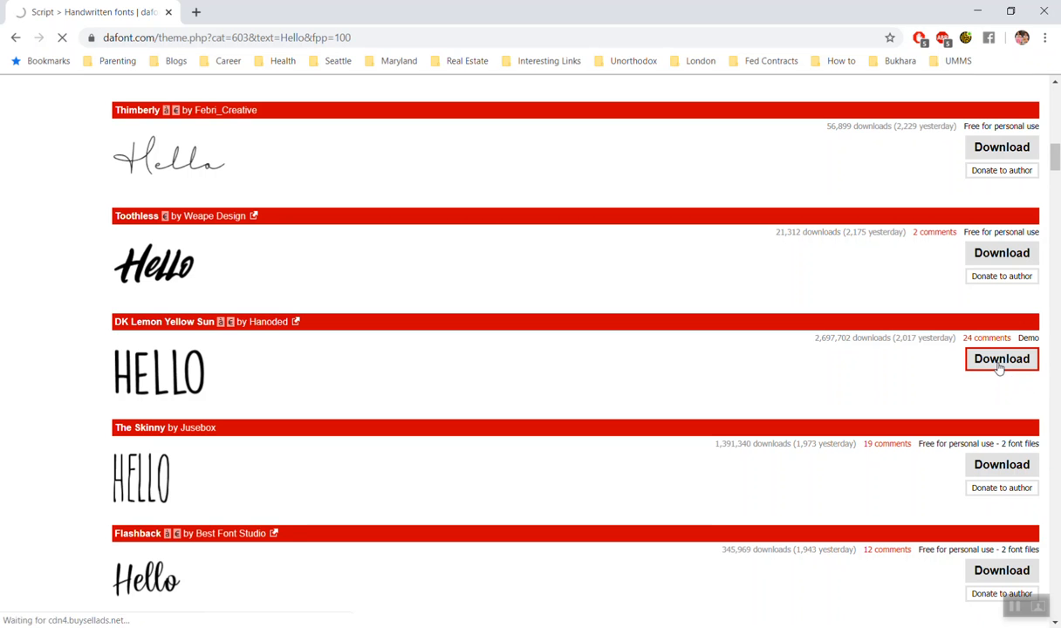
{"action": "left_click", "coordinate": [1001, 359]}
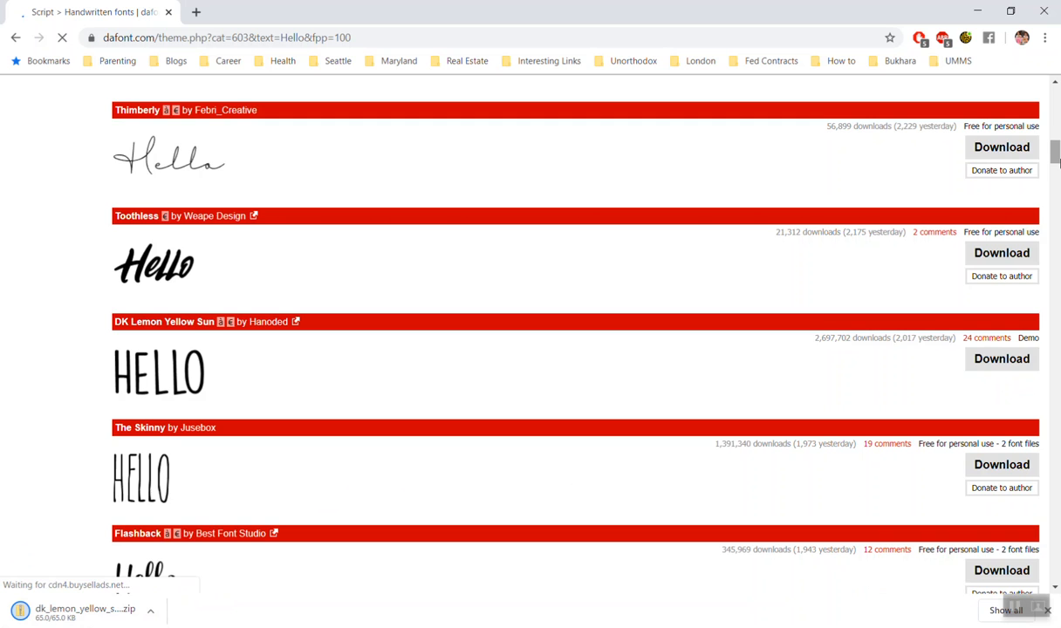
- Scroll further down through the handwritten font previews
{"action": "scroll", "scroll_direction": "down", "scroll_amount": 3}
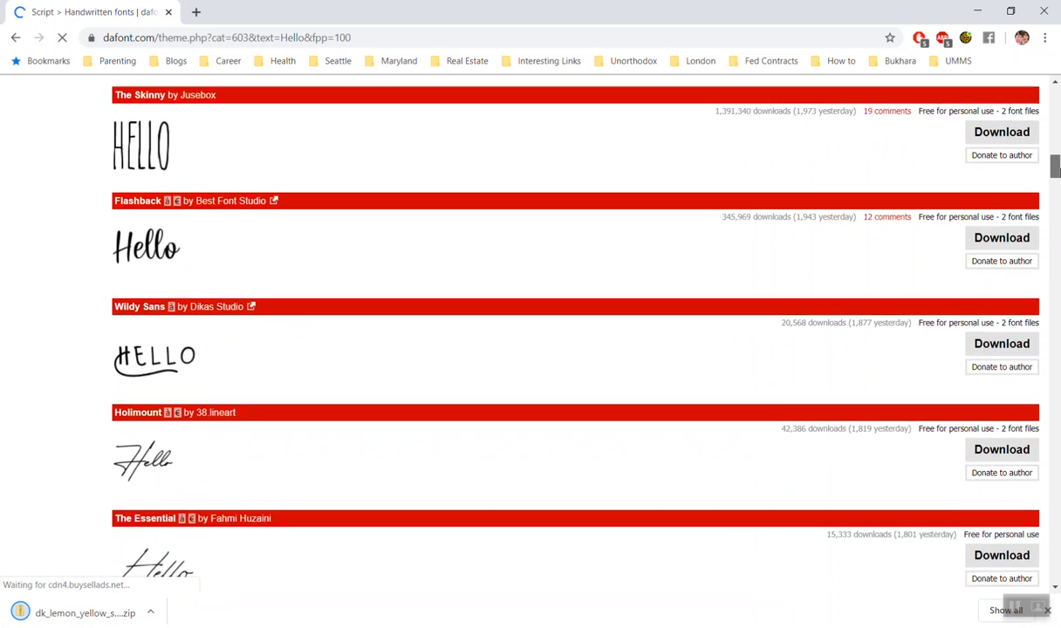
{"action": "scroll", "scroll_direction": "down", "scroll_amount": 3}
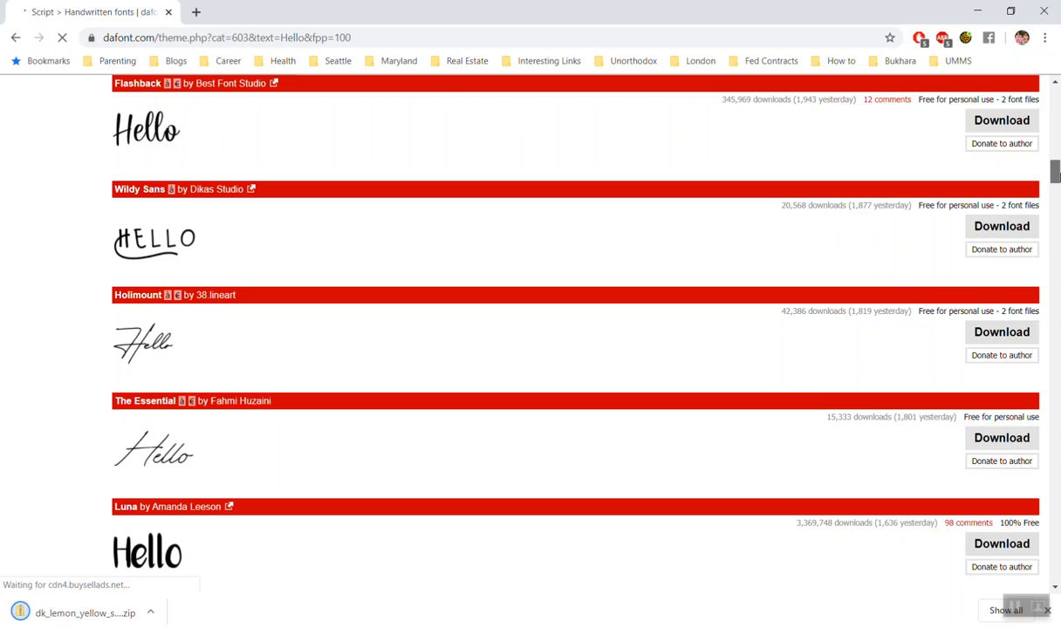
{"action": "mouse_move", "coordinate": [155, 218]}
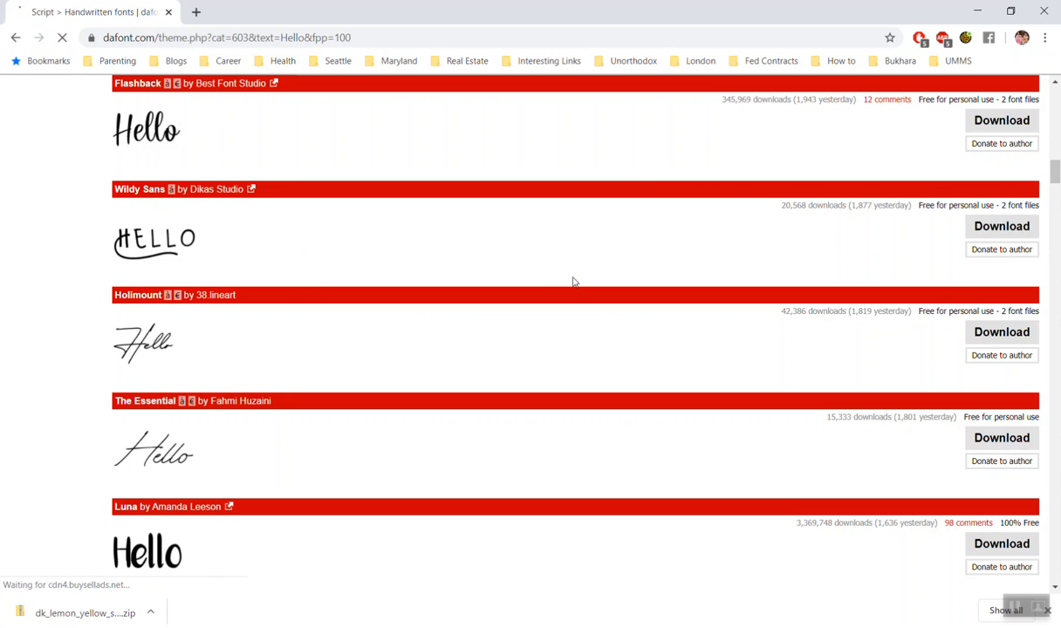
{"action": "scroll", "scroll_direction": "down", "scroll_amount": 3}
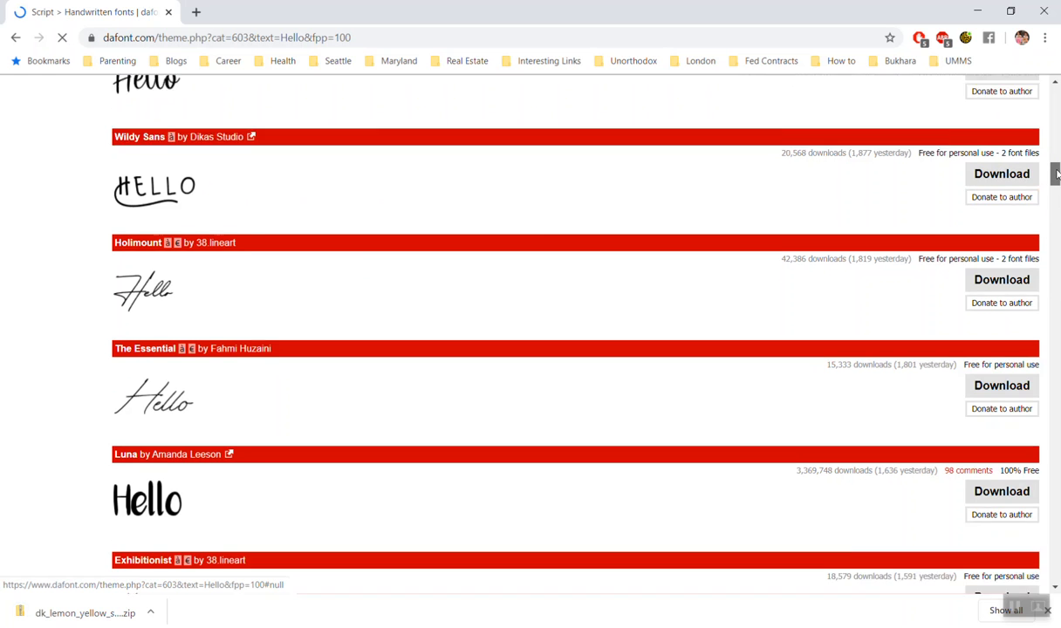
{"action": "scroll", "scroll_direction": "down", "scroll_amount": 3}
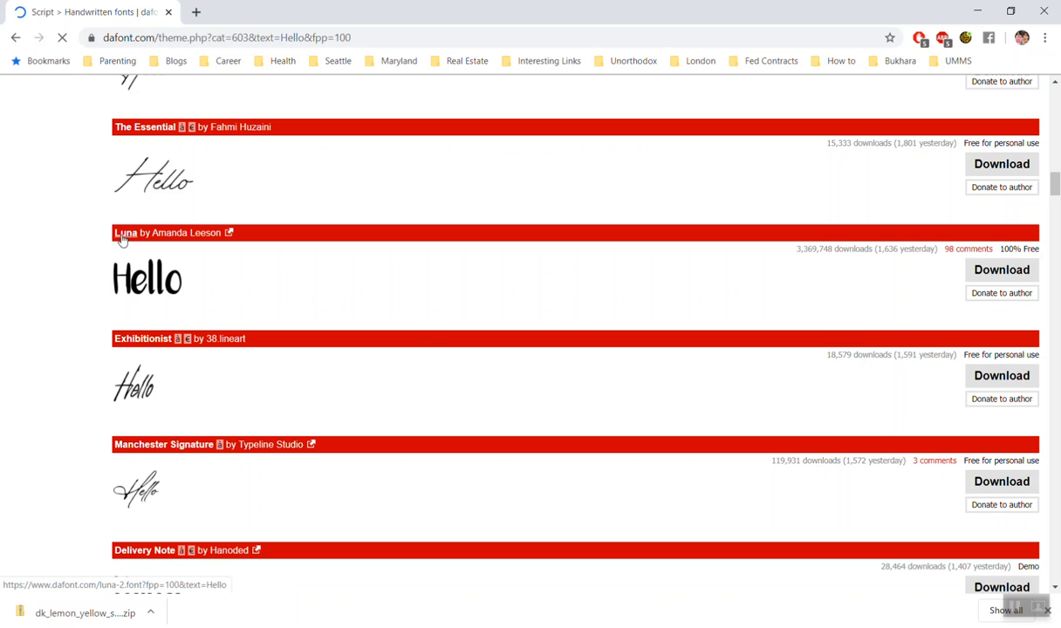
- Download the Luna font from the handwritten listing
{"action": "left_click", "coordinate": [1001, 268]}
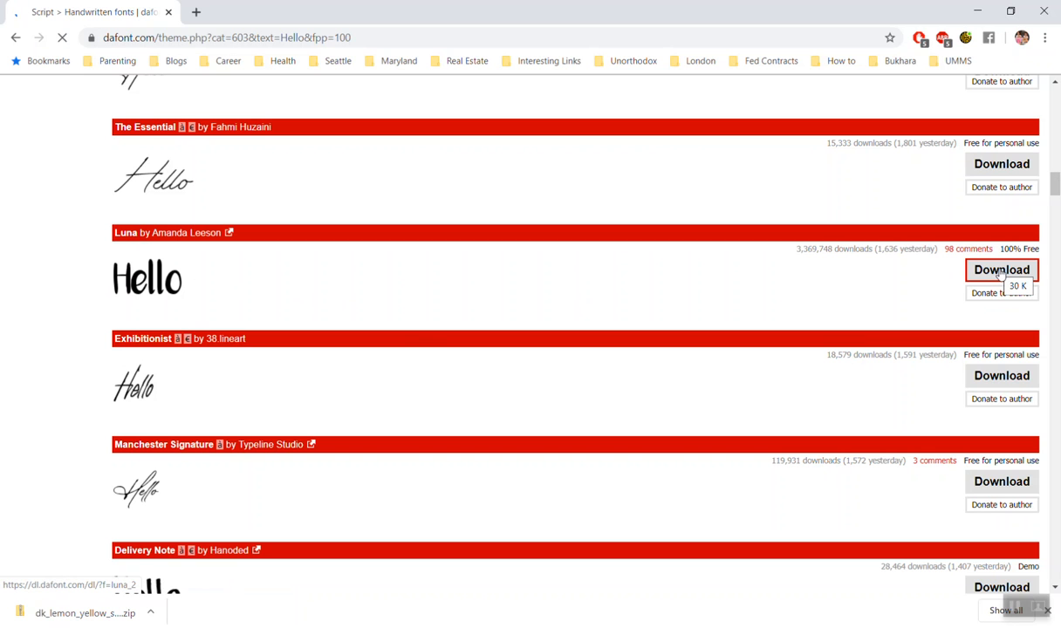
{"action": "left_click", "coordinate": [1001, 269]}
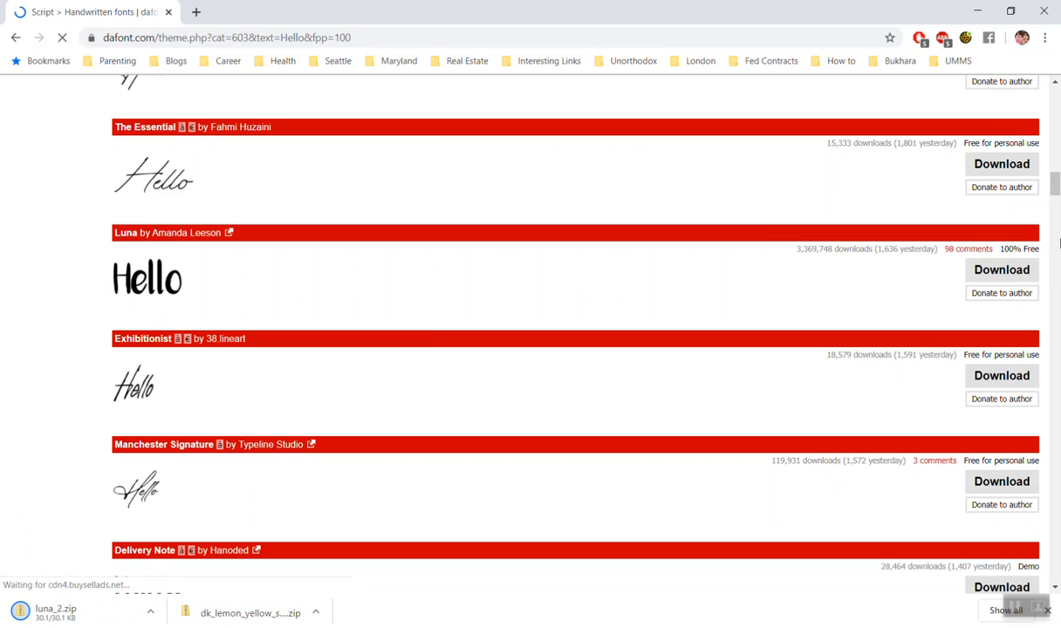
{"action": "scroll", "scroll_direction": "up", "scroll_amount": 3}
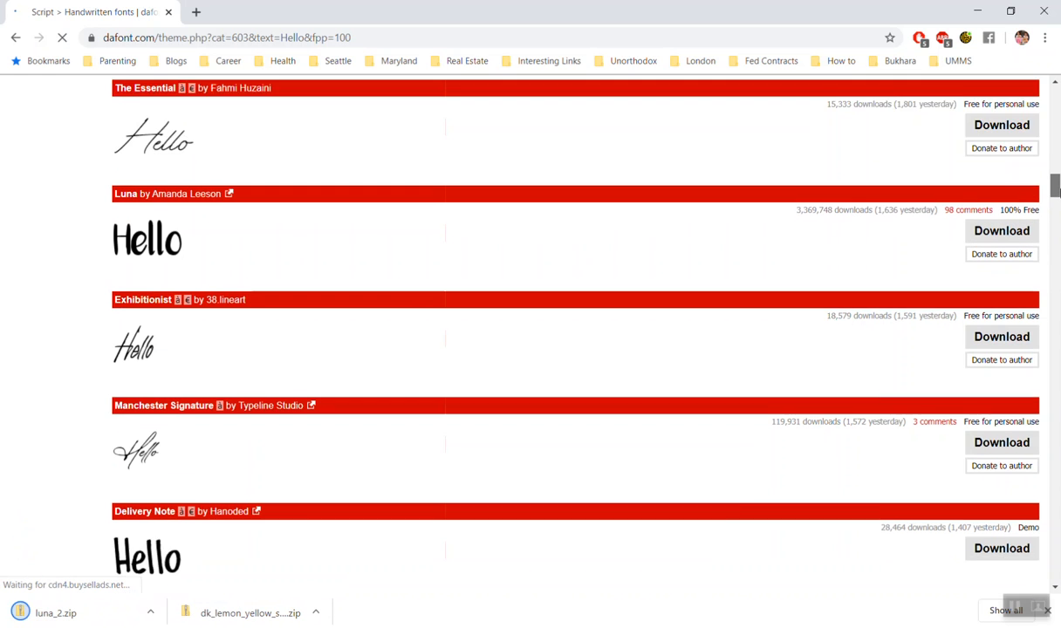
{"action": "scroll", "scroll_direction": "down", "scroll_amount": 3}
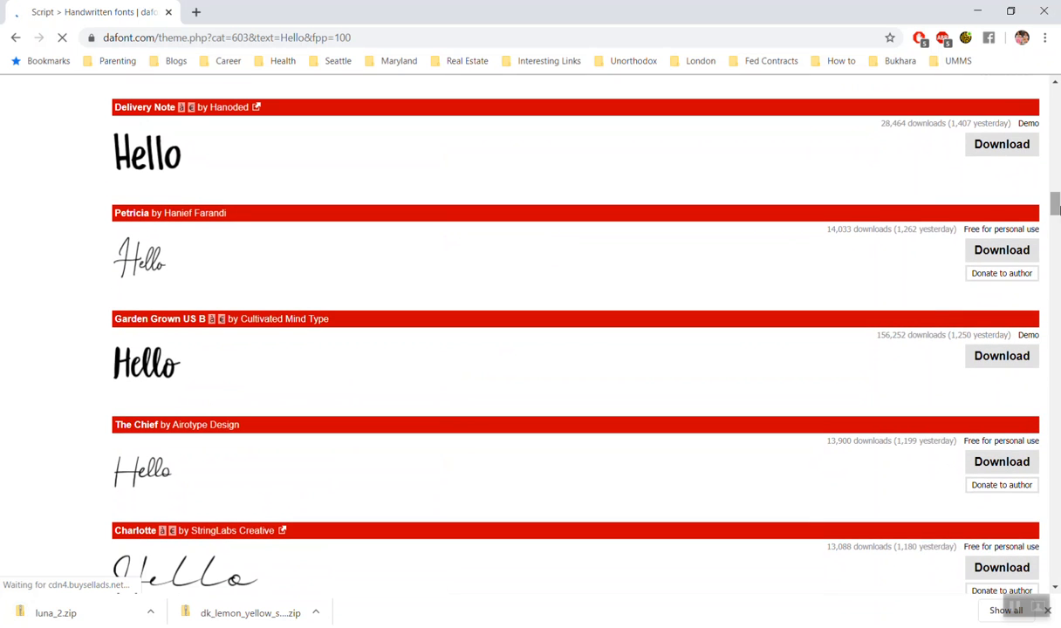
{"action": "mouse_move", "coordinate": [300, 400]}
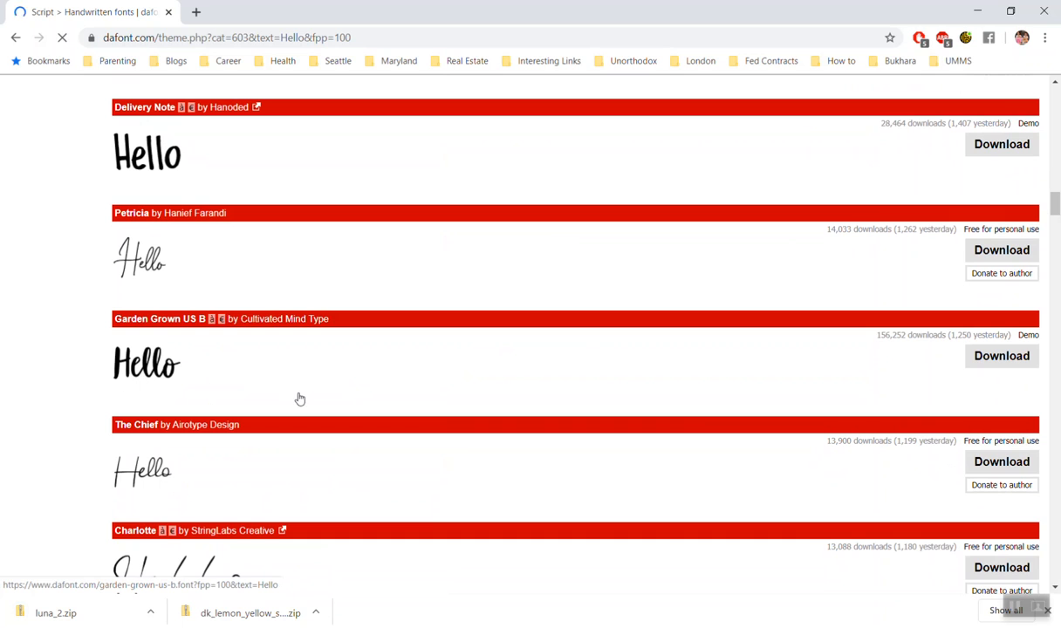
- Download the Garden Grown US B font as garden_grown_us_b.zip
{"action": "left_click", "coordinate": [1001, 356]}
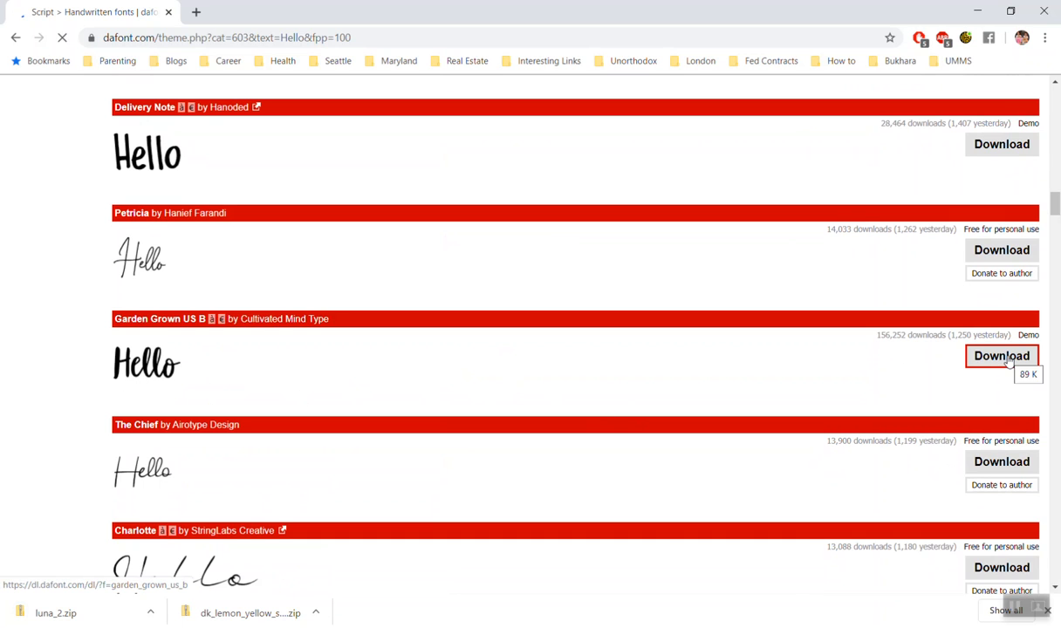
{"action": "left_click", "coordinate": [1001, 355]}
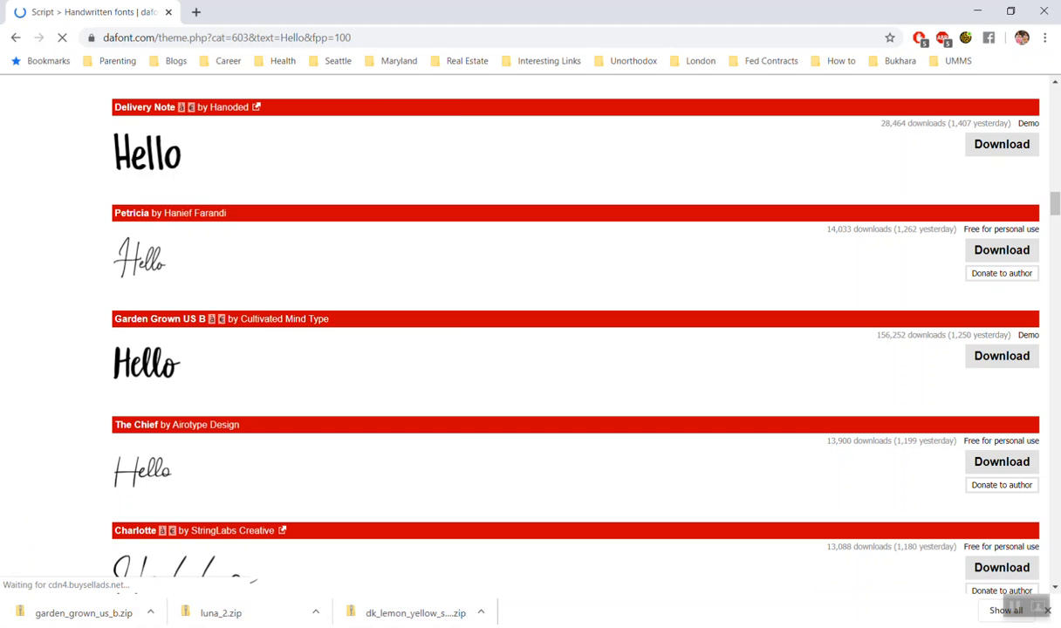
{"action": "left_click", "coordinate": [9, 620]}
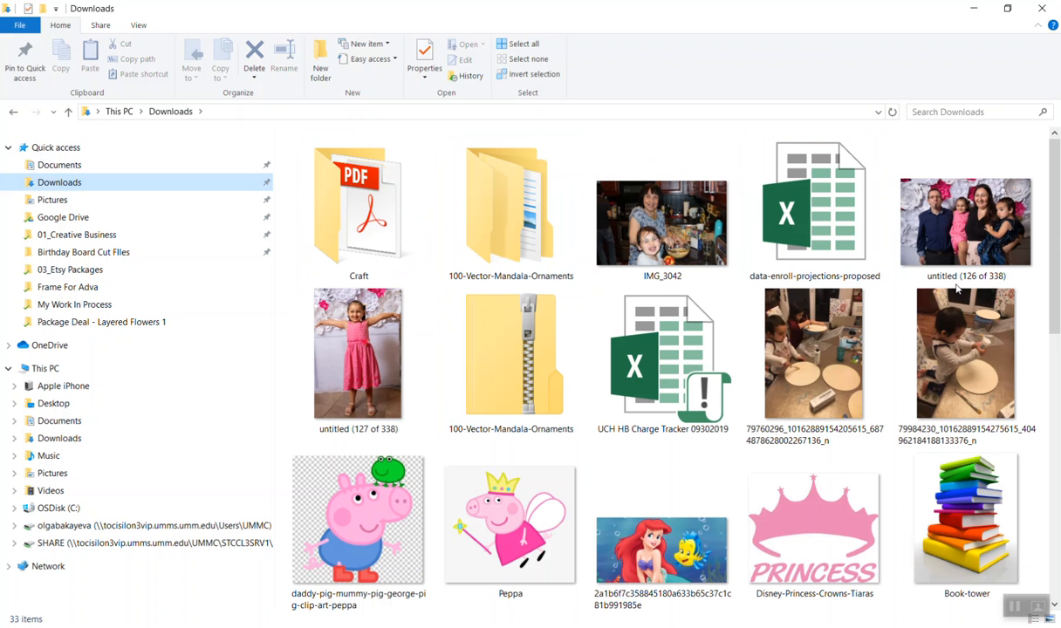
- Scroll to the bottom of Downloads and select the garden_grown_us_b zip
{"action": "scroll", "scroll_direction": "down", "scroll_amount": 3}
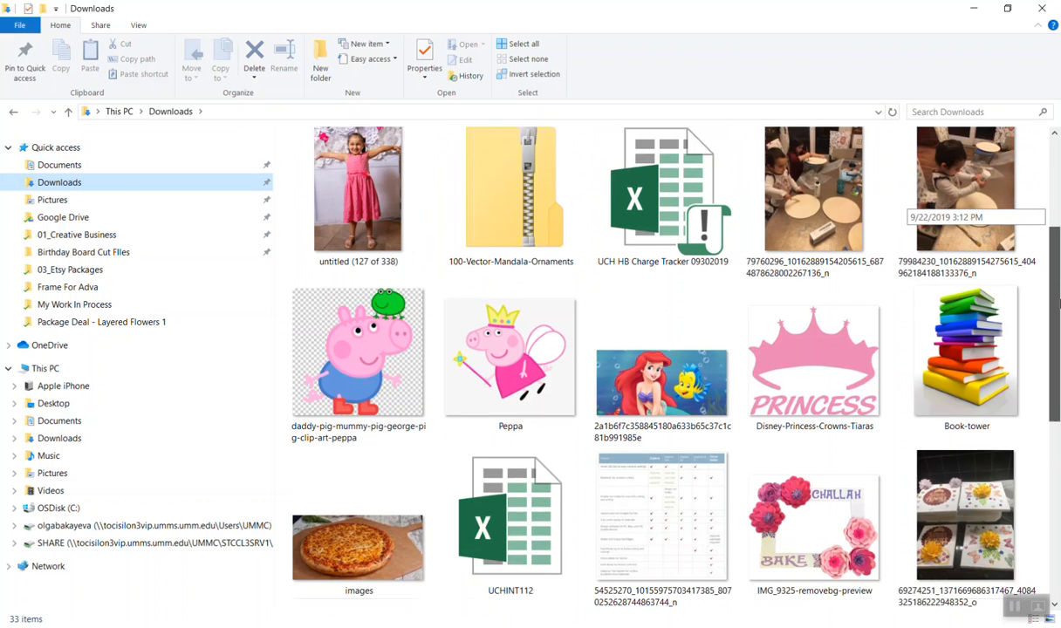
{"action": "scroll", "scroll_direction": "down", "scroll_amount": 3}
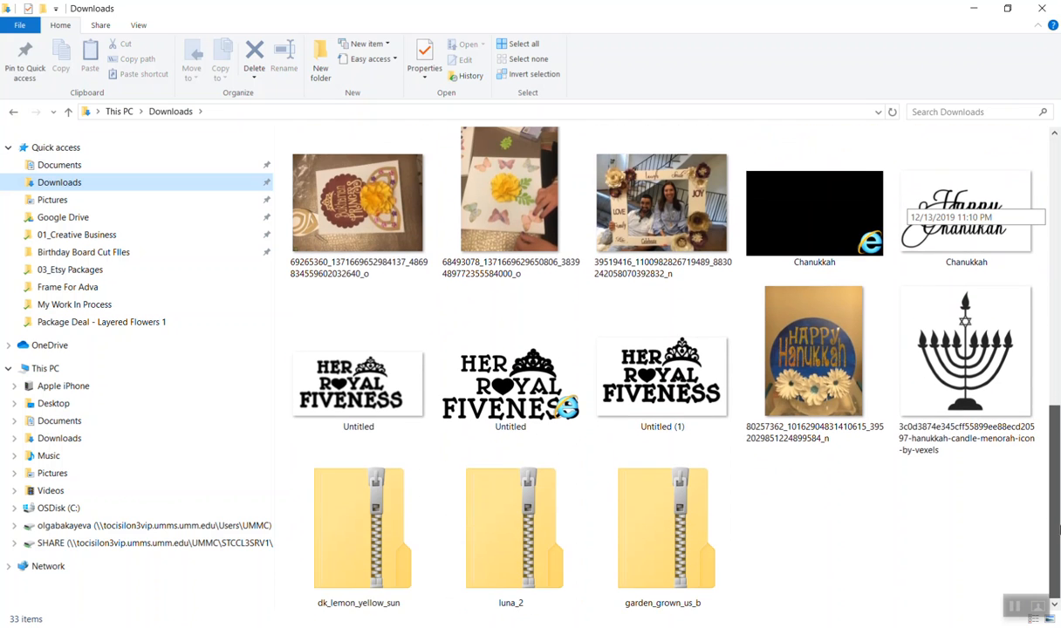
{"action": "left_click", "coordinate": [662, 528]}
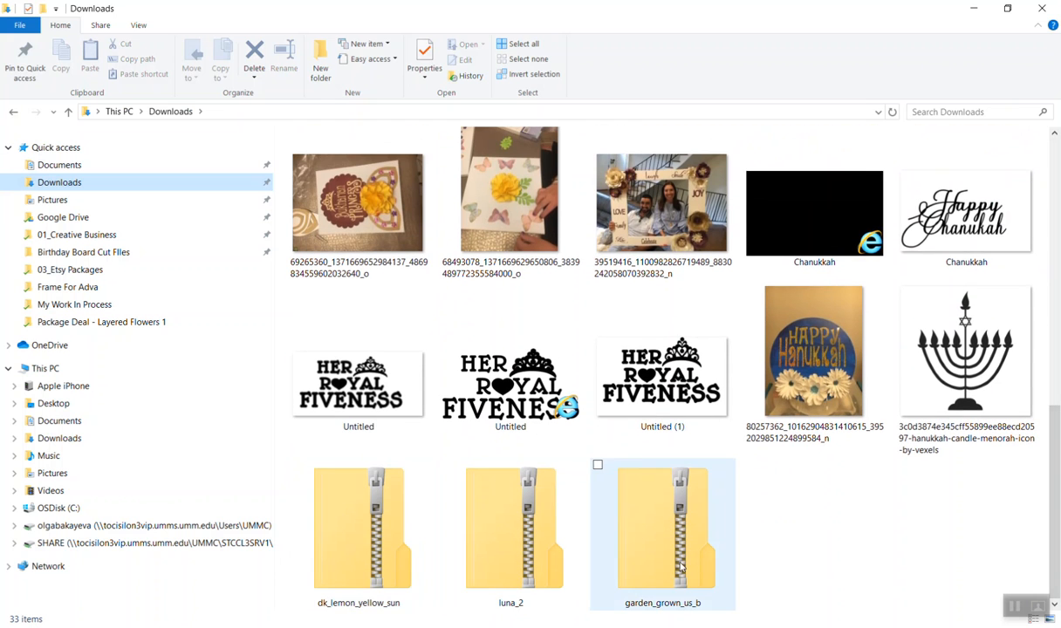
{"action": "left_click", "coordinate": [738, 570]}
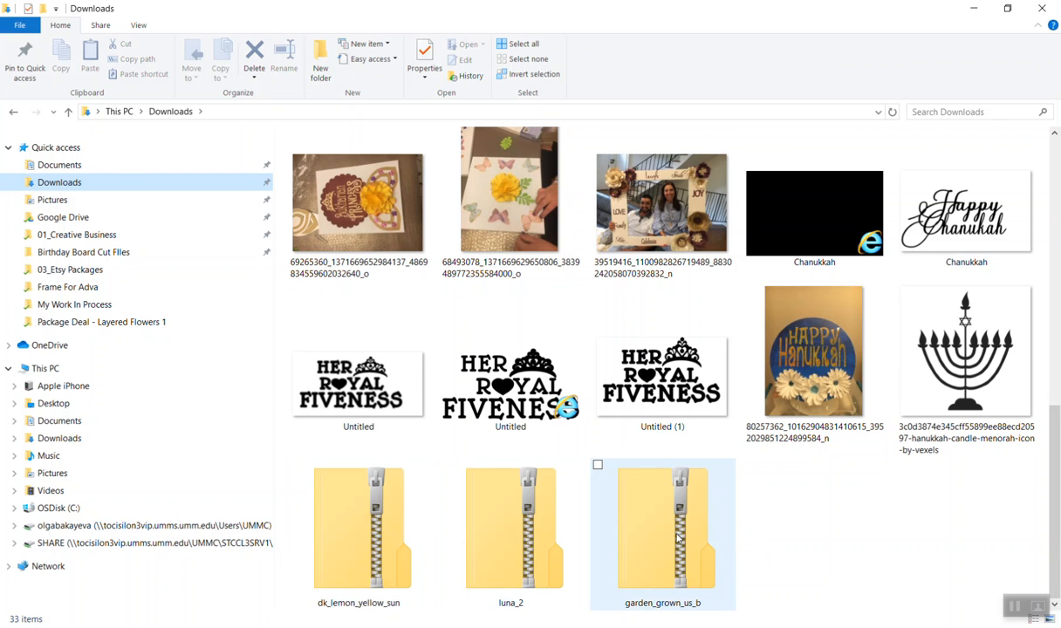
{"action": "mouse_move", "coordinate": [657, 522]}
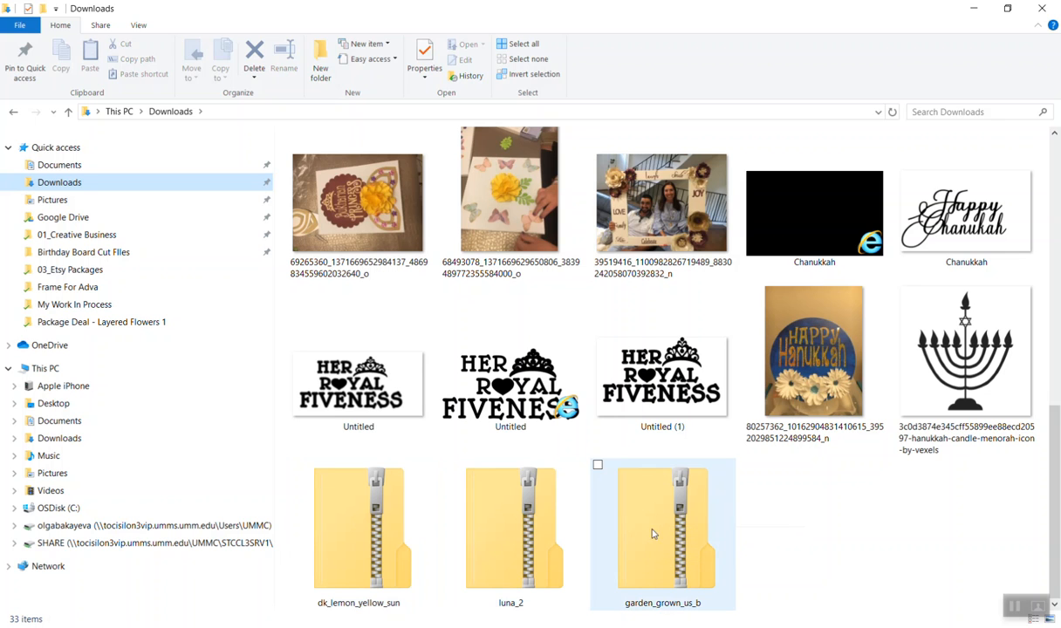
{"action": "mouse_move", "coordinate": [667, 507]}
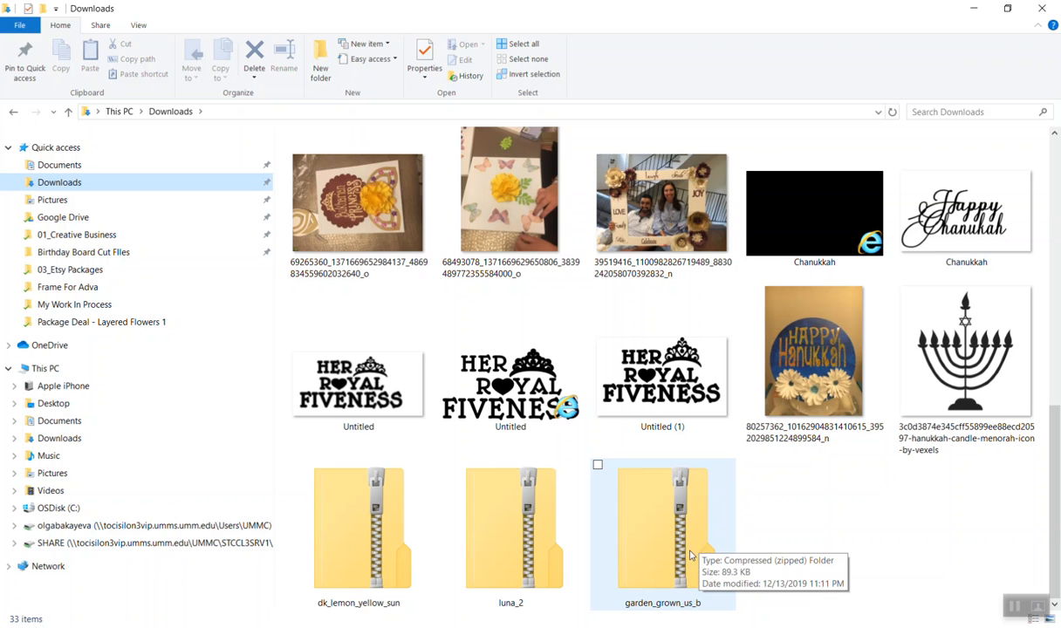
{"action": "mouse_move", "coordinate": [693, 544]}
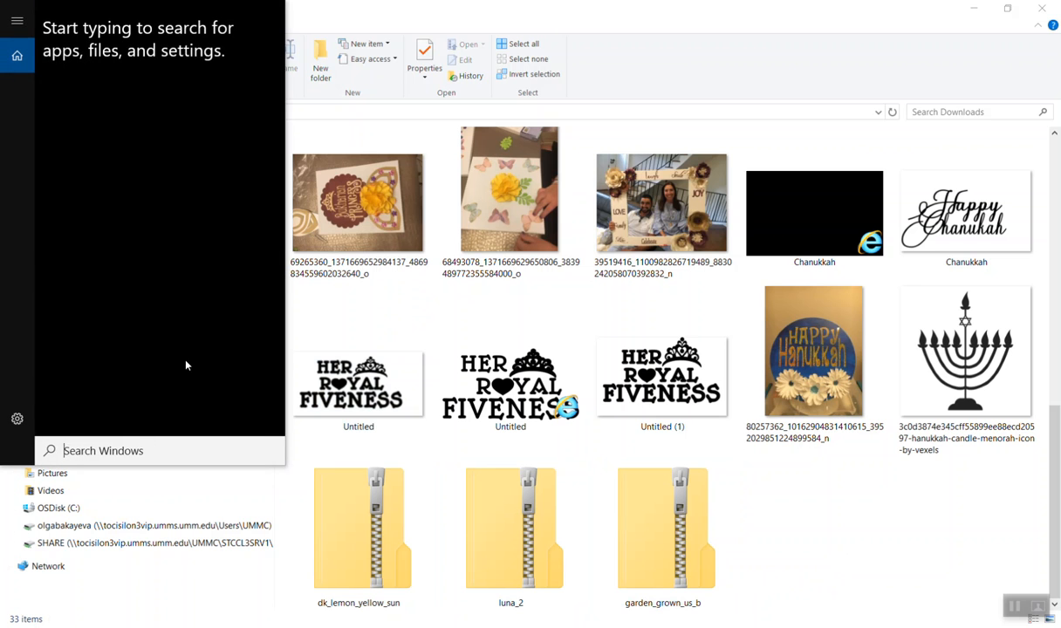
- Search the Start menu for 'zip' to launch 7-Zip File Manager
{"action": "type", "text": "zi"}
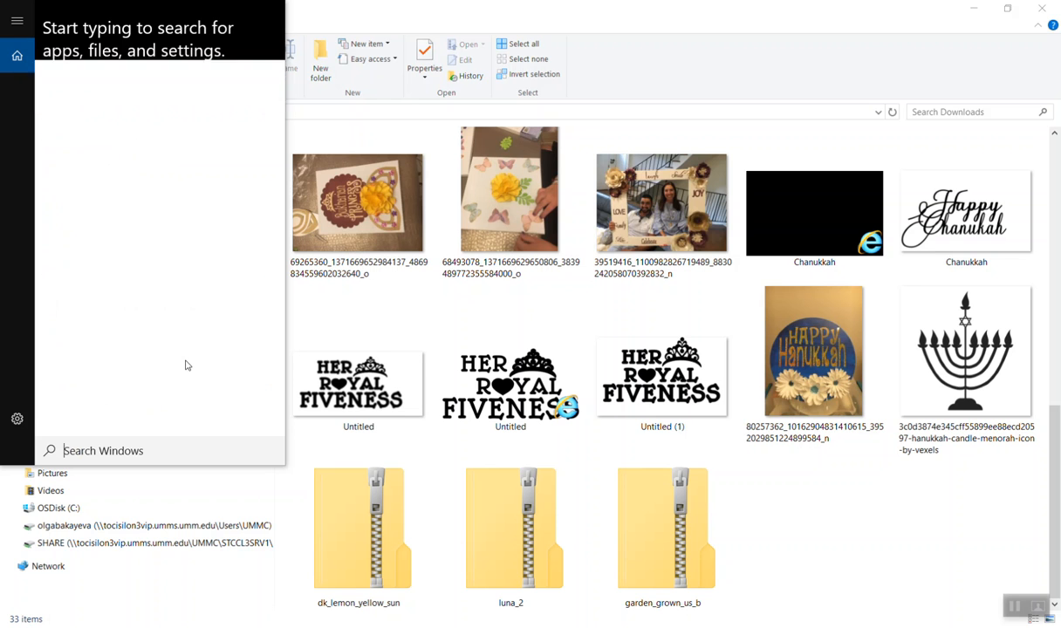
{"action": "type", "text": "un"}
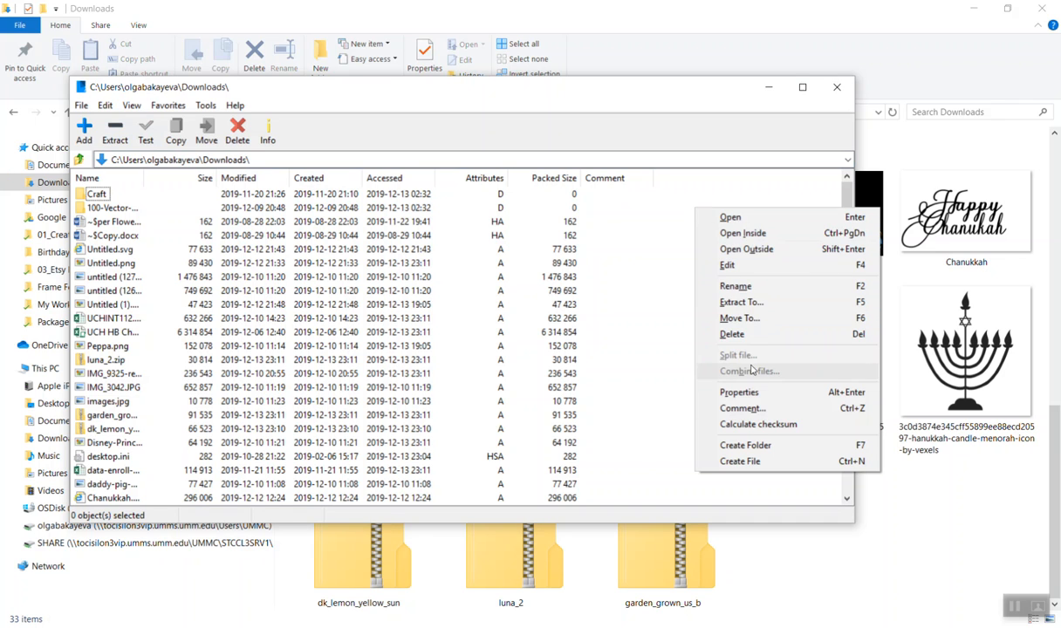
{"action": "mouse_move", "coordinate": [676, 252]}
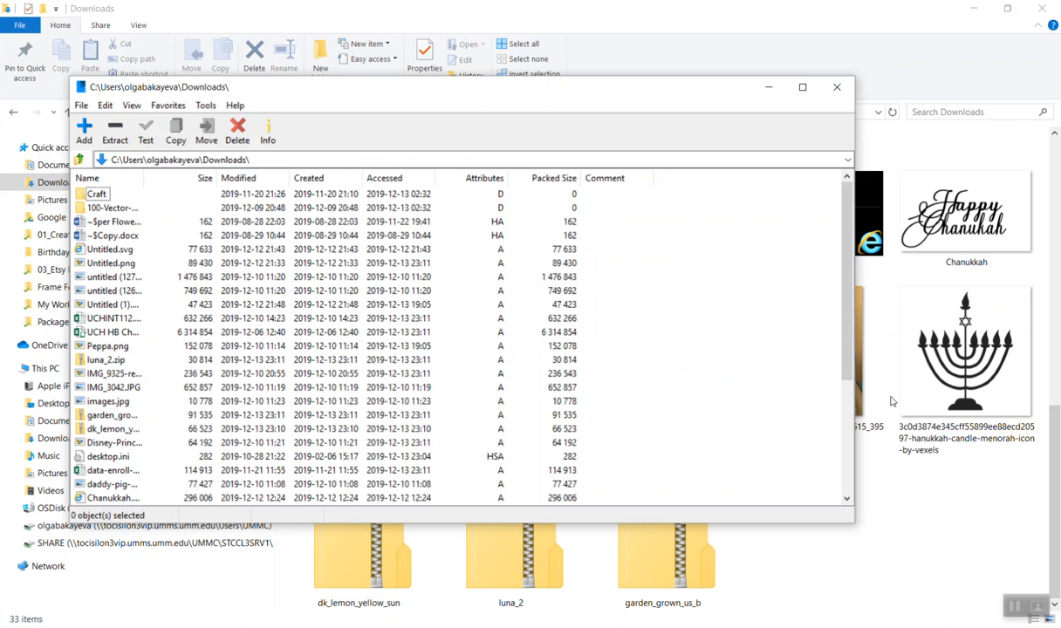
- Sort by Modified, extract garden_grown_us_b.zip and luna_2.zip into Downloads, then close 7-Zip
{"action": "left_click", "coordinate": [240, 178]}
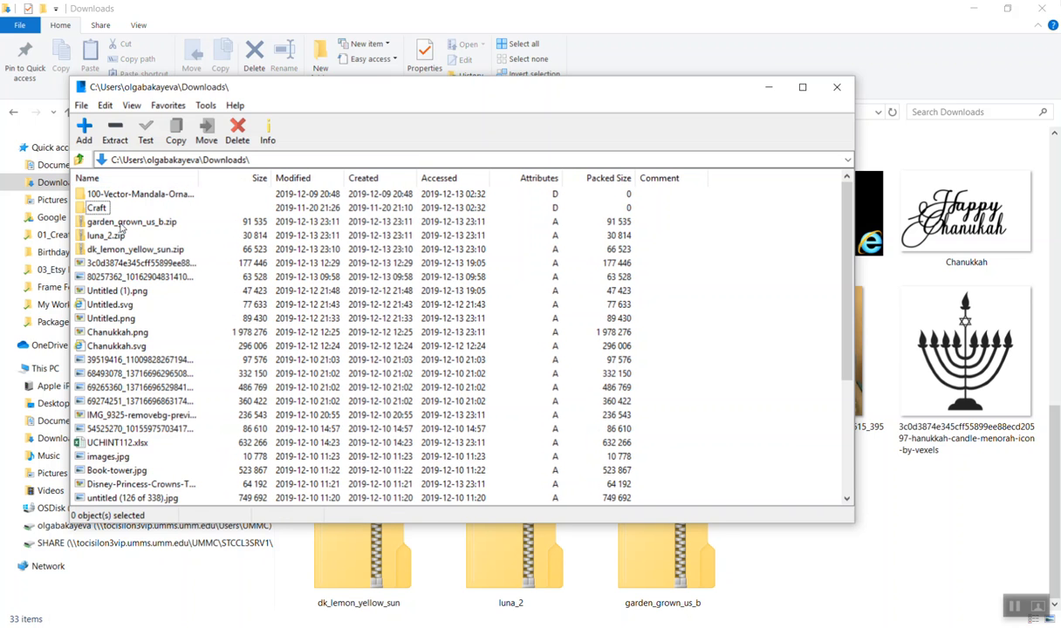
{"action": "left_click", "coordinate": [131, 221]}
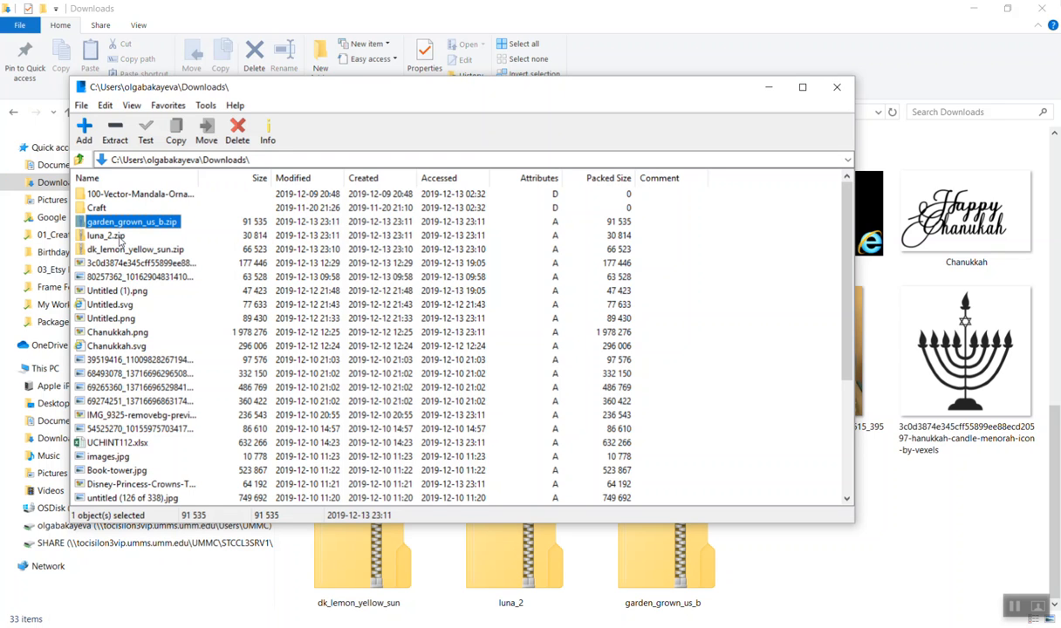
{"action": "left_click", "coordinate": [104, 236]}
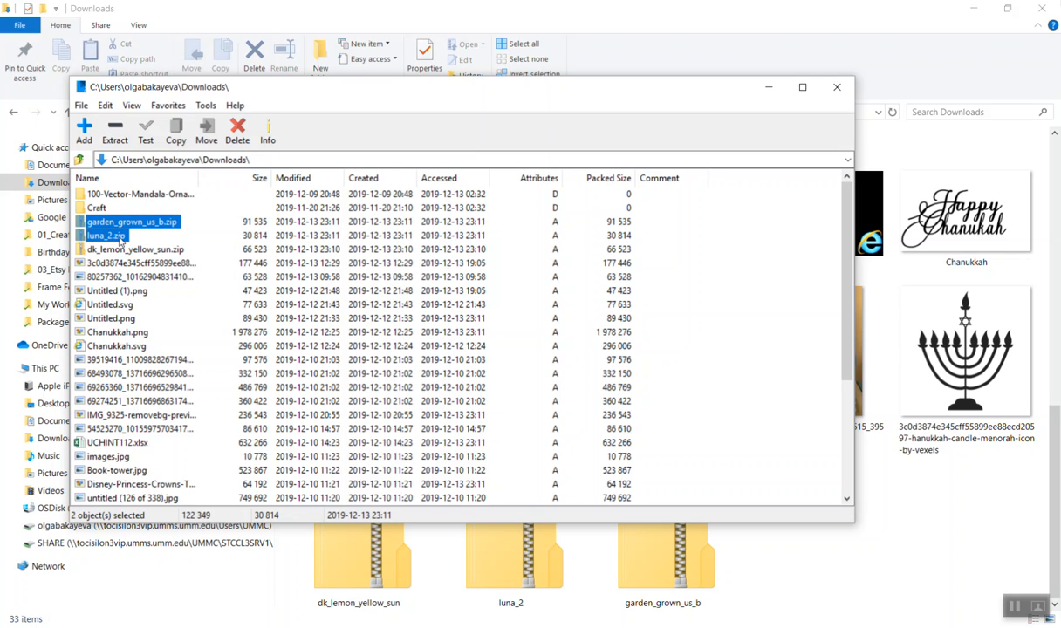
{"action": "mouse_move", "coordinate": [114, 131]}
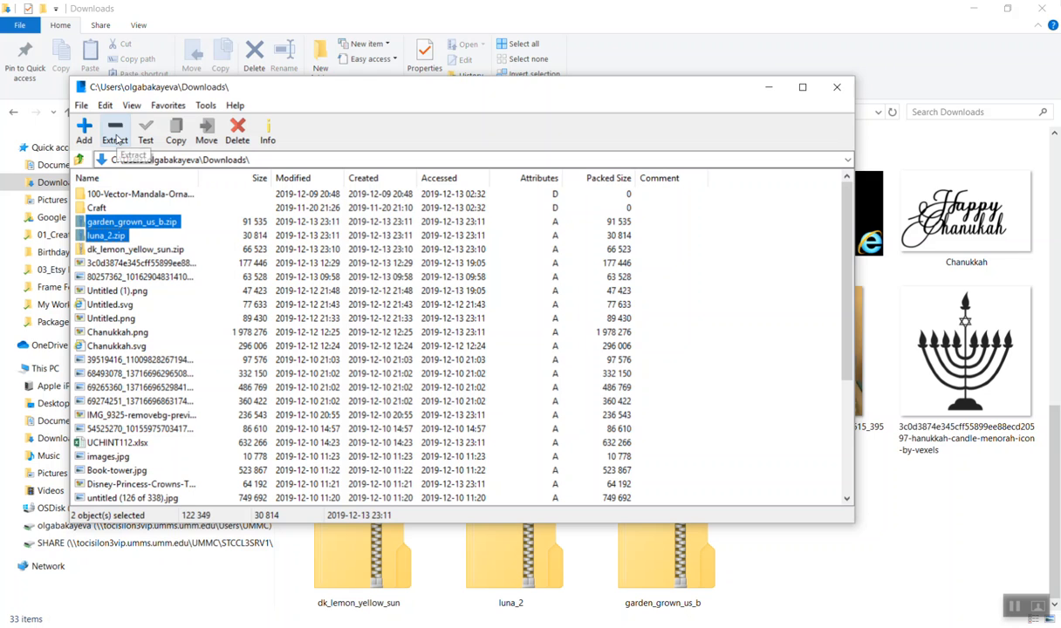
{"action": "left_click", "coordinate": [115, 129]}
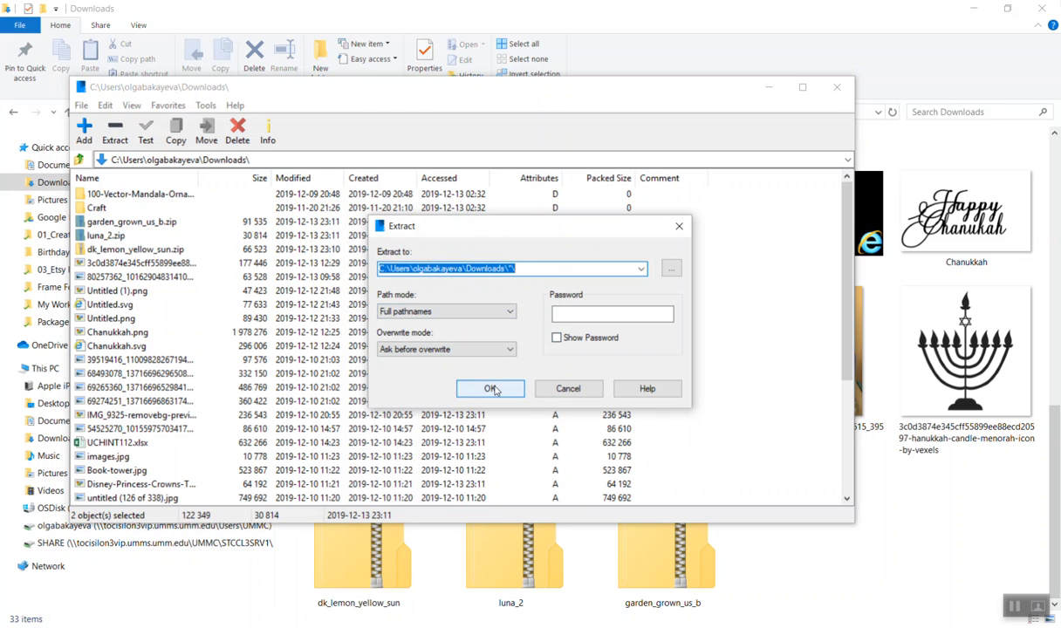
{"action": "mouse_move", "coordinate": [543, 268]}
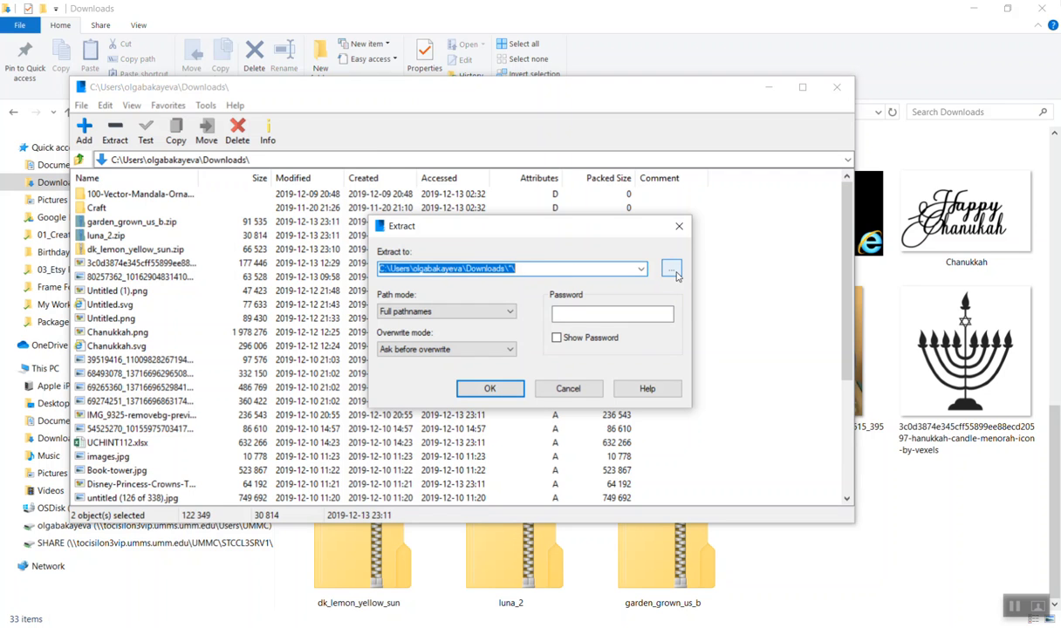
{"action": "mouse_move", "coordinate": [525, 272]}
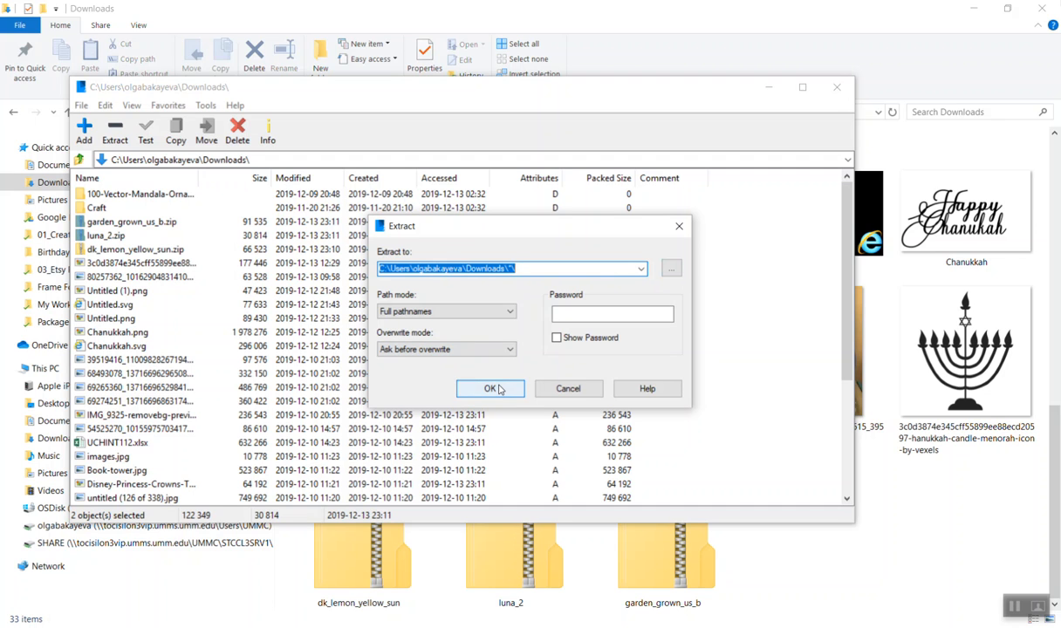
{"action": "left_click", "coordinate": [490, 389]}
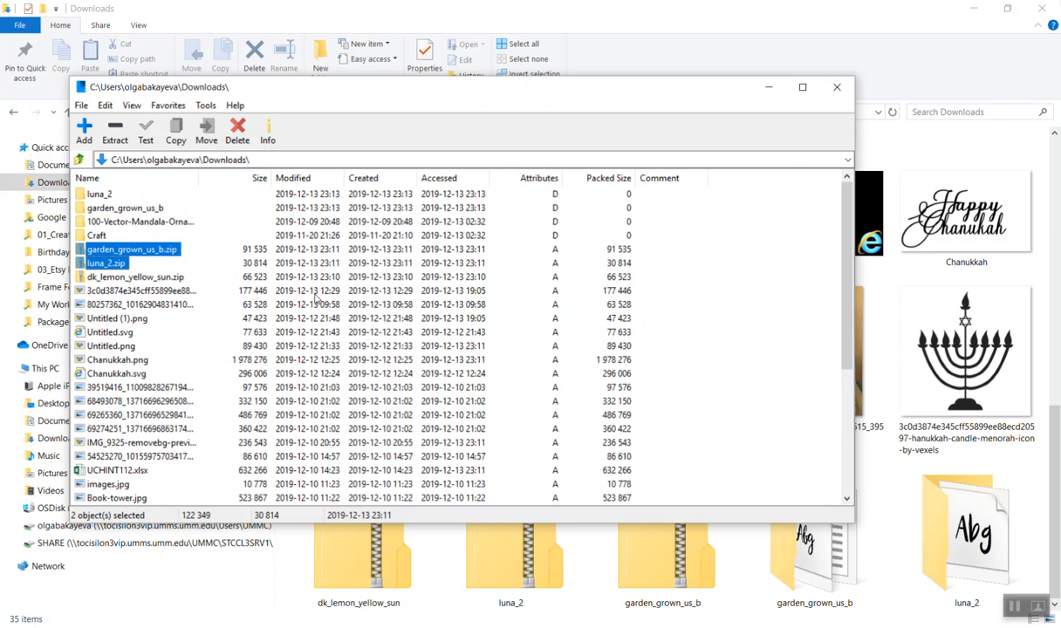
{"action": "left_click", "coordinate": [836, 87]}
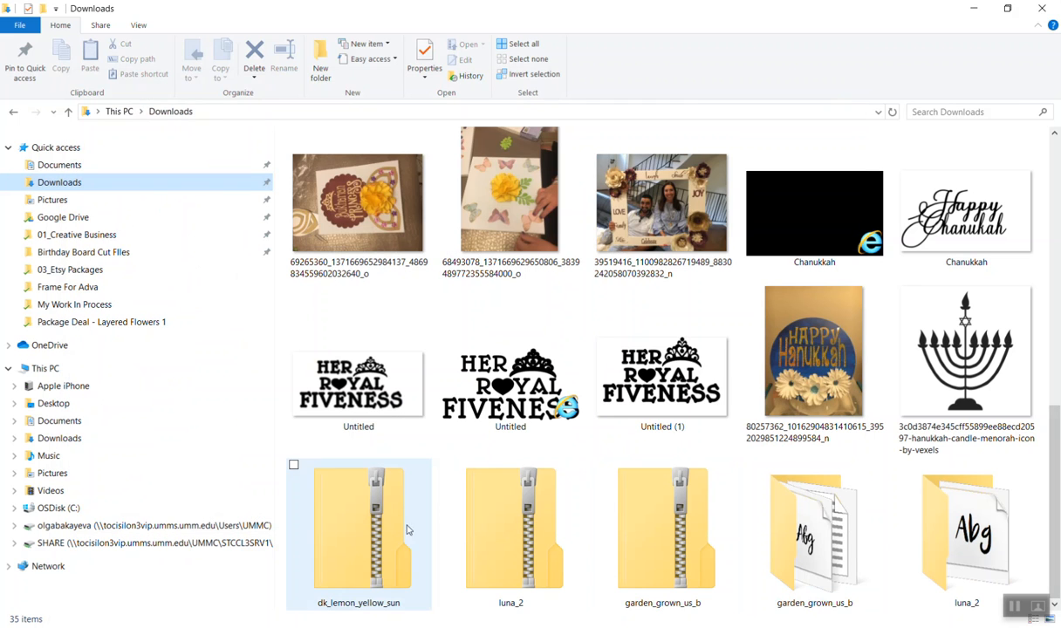
{"action": "mouse_move", "coordinate": [814, 533]}
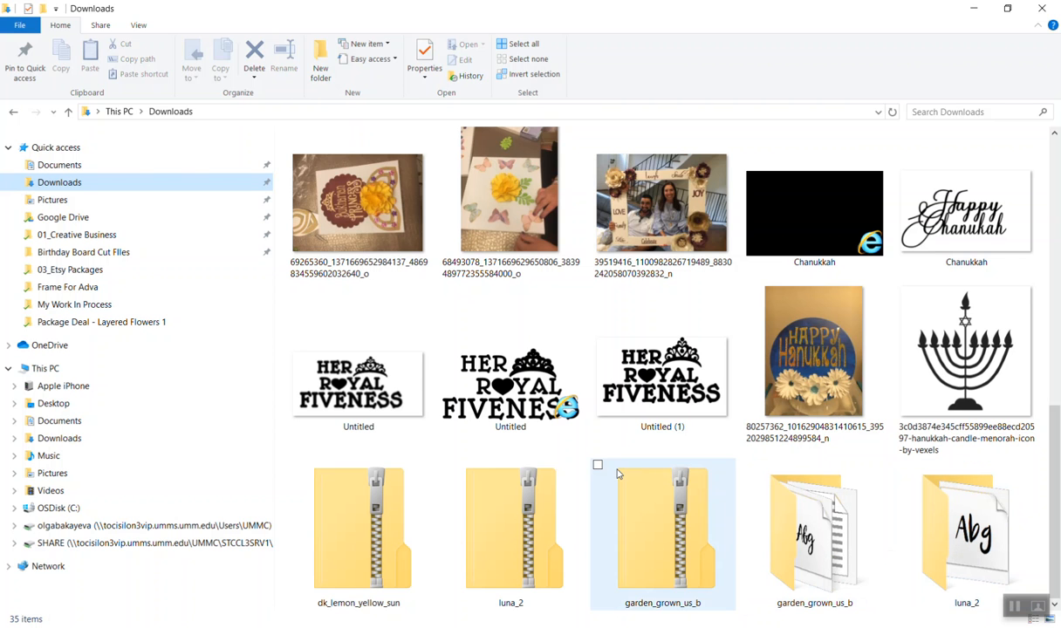
{"action": "mouse_move", "coordinate": [360, 527]}
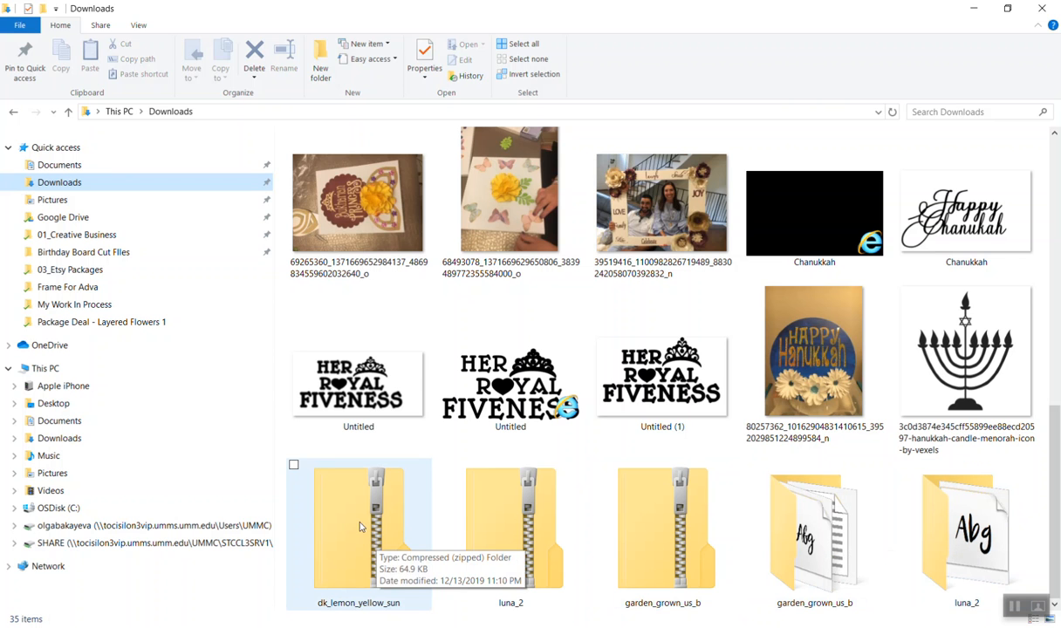
- Extract All of dk_lemon_yellow_sun.zip into its default Downloads folder
{"action": "left_click", "coordinate": [358, 528]}
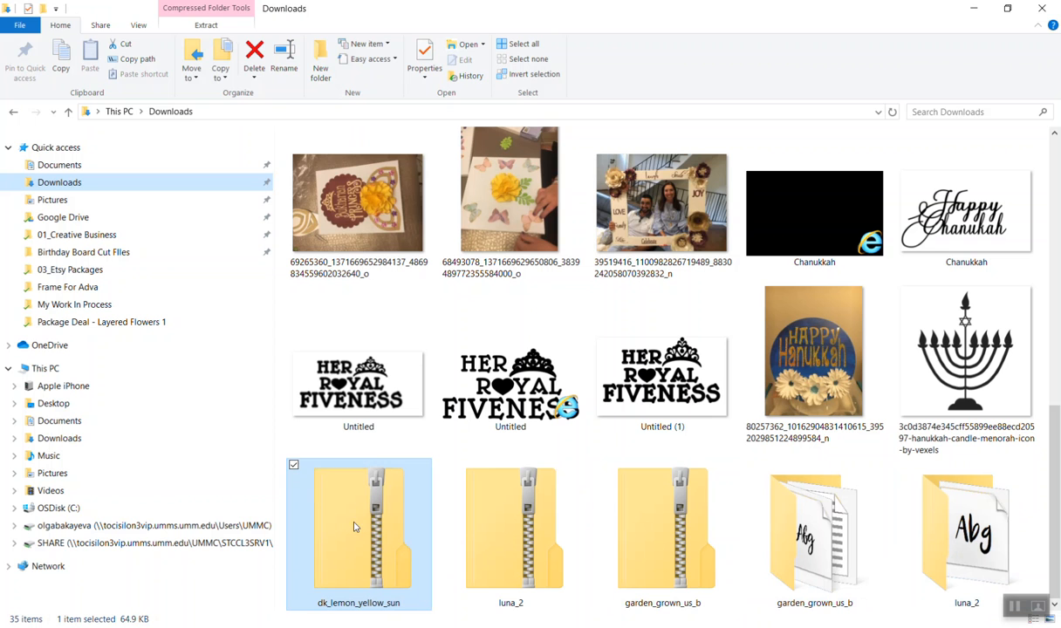
{"action": "right_click", "coordinate": [355, 526]}
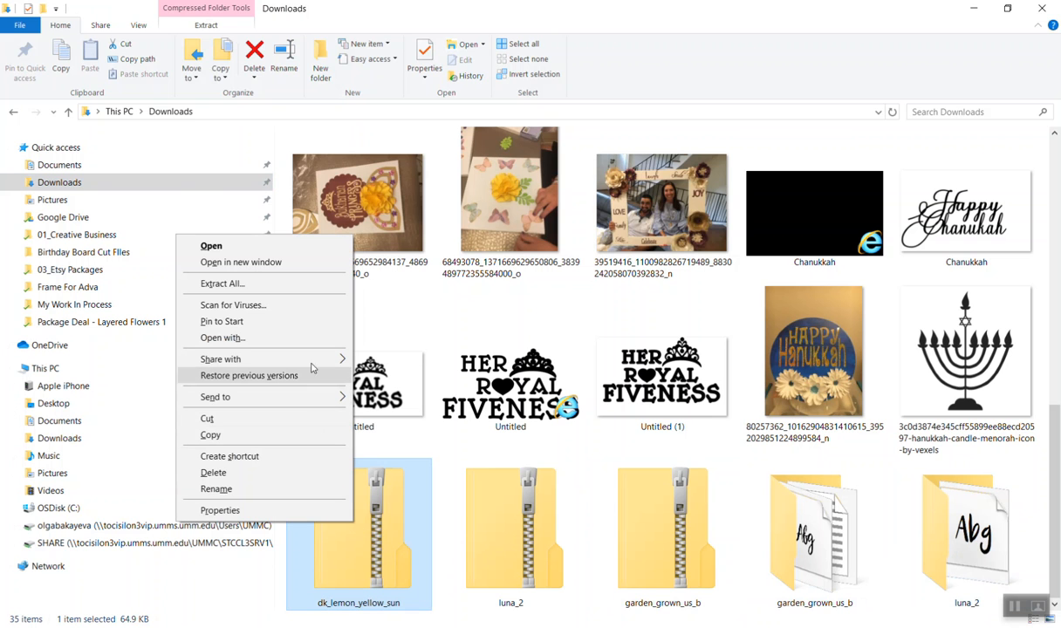
{"action": "left_click", "coordinate": [221, 283]}
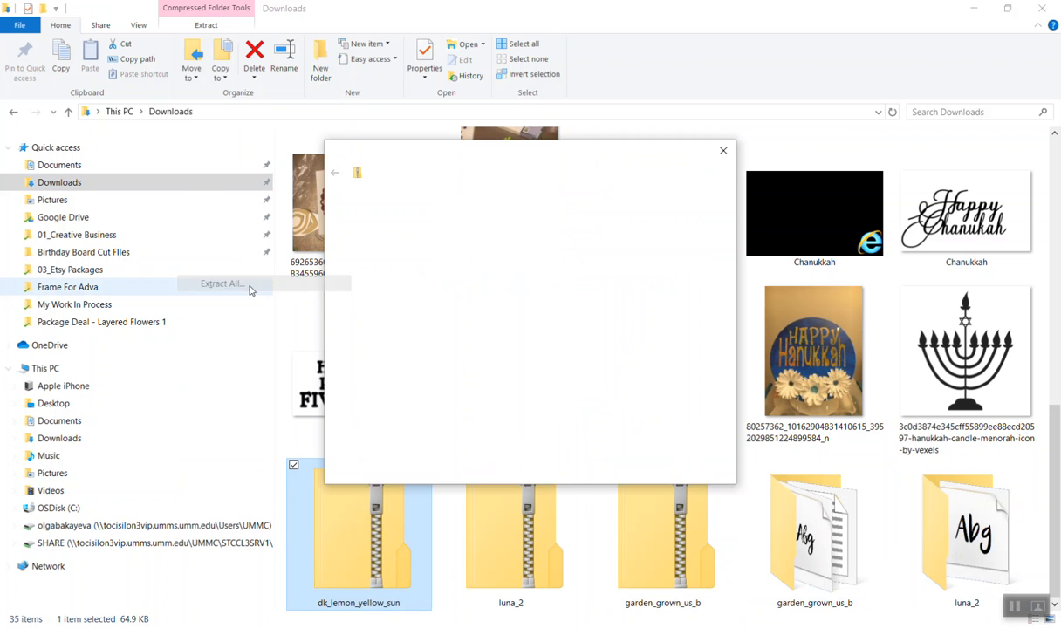
{"action": "left_click", "coordinate": [220, 283]}
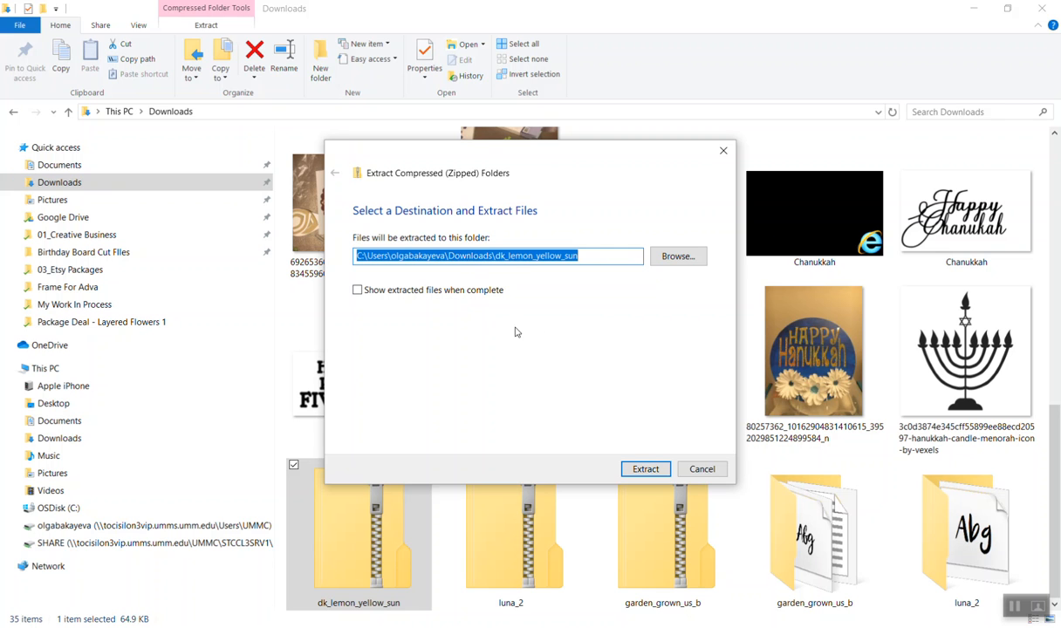
{"action": "mouse_move", "coordinate": [592, 369]}
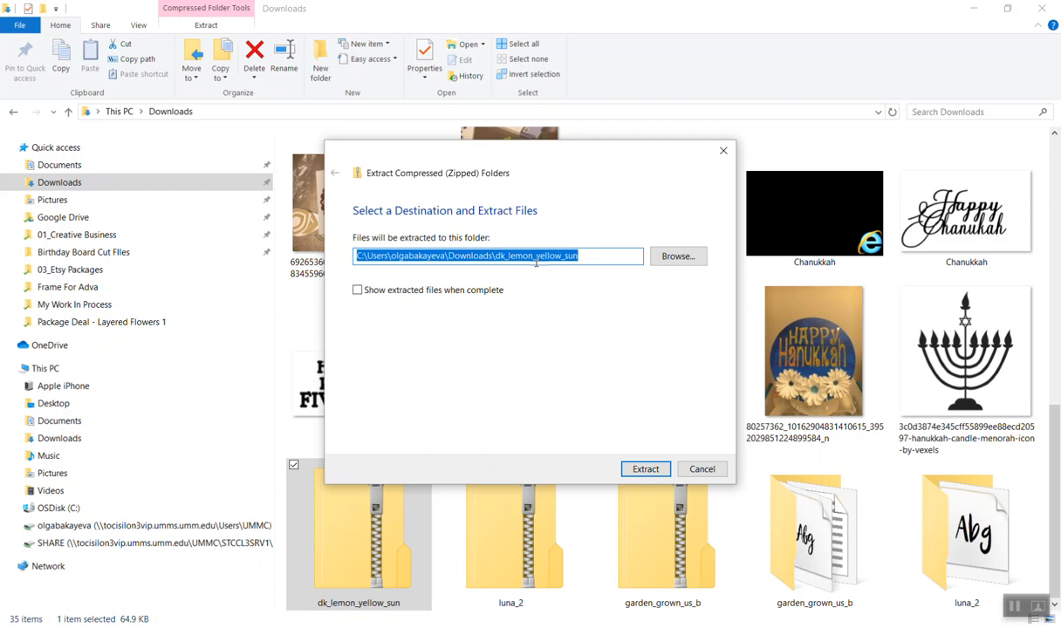
{"action": "mouse_move", "coordinate": [620, 298]}
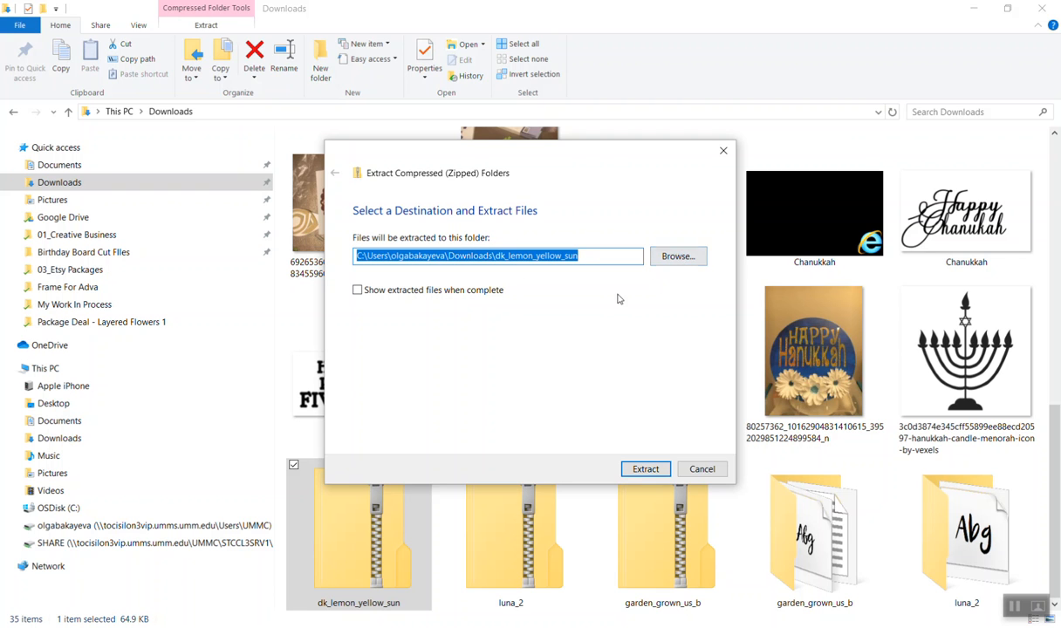
{"action": "mouse_move", "coordinate": [646, 469]}
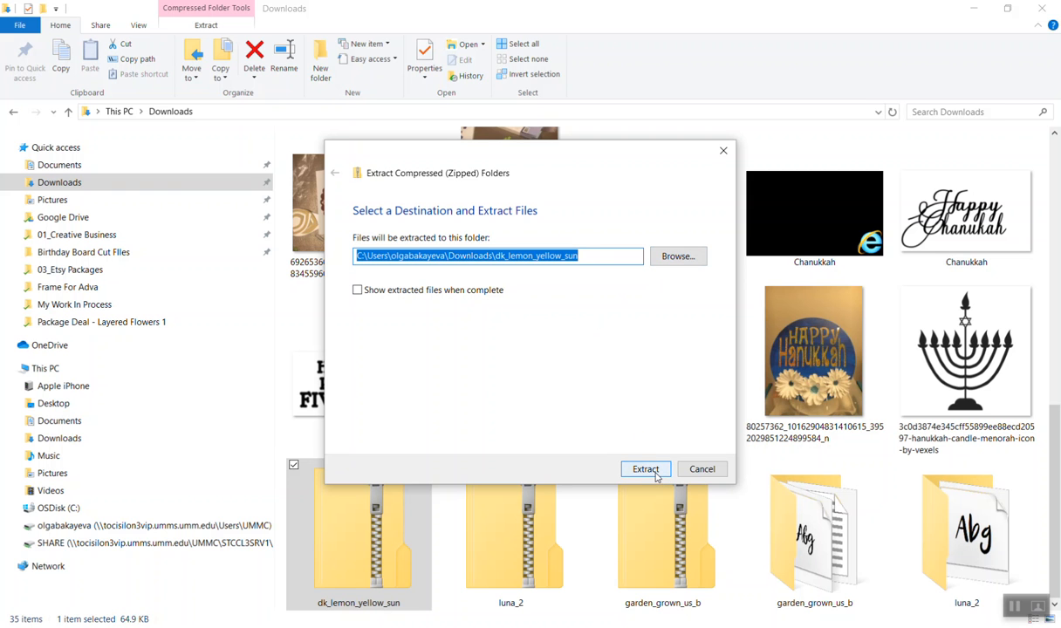
{"action": "left_click", "coordinate": [646, 469]}
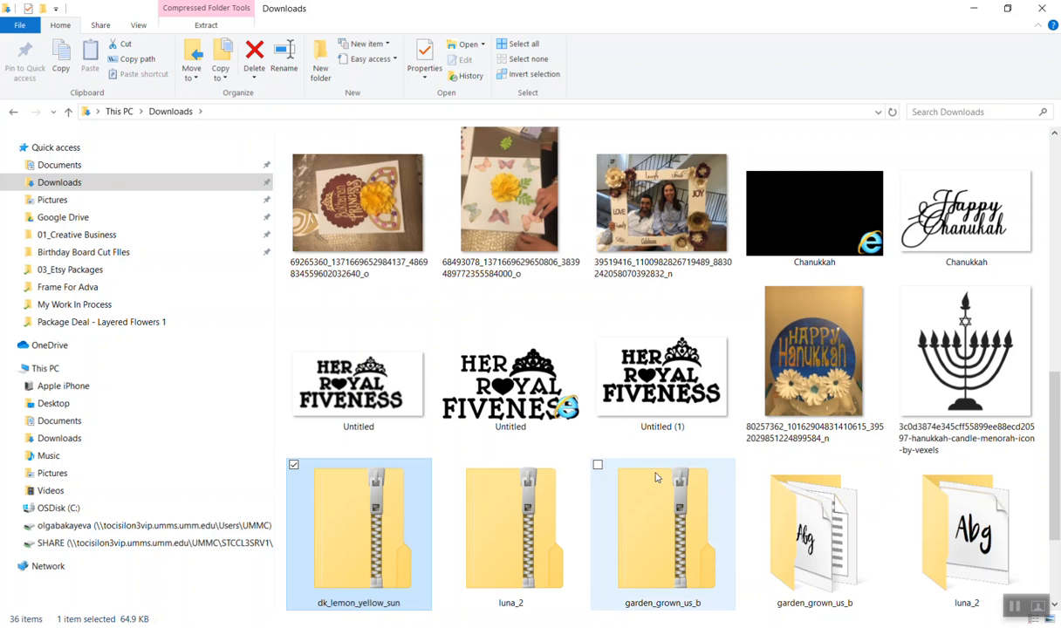
{"action": "scroll", "scroll_direction": "down", "scroll_amount": 3}
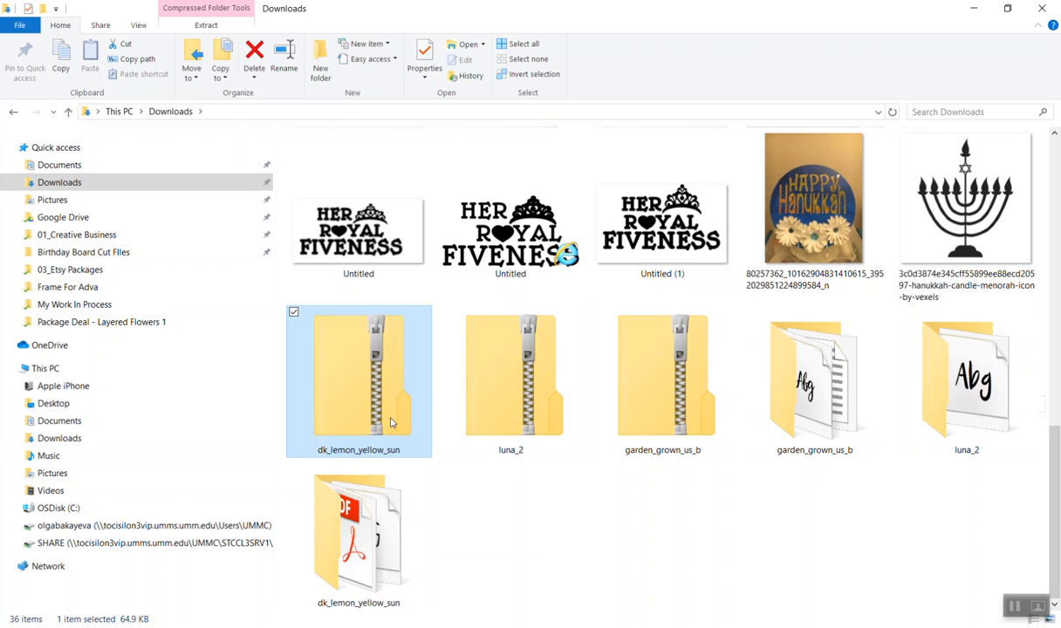
{"action": "left_click", "coordinate": [663, 382]}
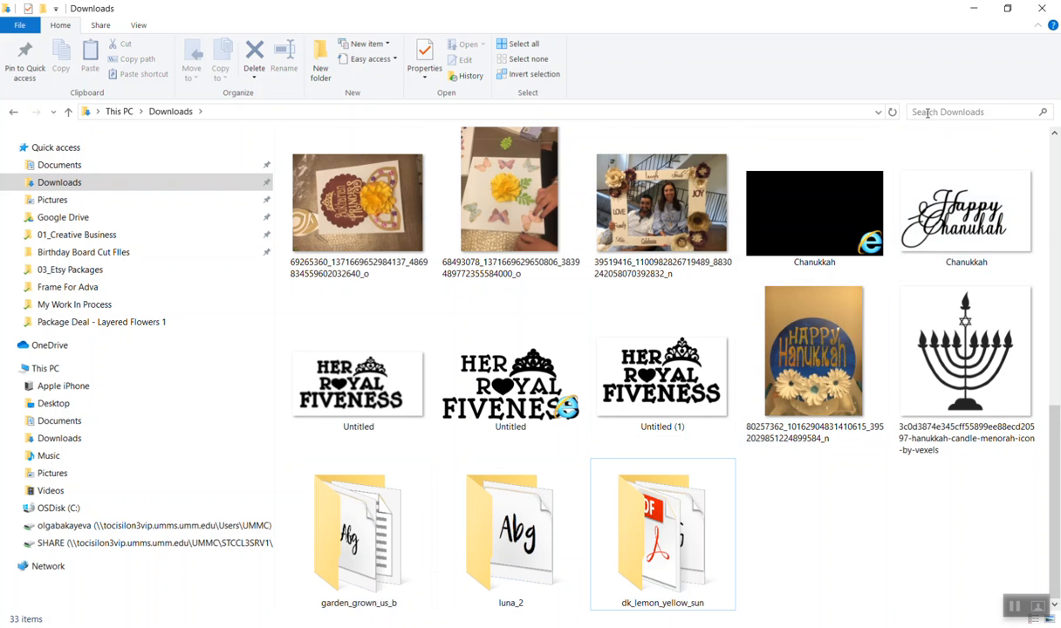
- Search Downloads for '.ttf' to find the Luna font file
{"action": "left_click", "coordinate": [969, 111]}
{"action": "type", "text": "."}
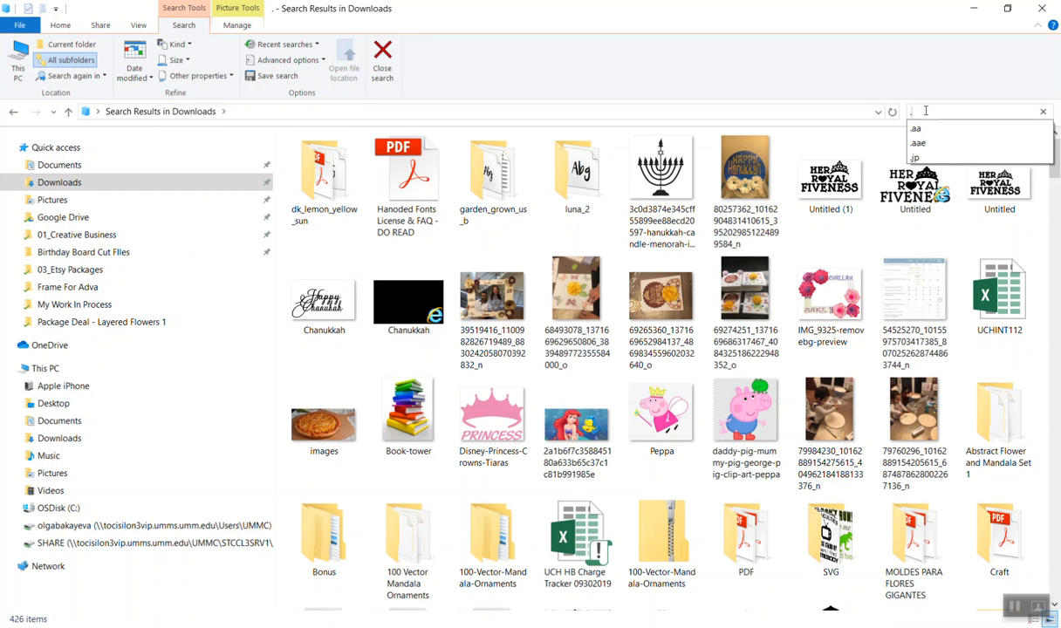
{"action": "type", "text": "tt"}
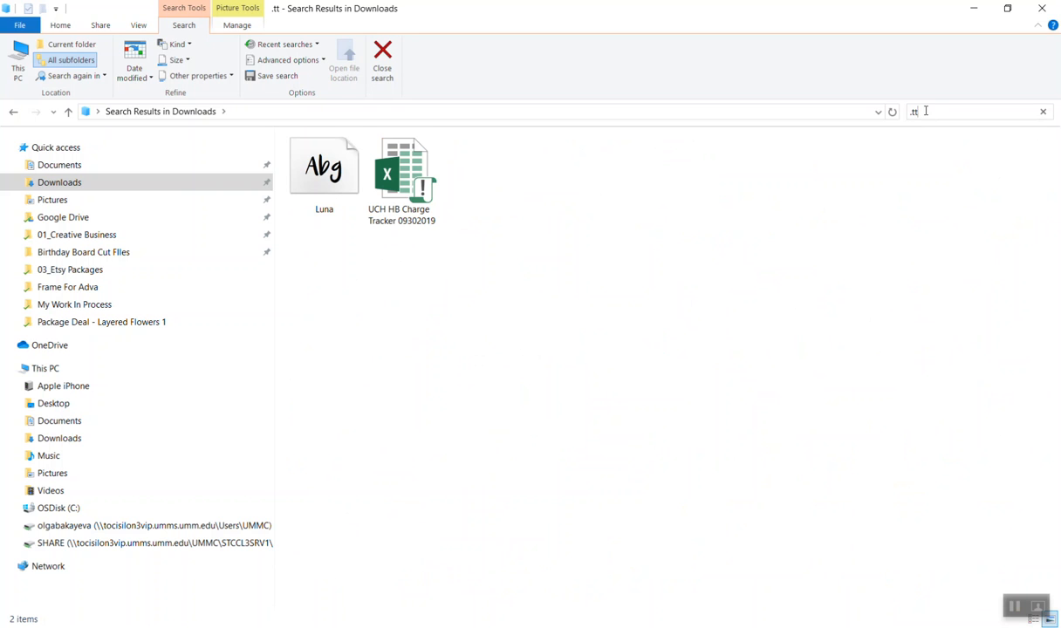
{"action": "type", "text": "f"}
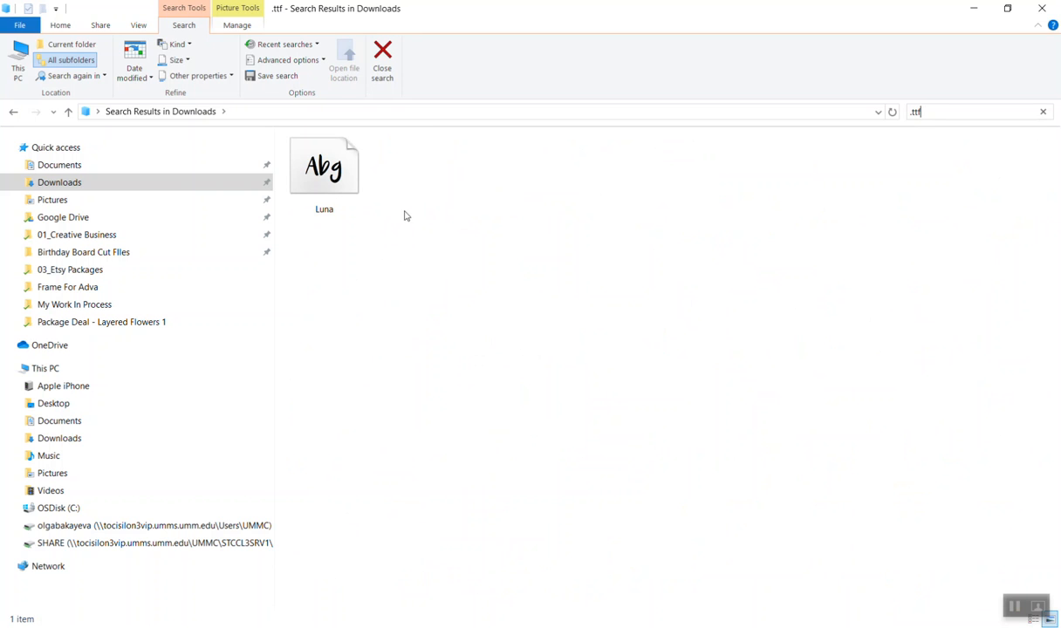
{"action": "mouse_move", "coordinate": [324, 166]}
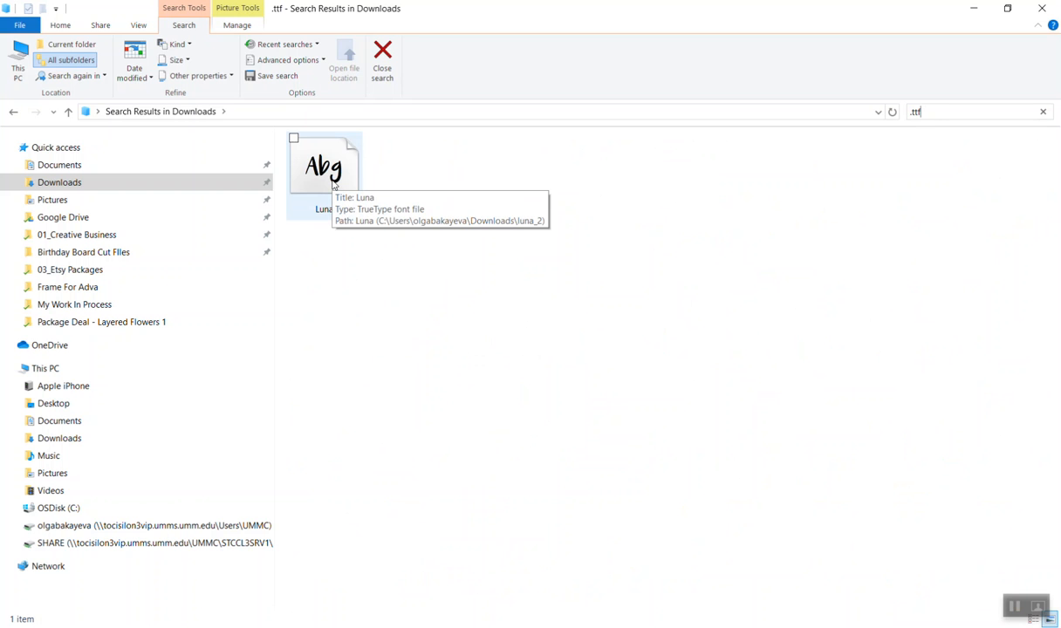
- Preview the Luna font file, install it, and close Font Viewer
{"action": "double_click", "coordinate": [324, 165]}
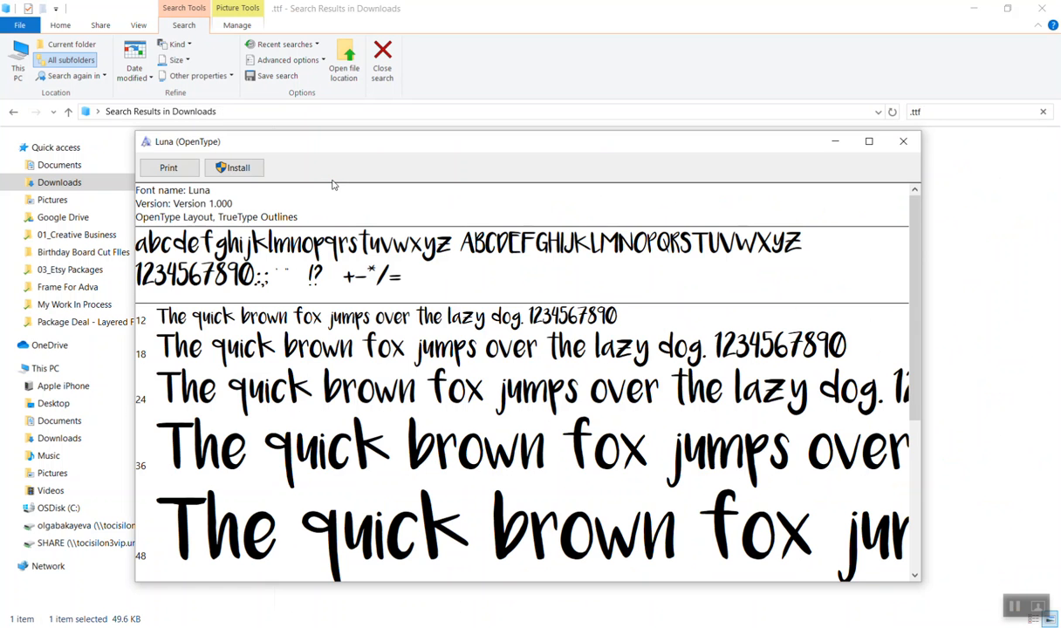
{"action": "mouse_move", "coordinate": [234, 167]}
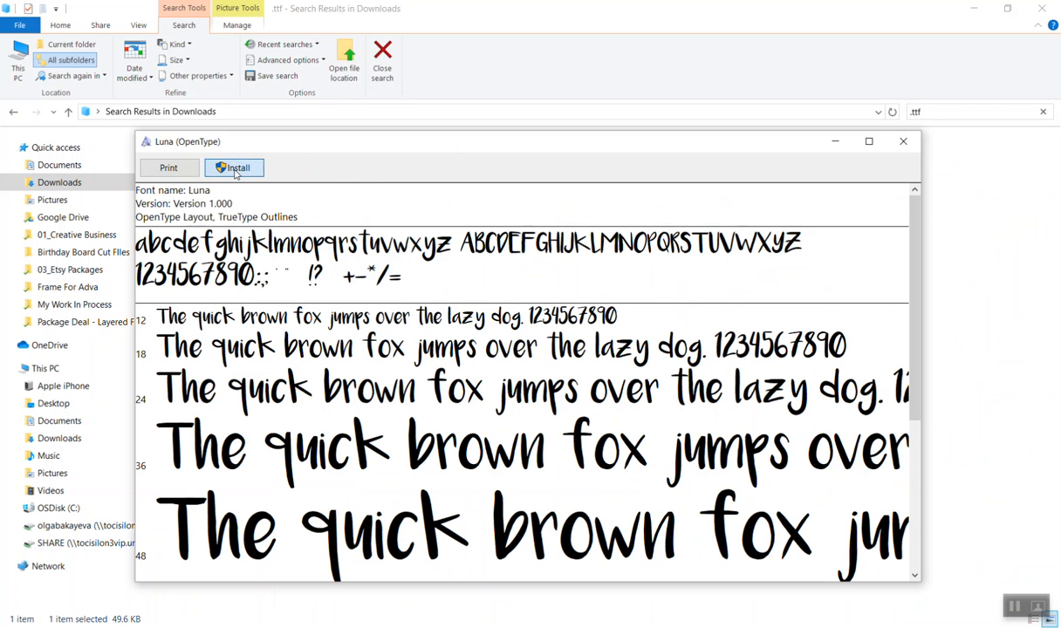
{"action": "left_click", "coordinate": [234, 167]}
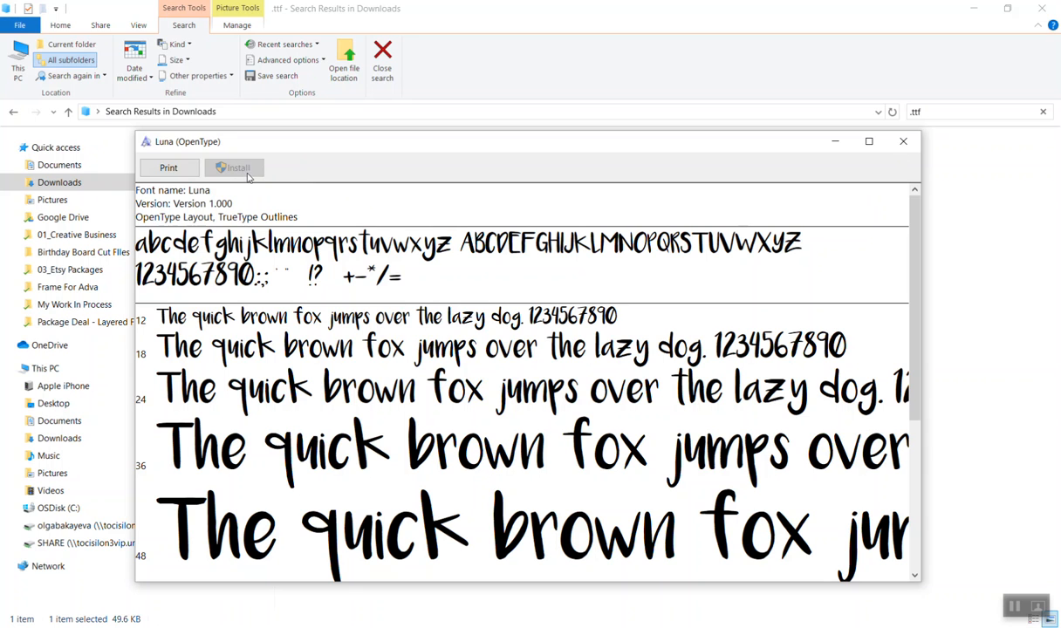
{"action": "mouse_move", "coordinate": [904, 140]}
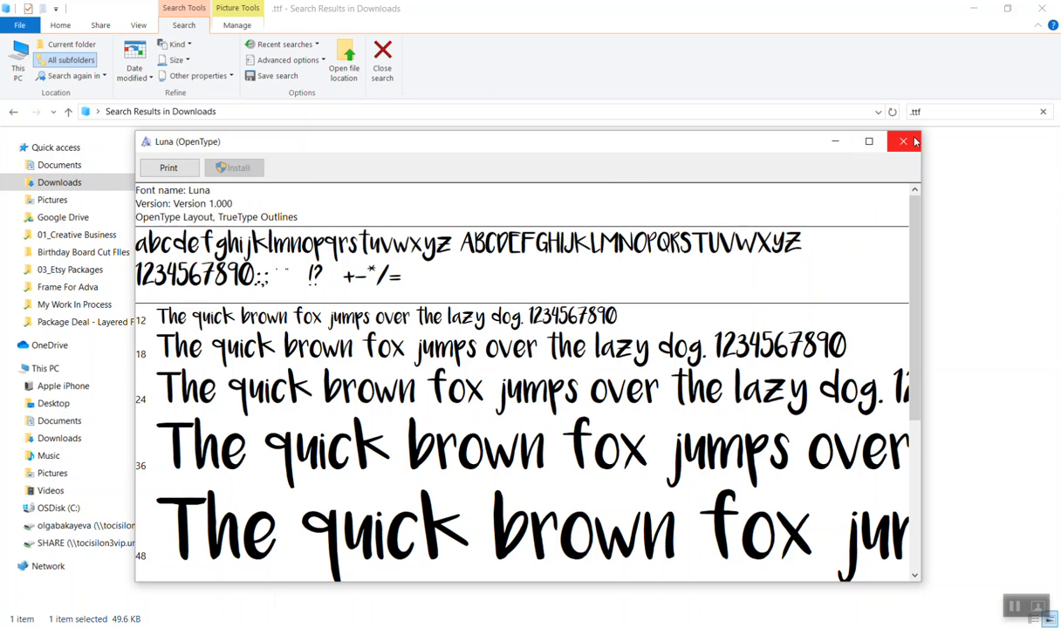
{"action": "left_click", "coordinate": [904, 141]}
{"action": "type", "text": "o"}
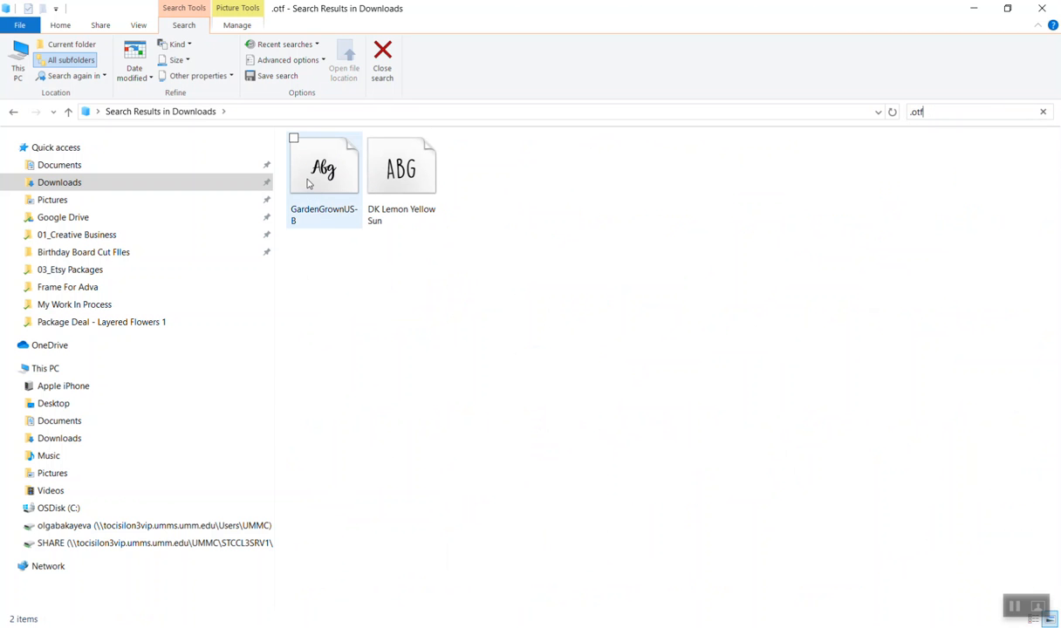
- Select both GardenGrownUS-B and DK Lemon Yellow Sun in the .otf results
{"action": "left_click", "coordinate": [870, 360]}
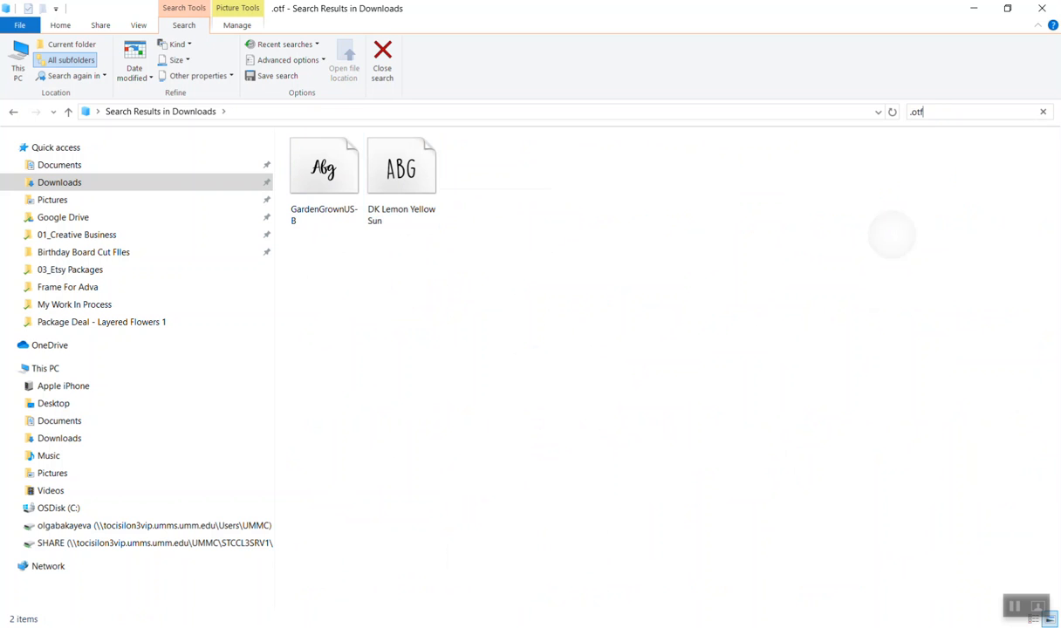
{"action": "left_click", "coordinate": [324, 165]}
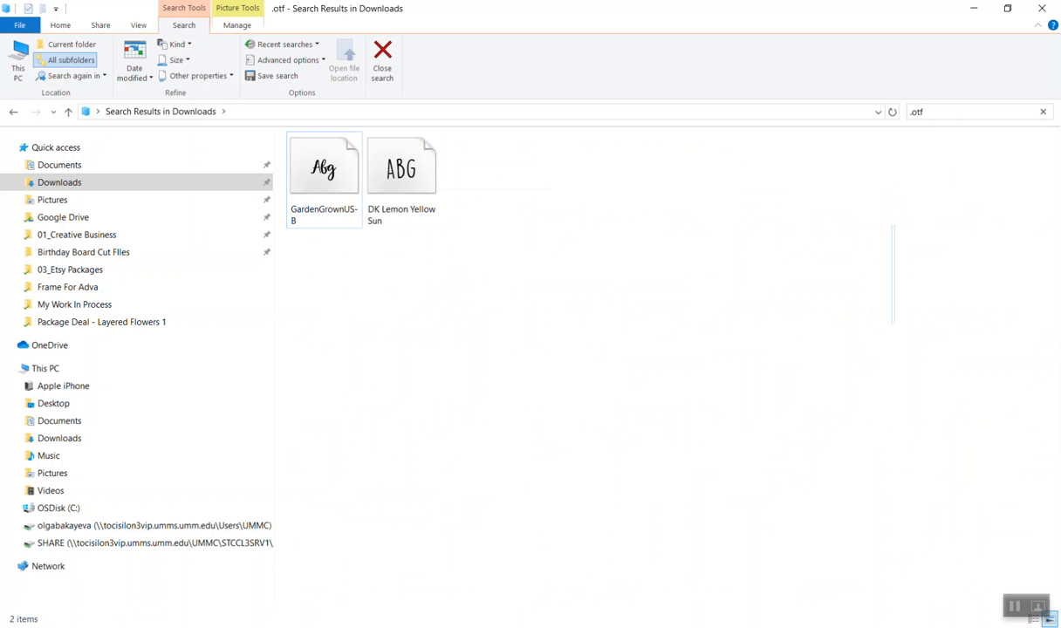
{"action": "mouse_move", "coordinate": [454, 393]}
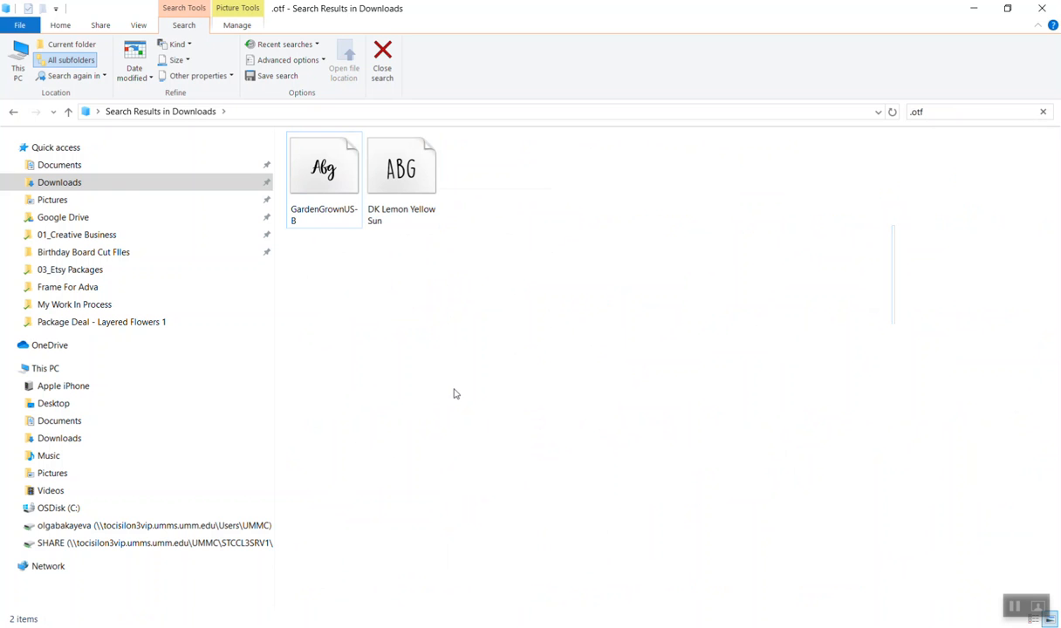
{"action": "left_click", "coordinate": [324, 166]}
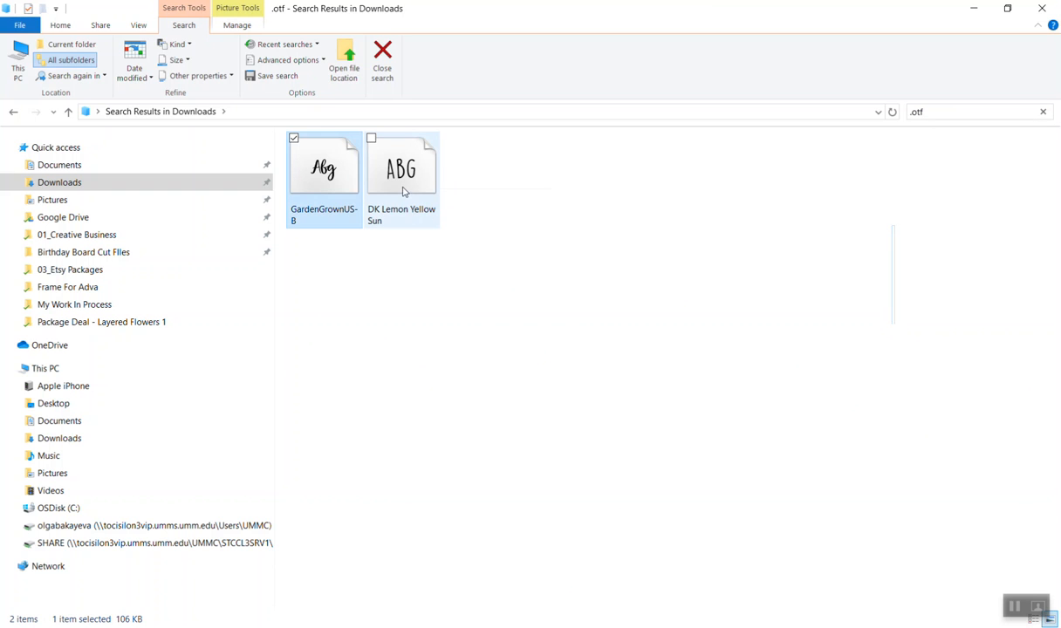
{"action": "left_click", "coordinate": [401, 170]}
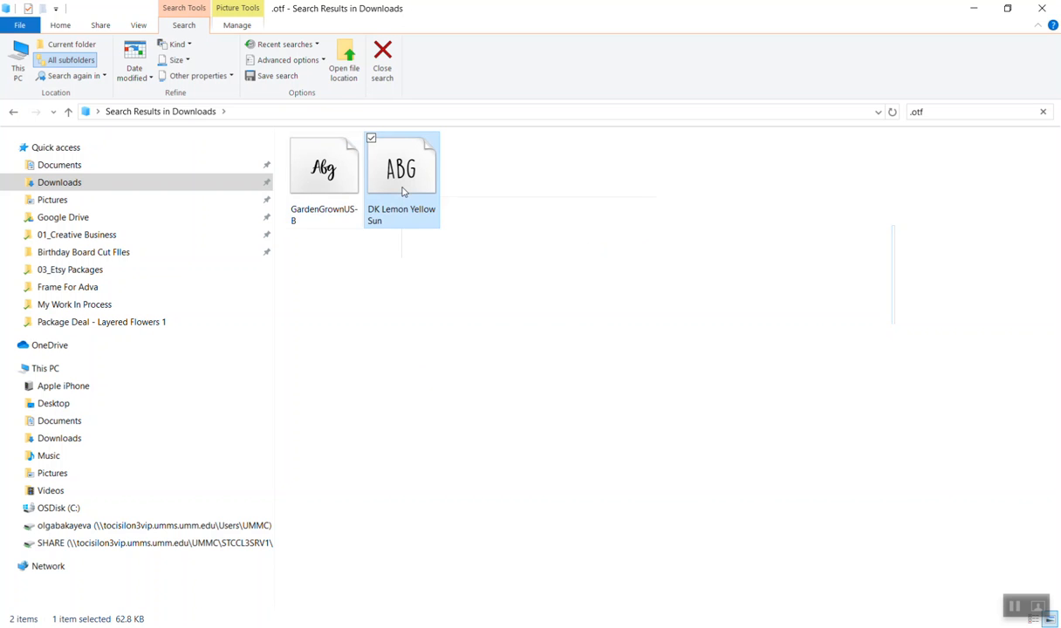
{"action": "left_click", "coordinate": [324, 165]}
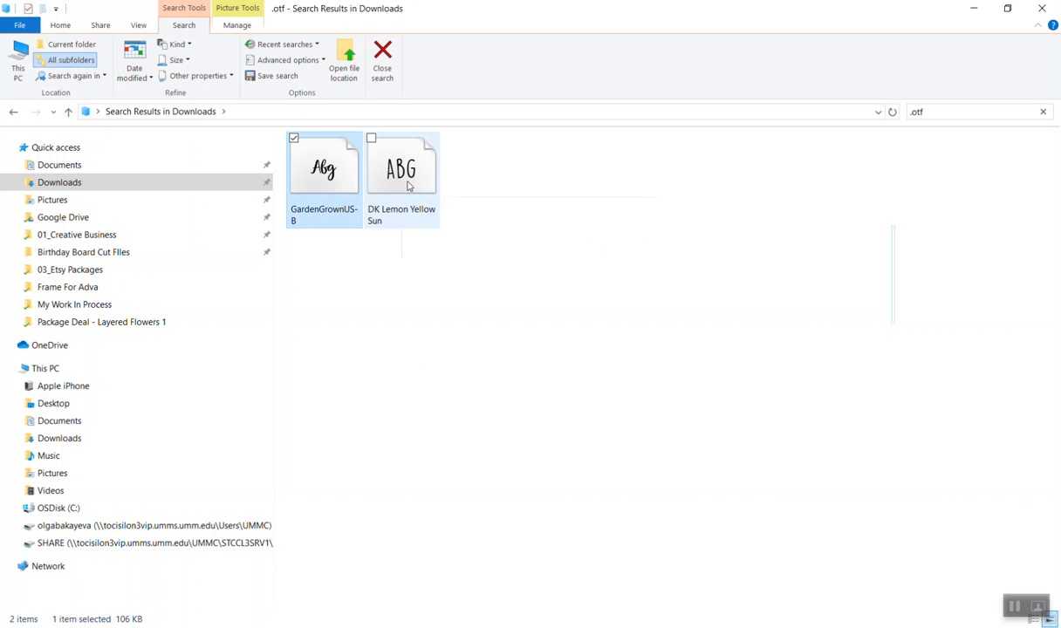
{"action": "left_click", "coordinate": [401, 165]}
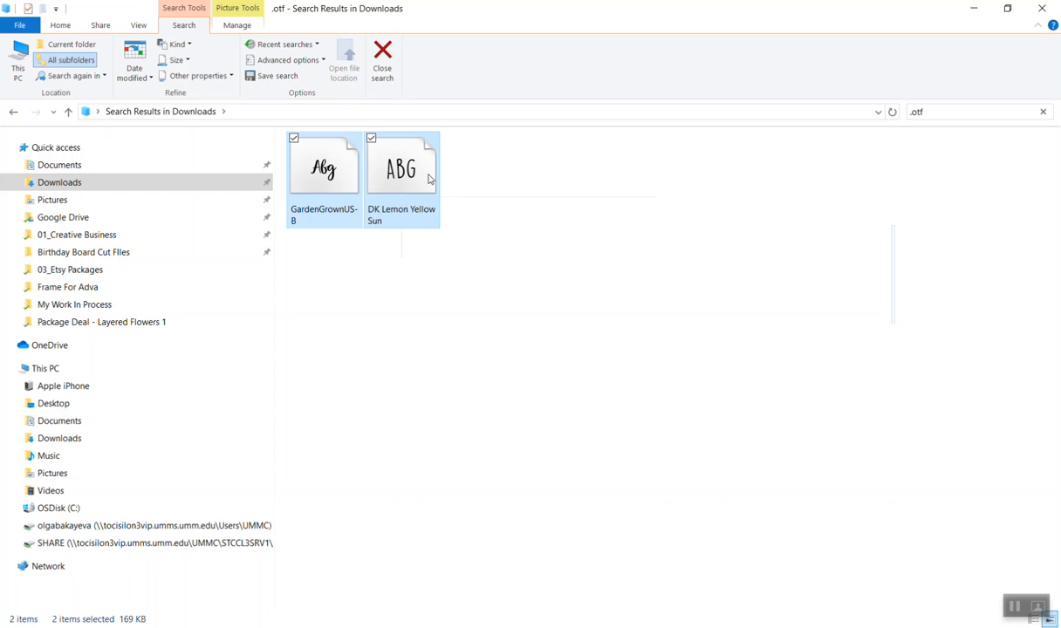
{"action": "mouse_move", "coordinate": [424, 204]}
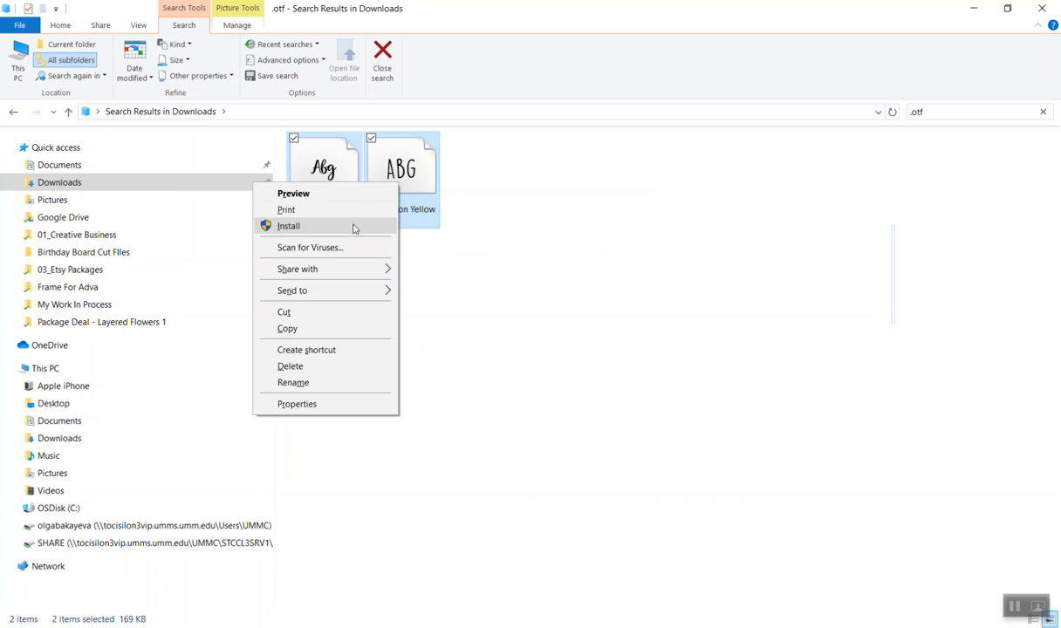
- Copy the GardenGrownUS-B and DK Lemon Yellow Sun .otf files into 08_Font Files
{"action": "left_click", "coordinate": [288, 226]}
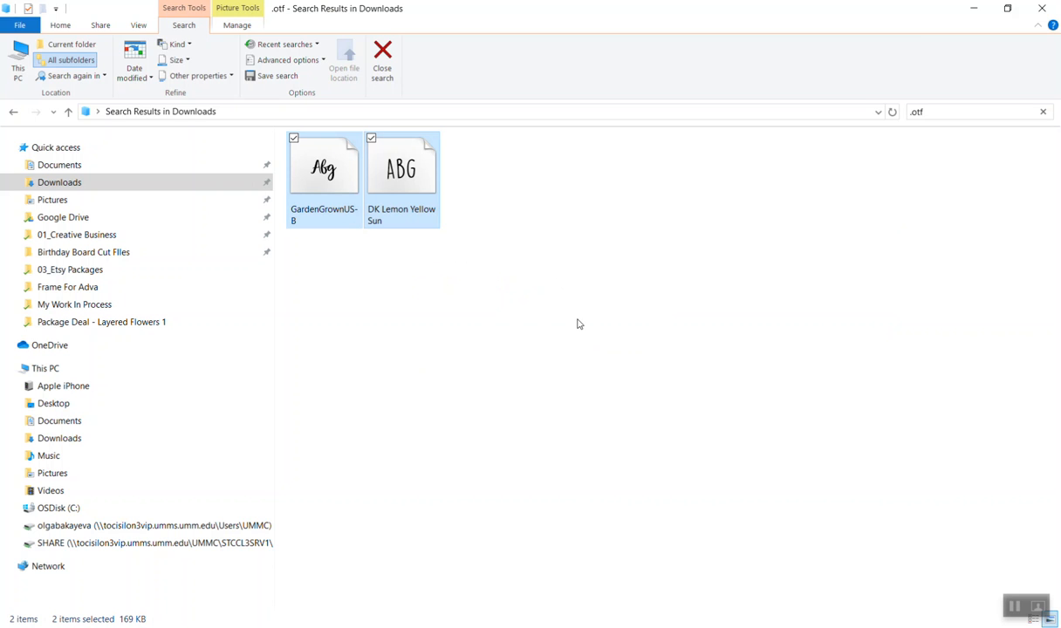
{"action": "mouse_move", "coordinate": [389, 395]}
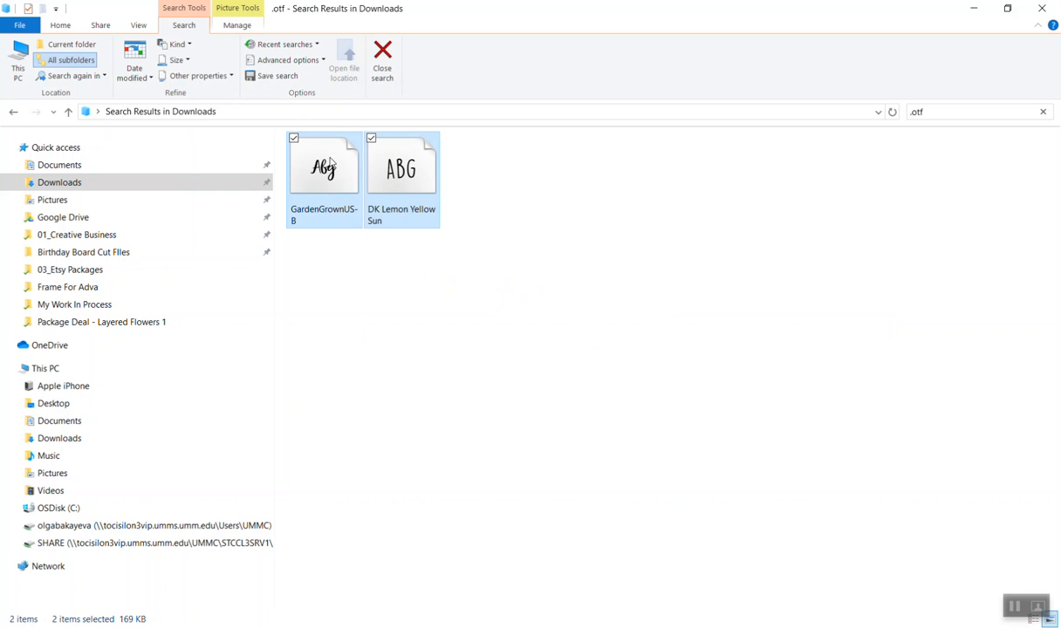
{"action": "mouse_move", "coordinate": [444, 202]}
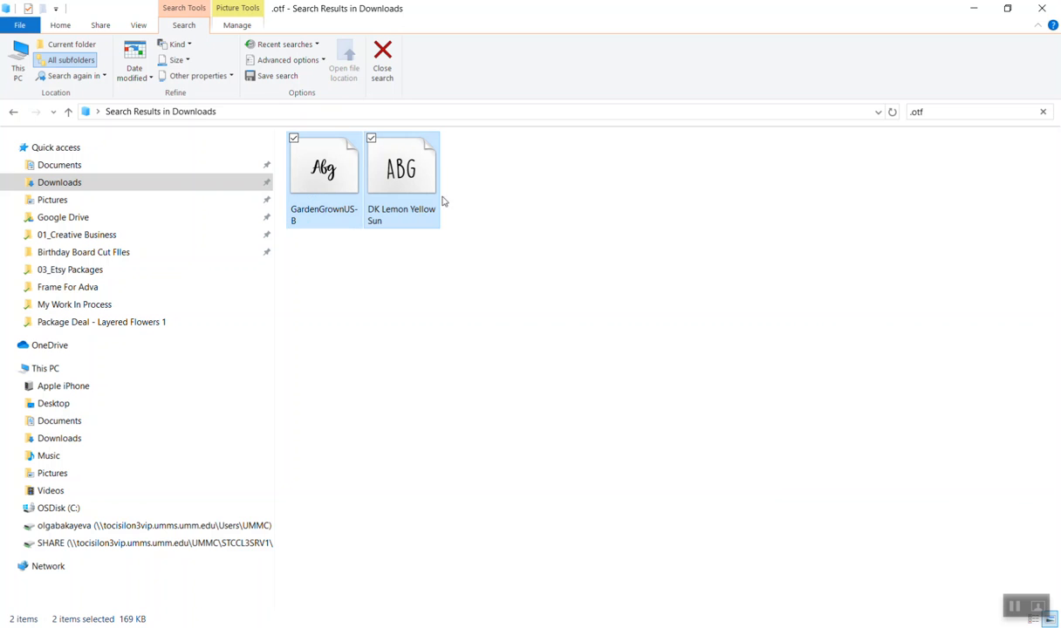
{"action": "mouse_move", "coordinate": [400, 297]}
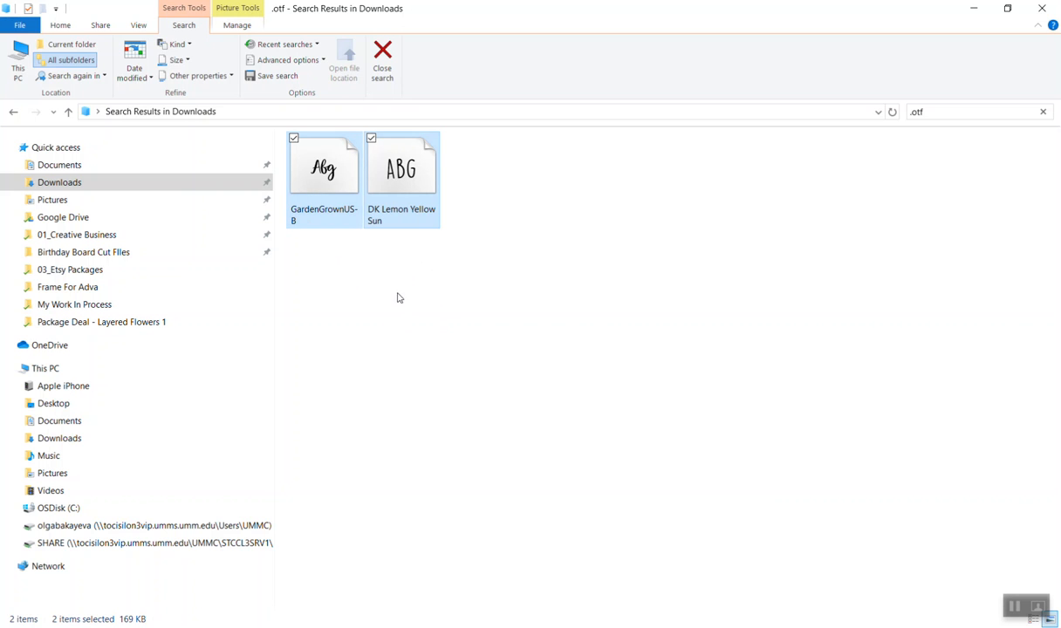
{"action": "mouse_move", "coordinate": [401, 332]}
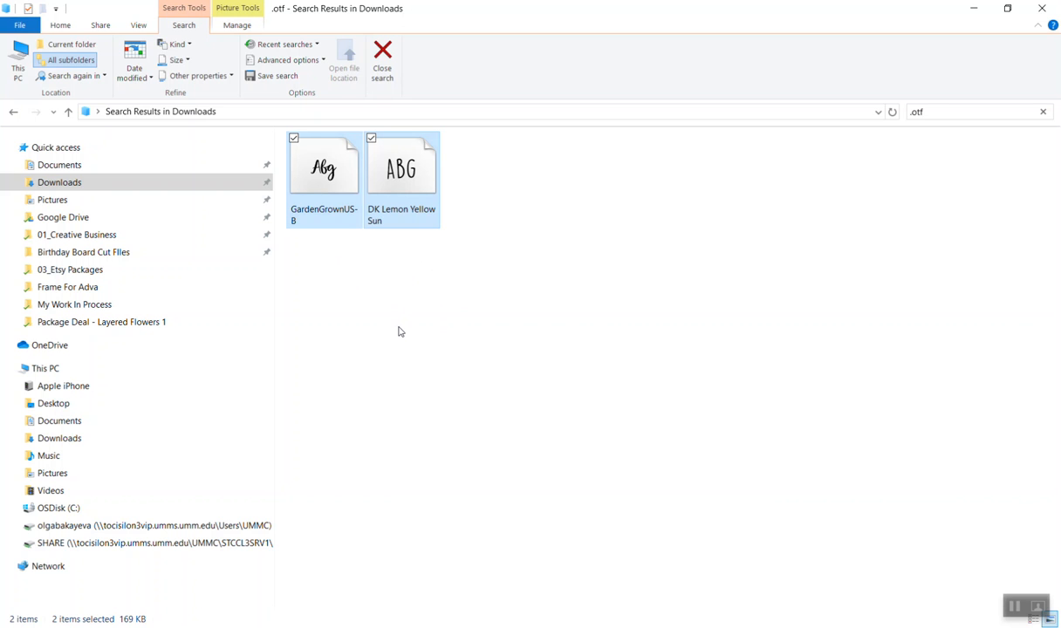
{"action": "mouse_move", "coordinate": [333, 186]}
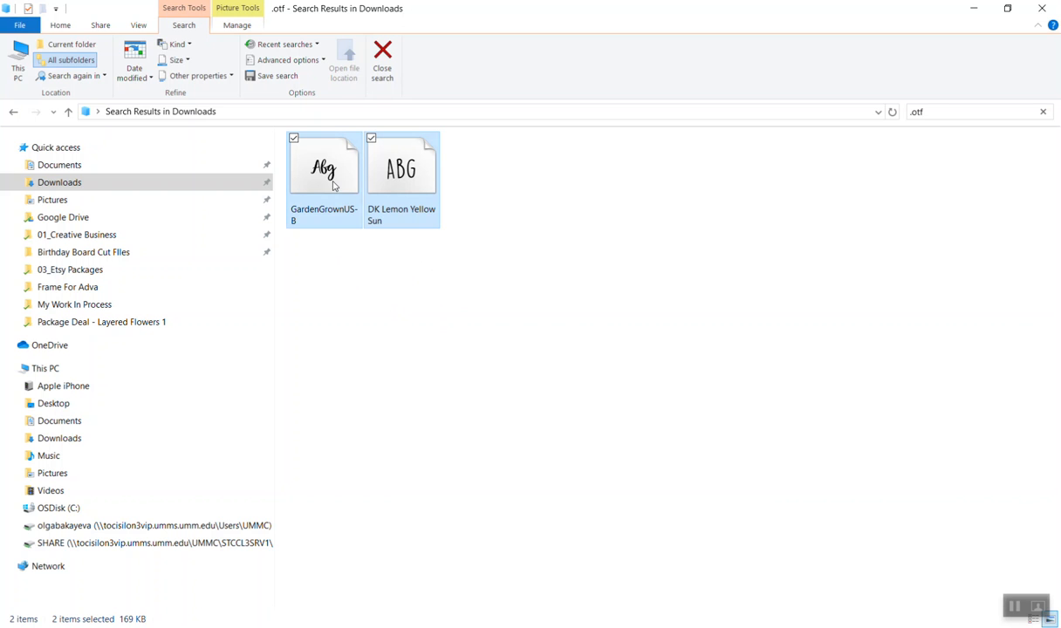
{"action": "right_click", "coordinate": [324, 167]}
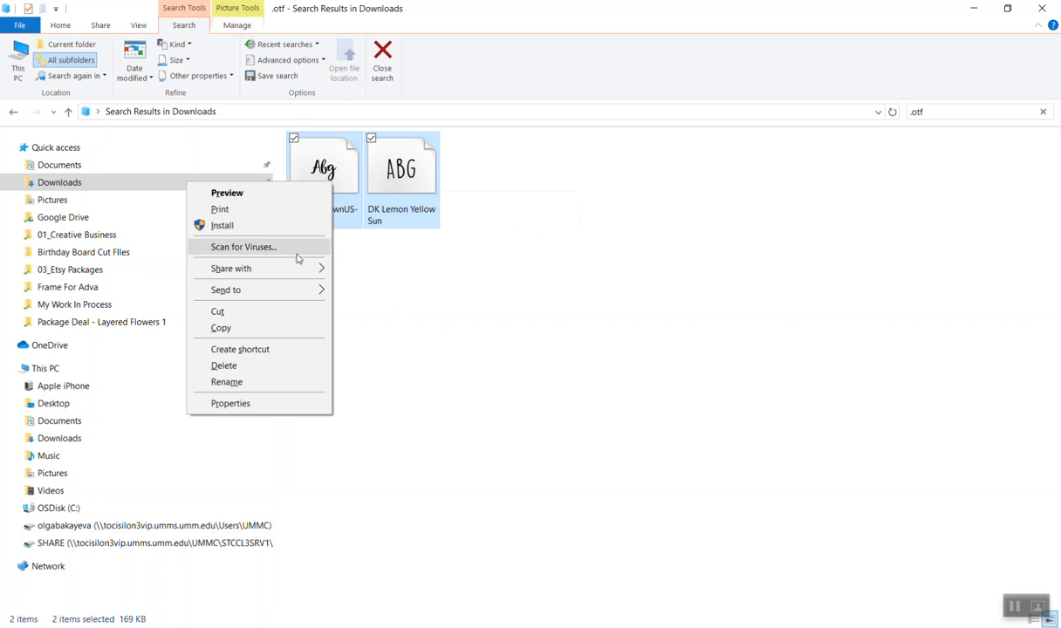
{"action": "mouse_move", "coordinate": [281, 312]}
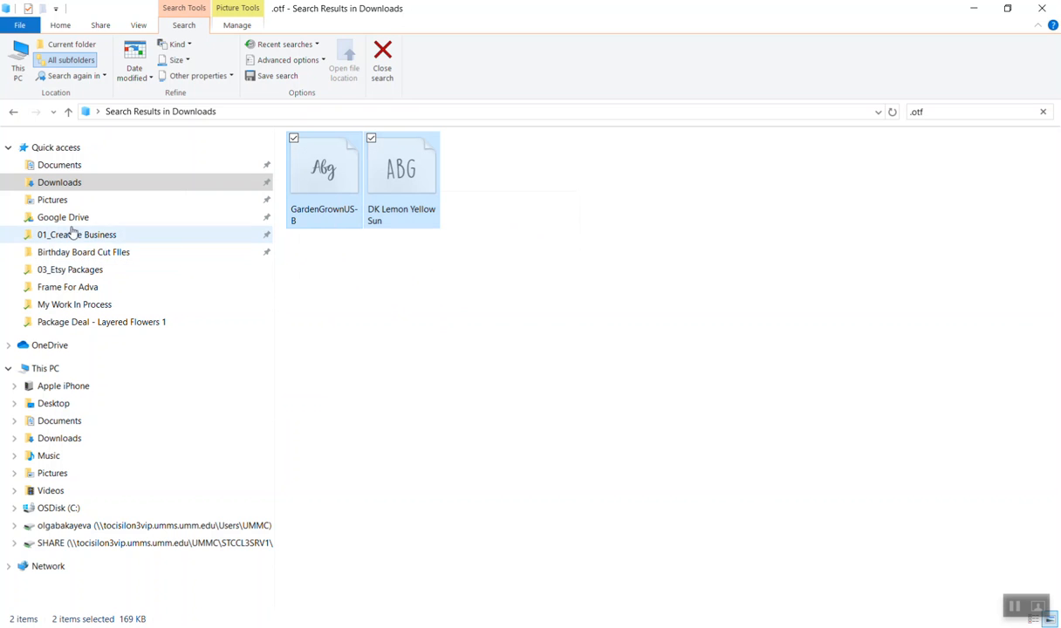
{"action": "mouse_move", "coordinate": [63, 217]}
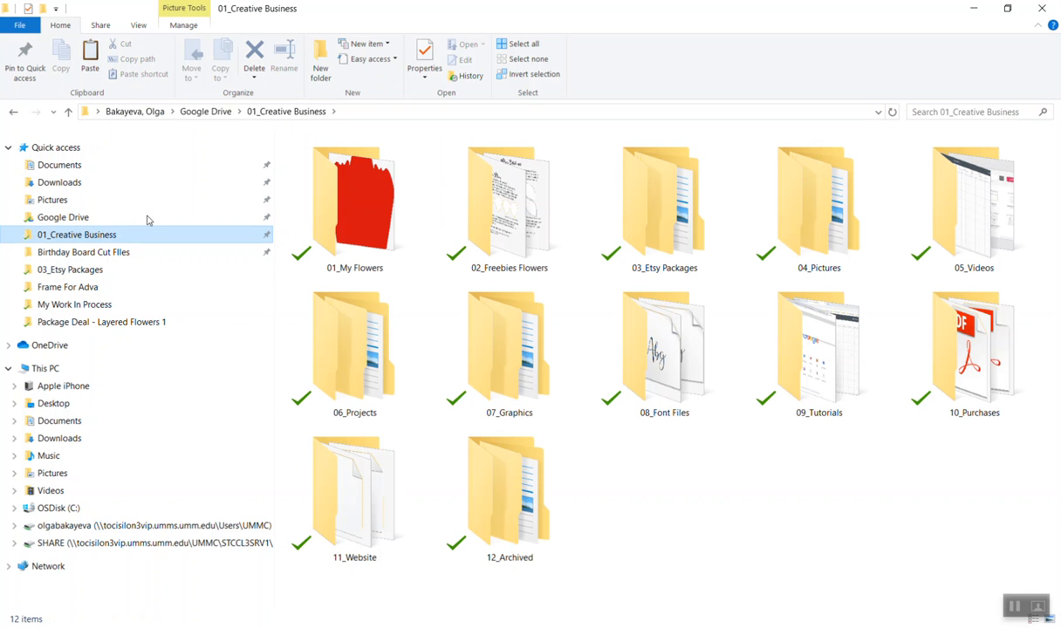
{"action": "double_click", "coordinate": [664, 349]}
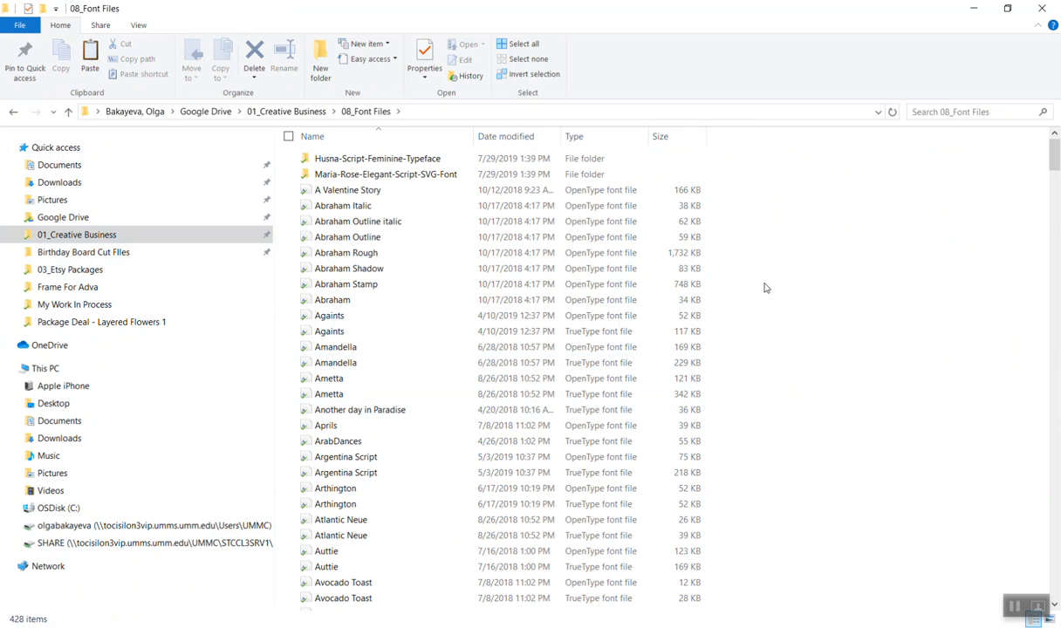
{"action": "right_click", "coordinate": [766, 288]}
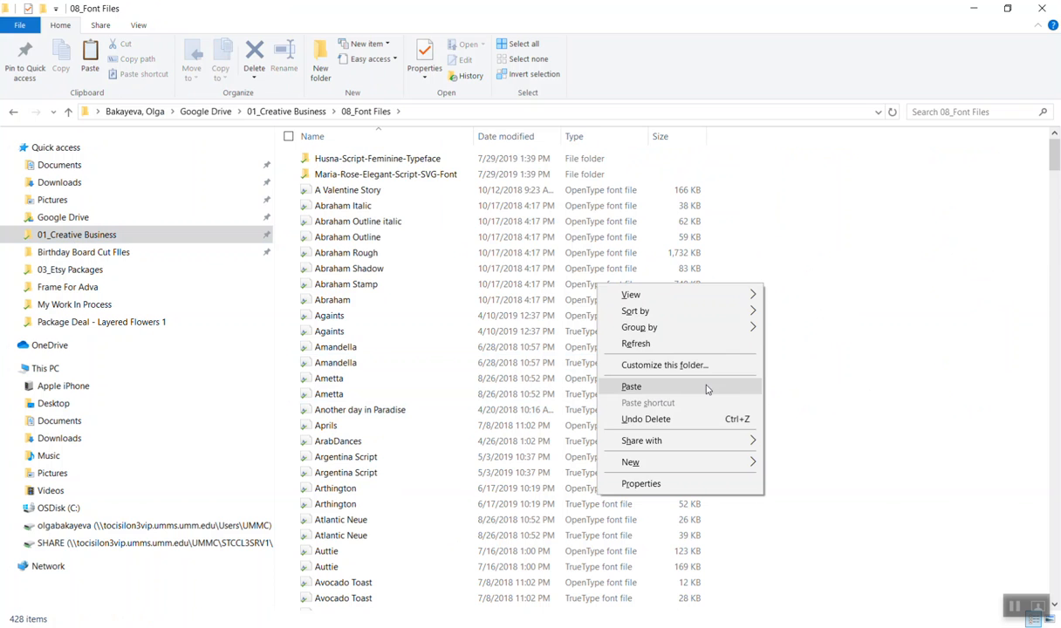
{"action": "left_click", "coordinate": [631, 386]}
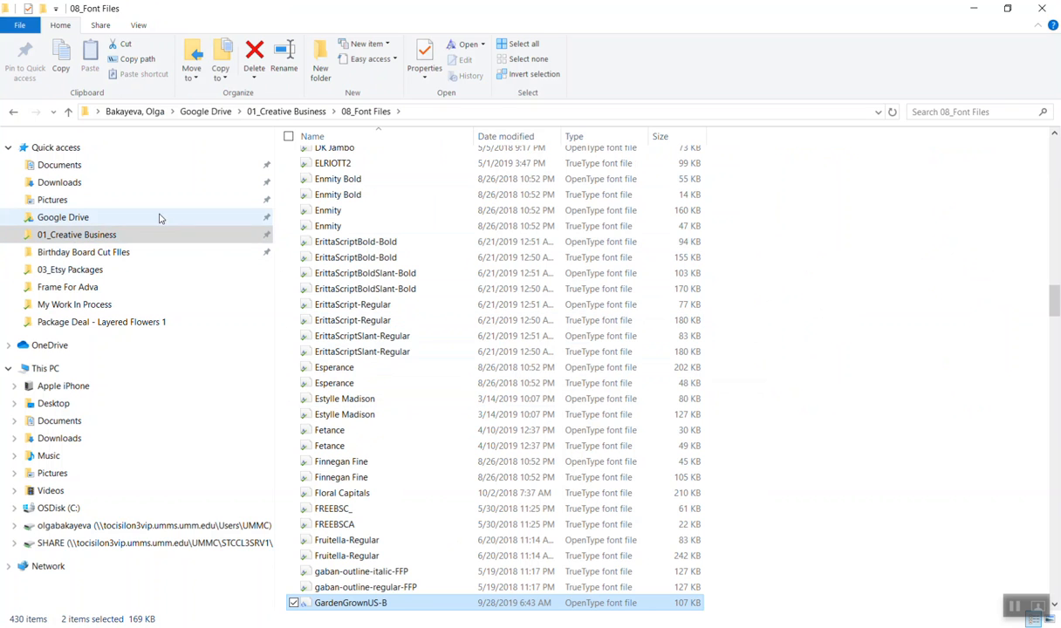
{"action": "mouse_move", "coordinate": [70, 184]}
{"action": "type", "text": ".ttf"}
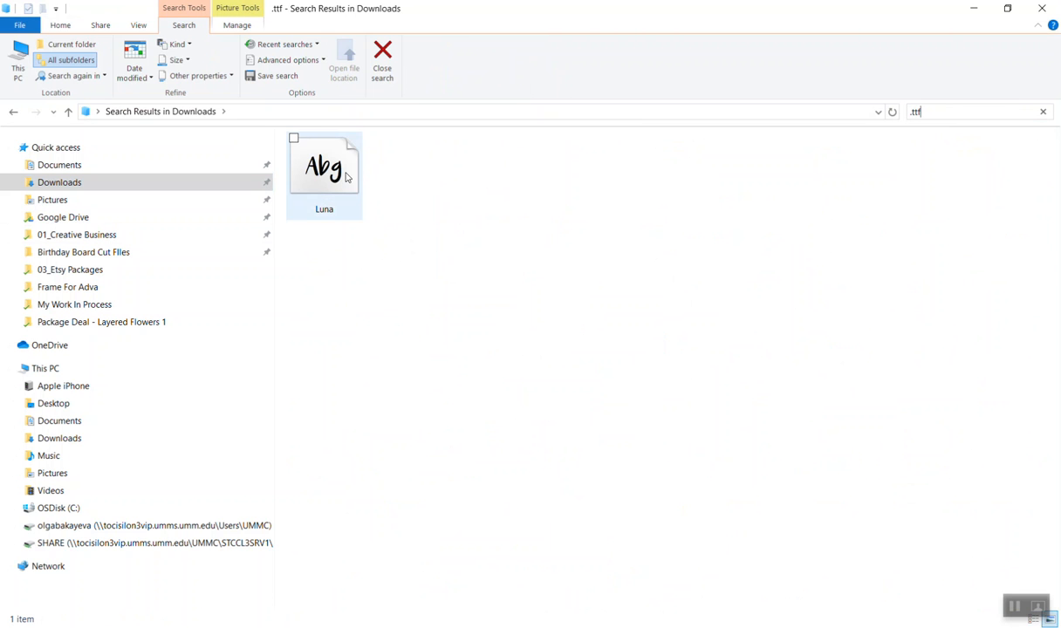
- Bring up the actions menu for the Luna .ttf font file to install it
{"action": "right_click", "coordinate": [324, 166]}
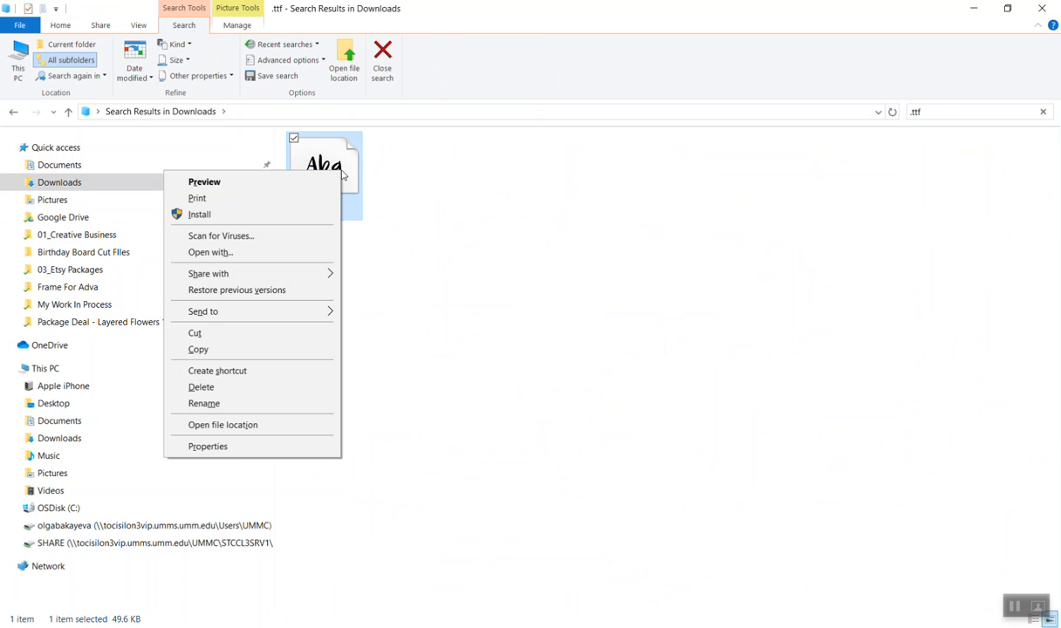
{"action": "mouse_move", "coordinate": [253, 339]}
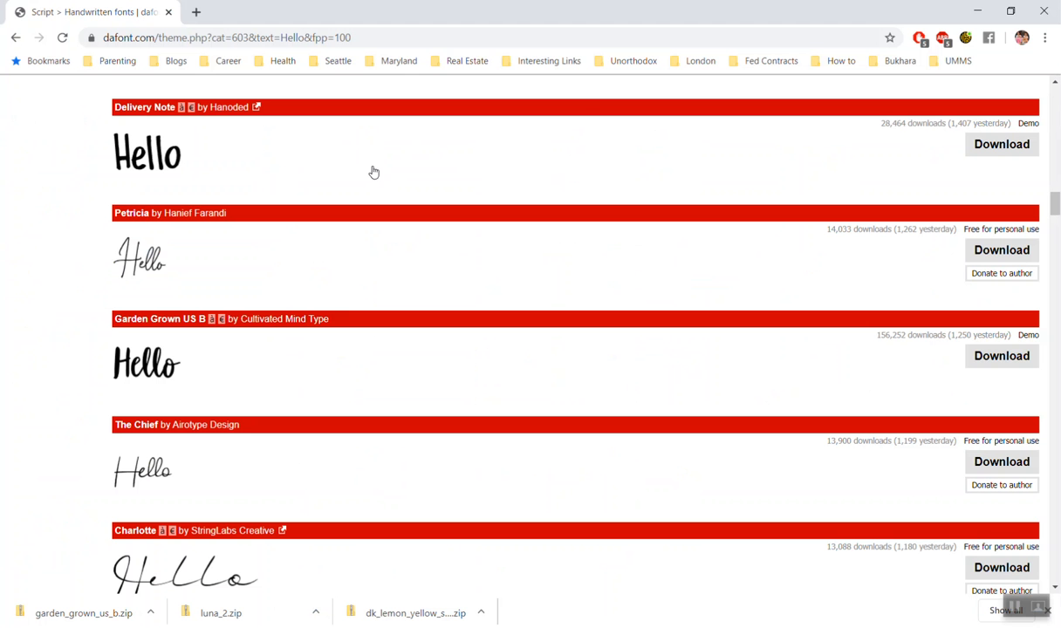
- Start a new project, add a 'Hello' text layer, and drag it right
{"action": "left_click", "coordinate": [196, 11]}
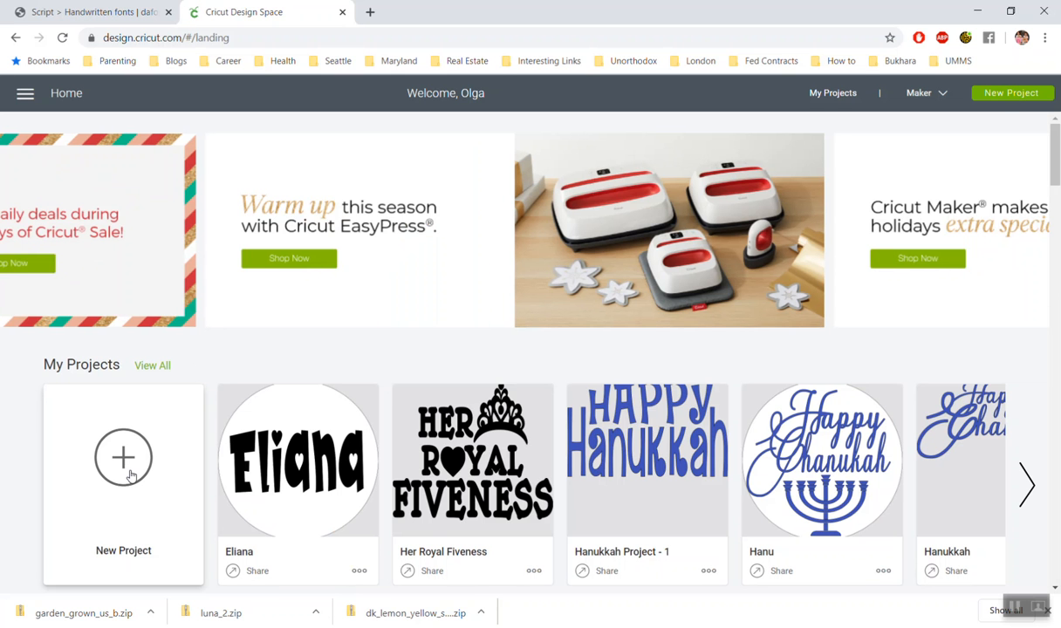
{"action": "left_click", "coordinate": [124, 458]}
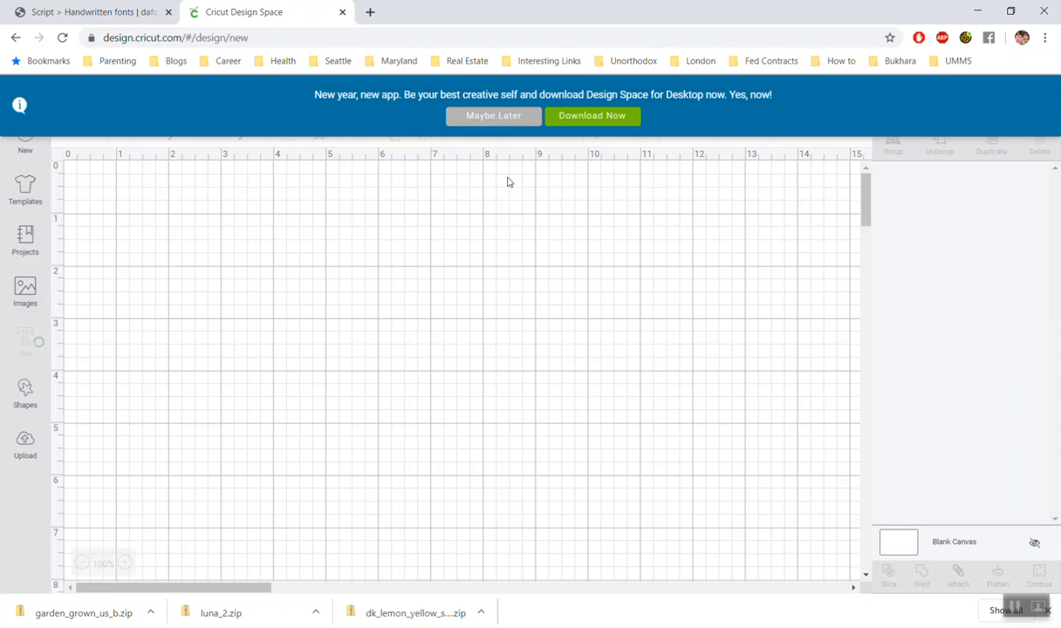
{"action": "left_click", "coordinate": [24, 340]}
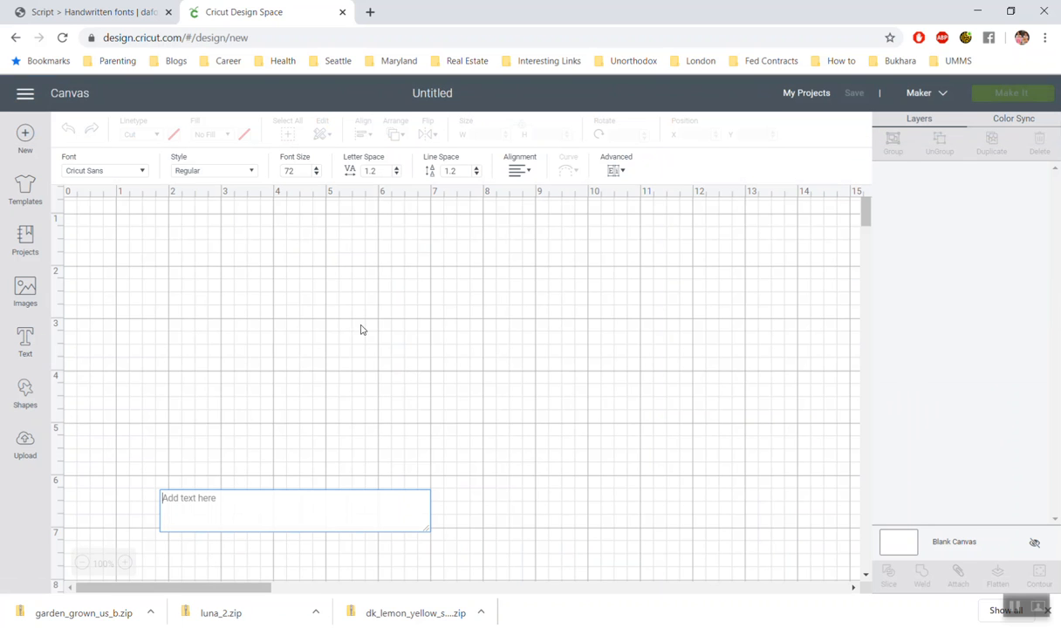
{"action": "type", "text": "hELL"}
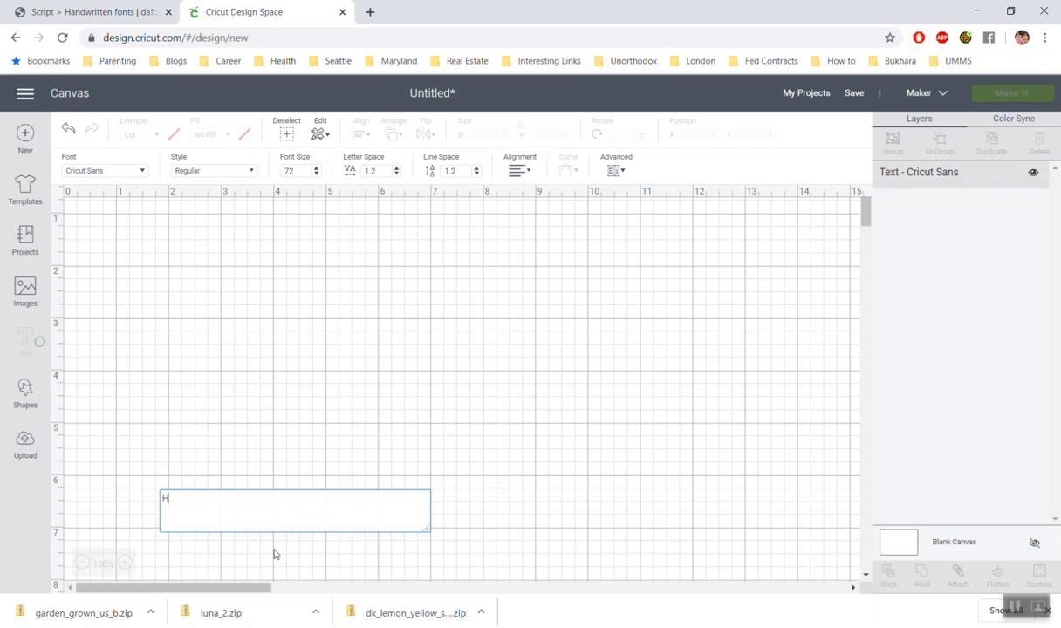
{"action": "type", "text": "ello"}
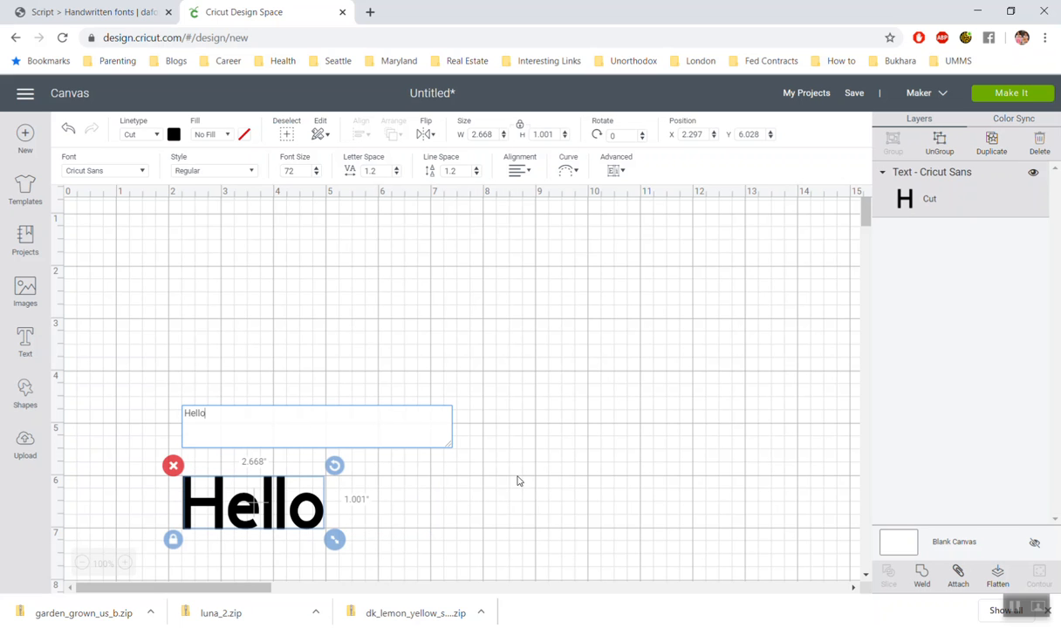
{"action": "left_click_drag", "start_coordinate": [253, 506], "coordinate": [694, 471]}
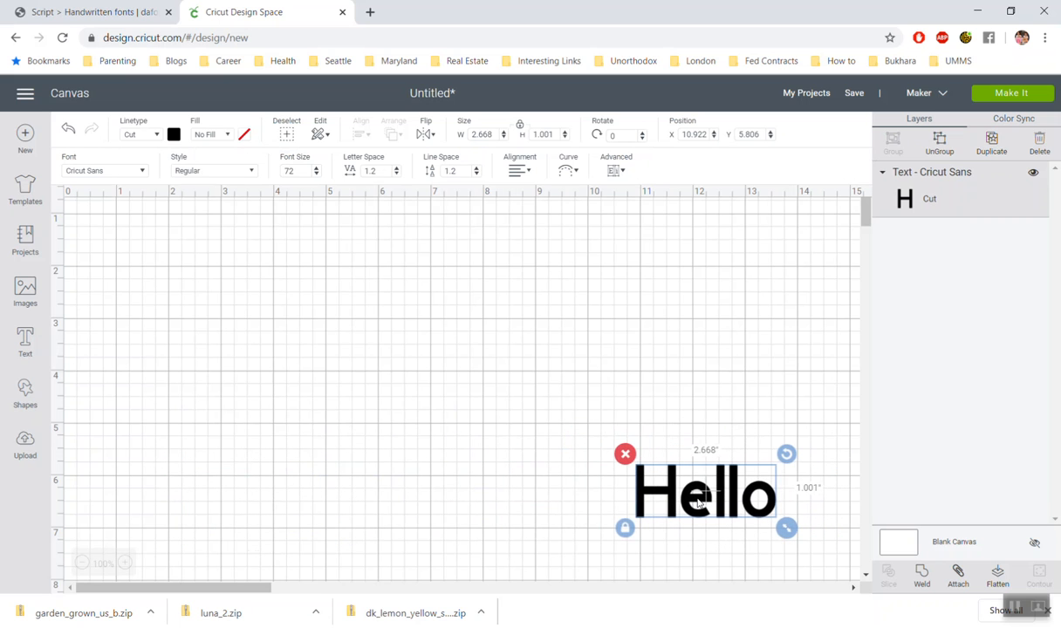
{"action": "mouse_move", "coordinate": [132, 190]}
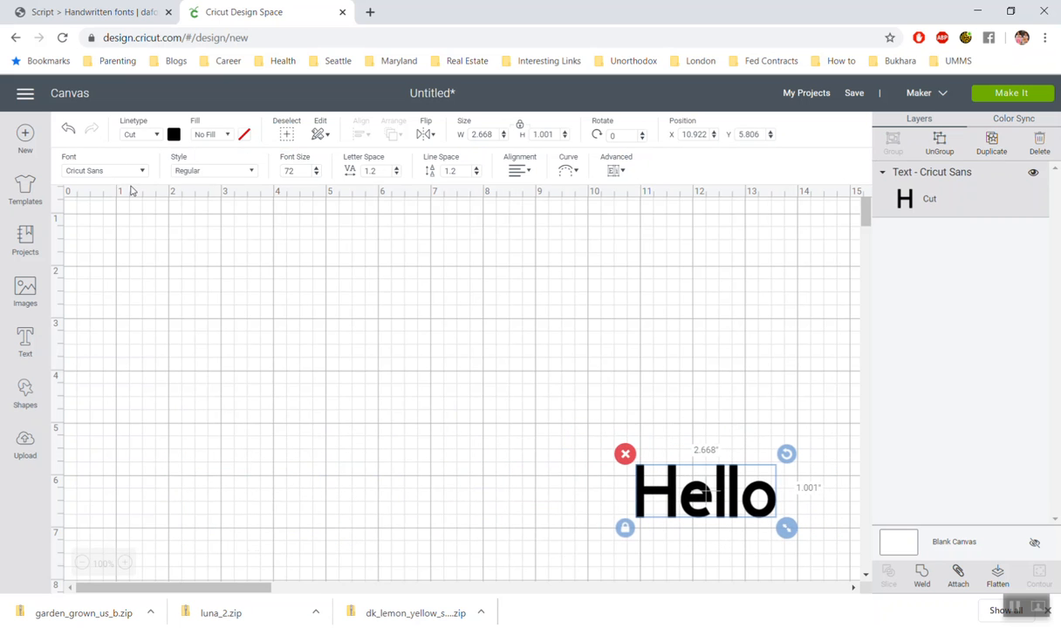
{"action": "mouse_move", "coordinate": [735, 498]}
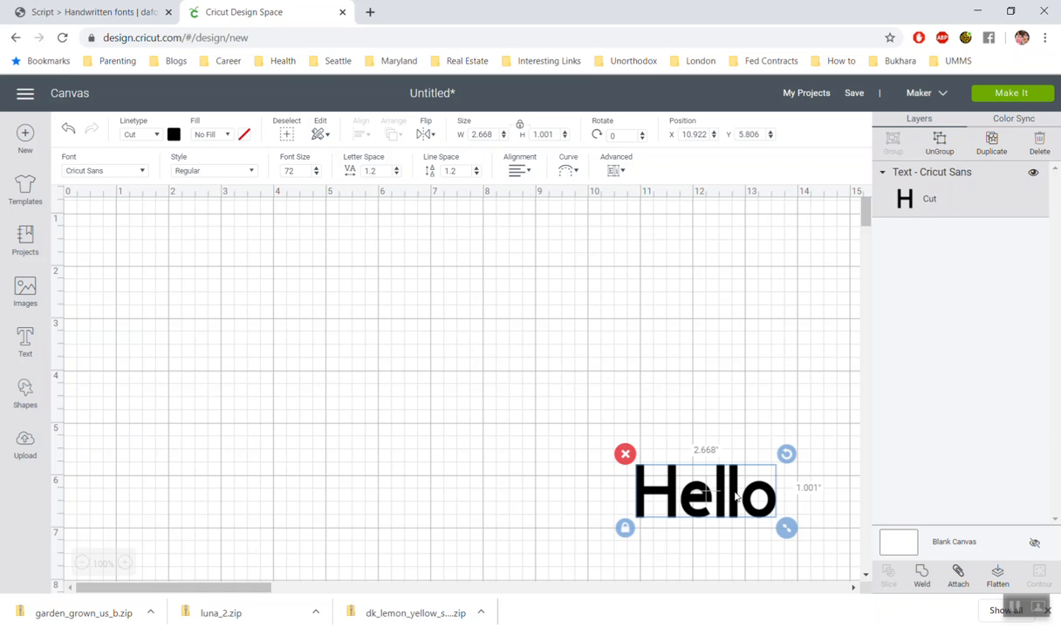
{"action": "mouse_move", "coordinate": [673, 330]}
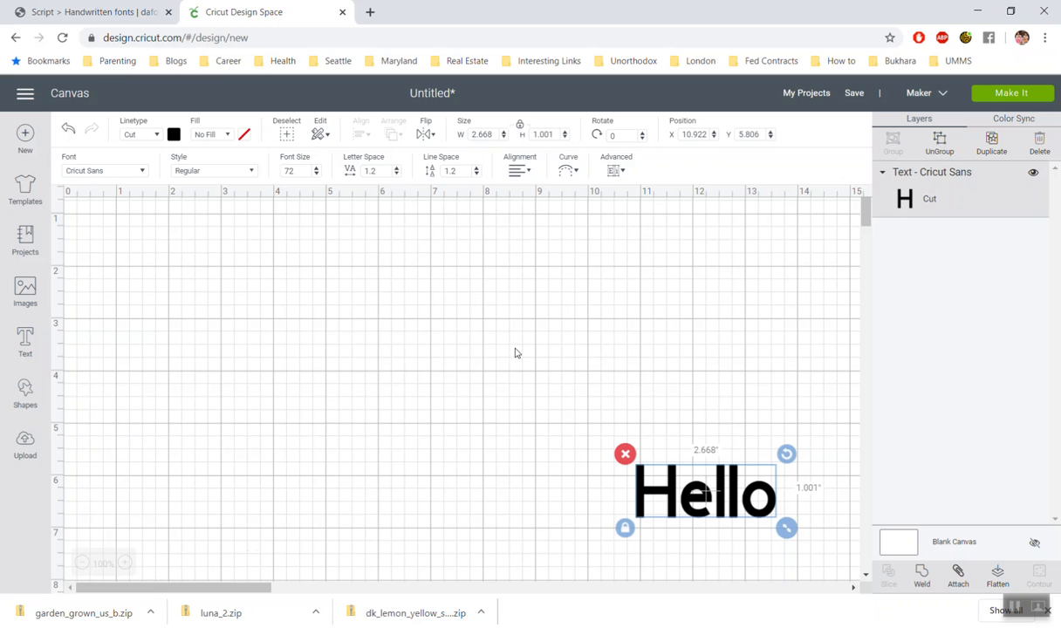
{"action": "left_click", "coordinate": [103, 170]}
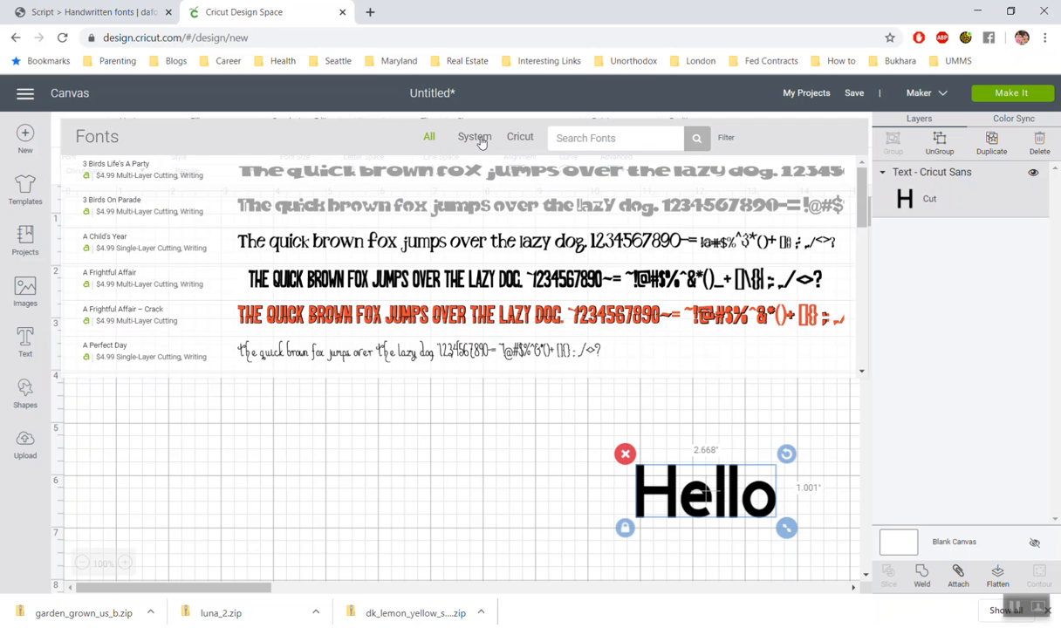
- Toggle the Fonts list through System, Cricut and All, ending on System fonts
{"action": "left_click", "coordinate": [474, 137]}
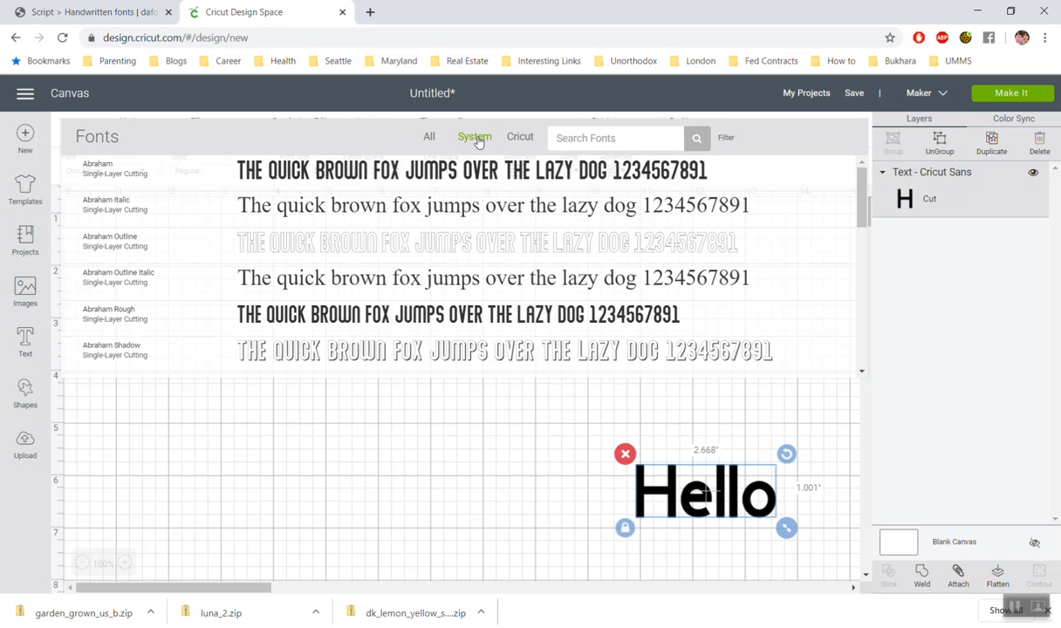
{"action": "mouse_move", "coordinate": [526, 146]}
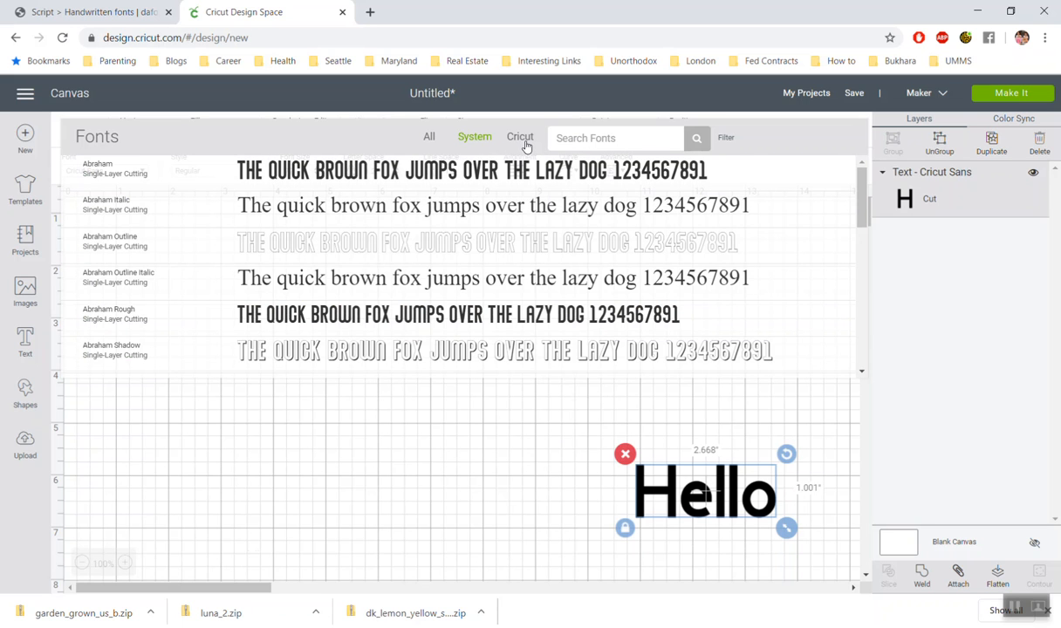
{"action": "left_click", "coordinate": [520, 137]}
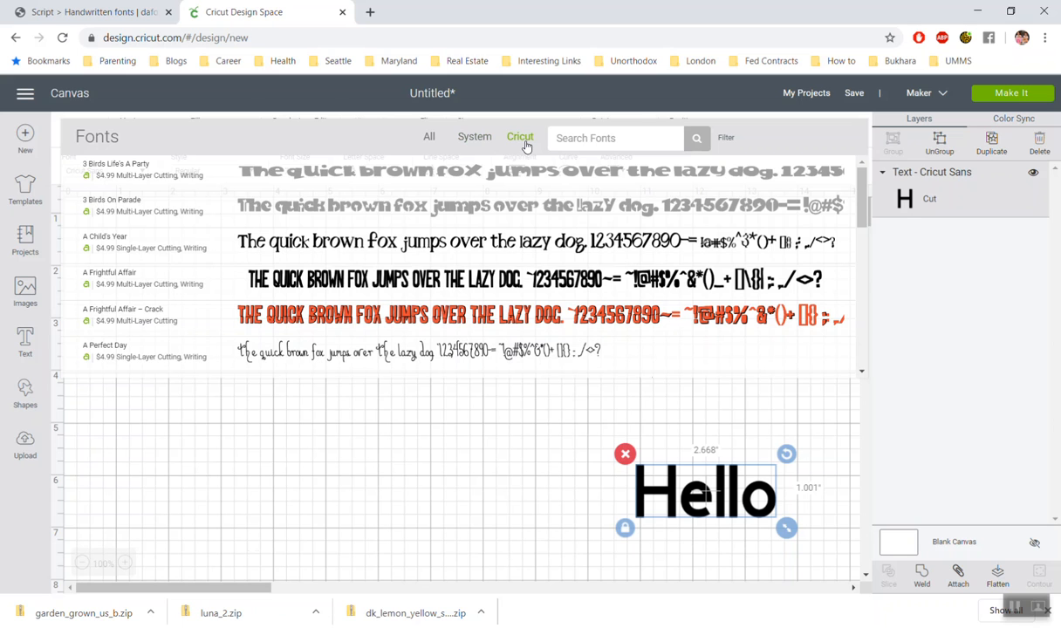
{"action": "mouse_move", "coordinate": [318, 249]}
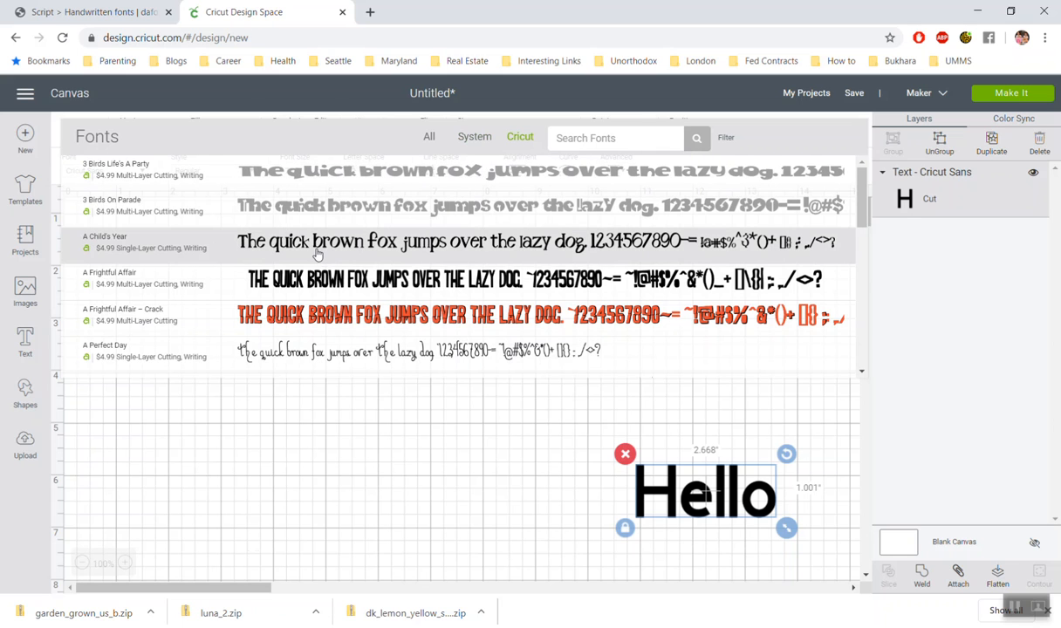
{"action": "mouse_move", "coordinate": [192, 281]}
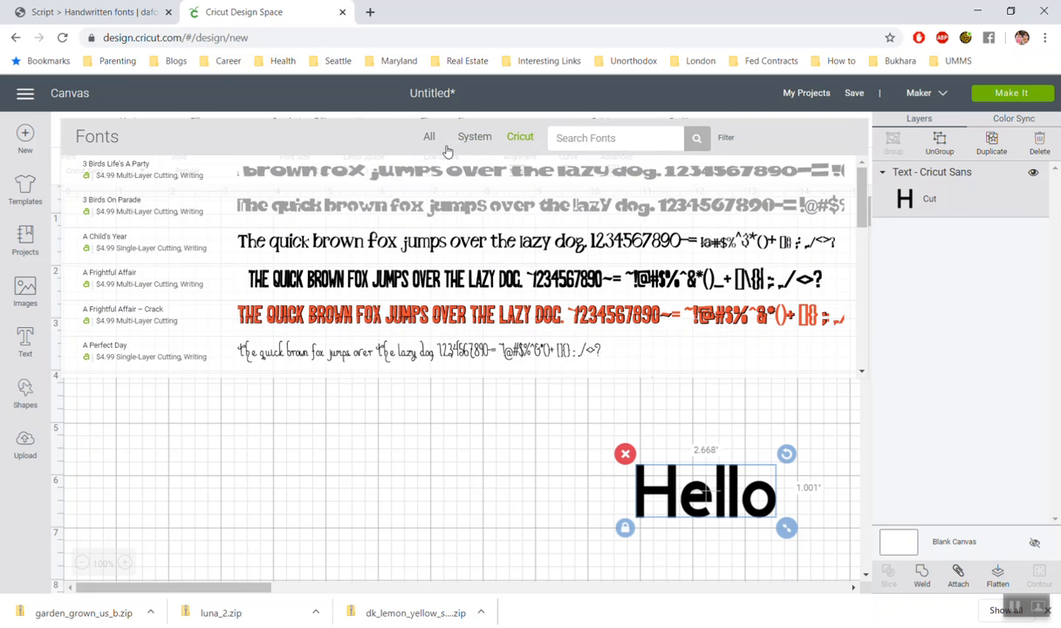
{"action": "left_click", "coordinate": [428, 137]}
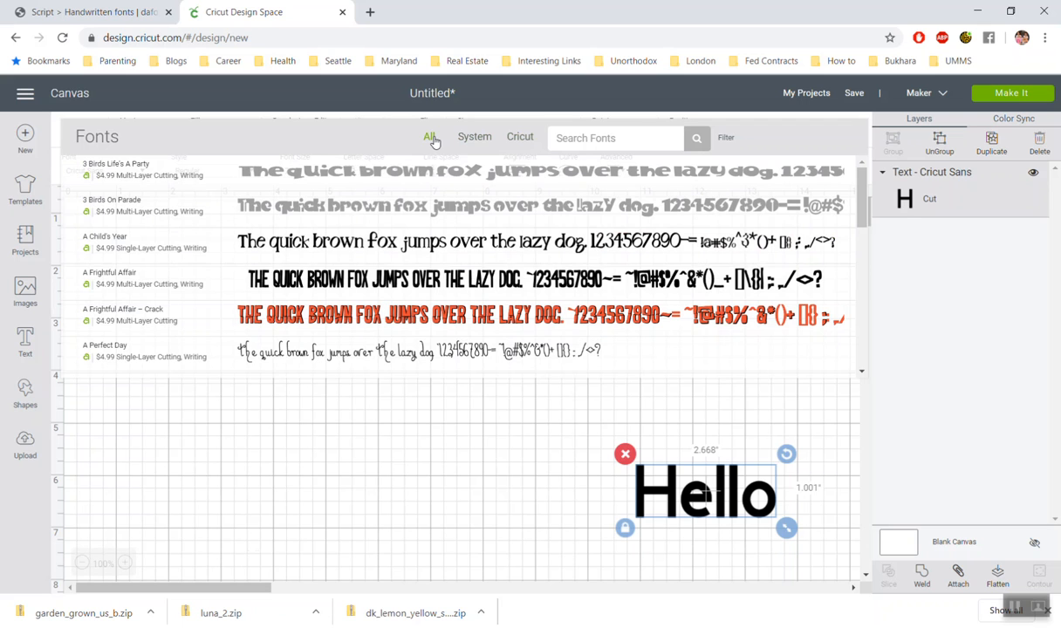
{"action": "mouse_move", "coordinate": [480, 141]}
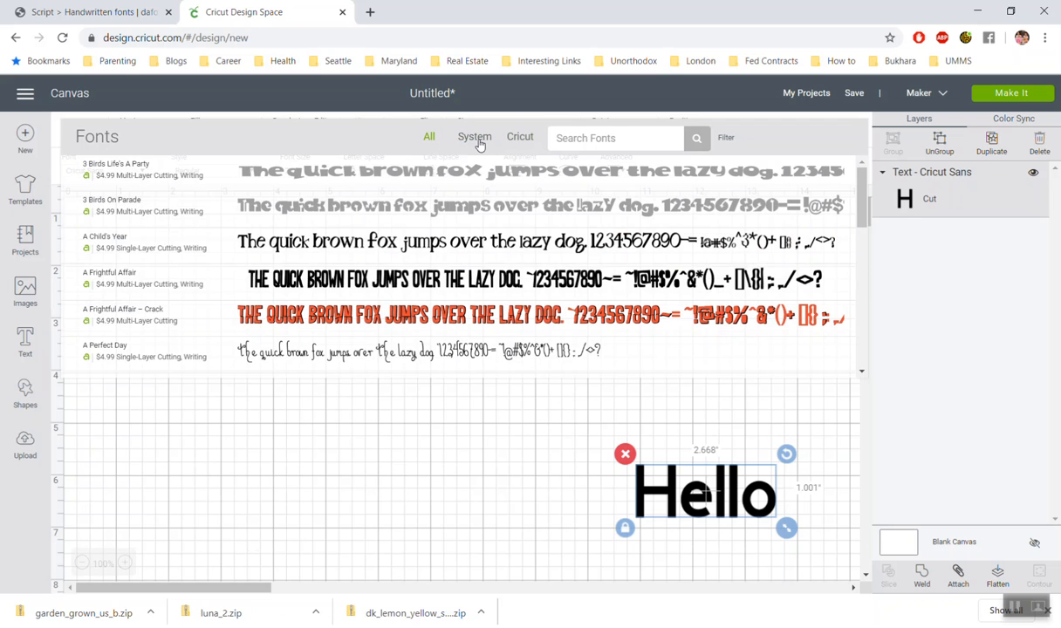
{"action": "left_click", "coordinate": [474, 137]}
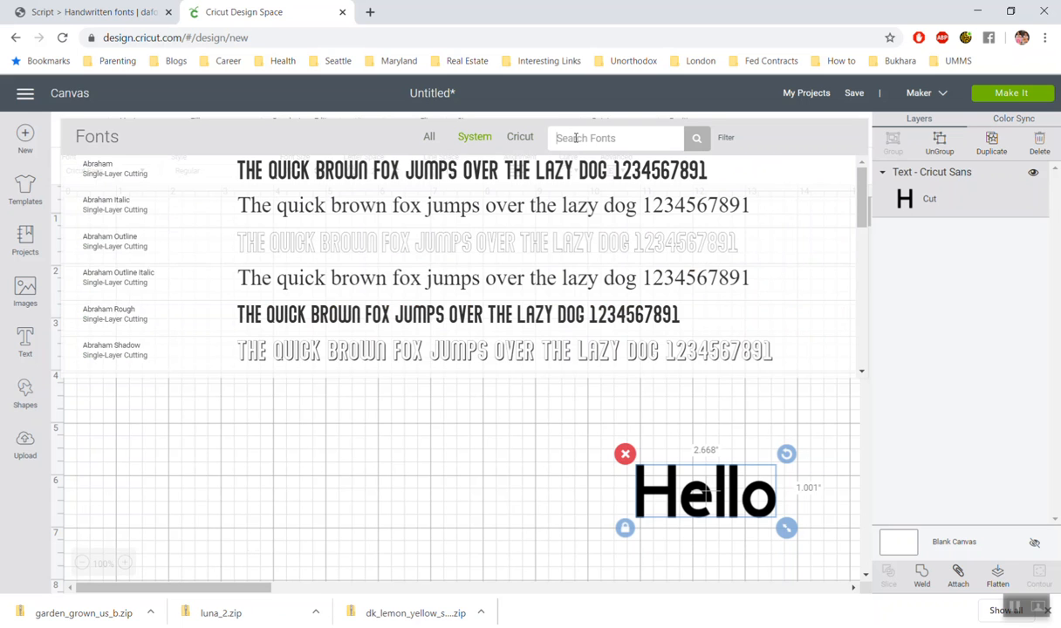
- Apply Luna to Hello, then search 'dk' for DK Lemon Yellow Sun
{"action": "type", "text": "lun"}
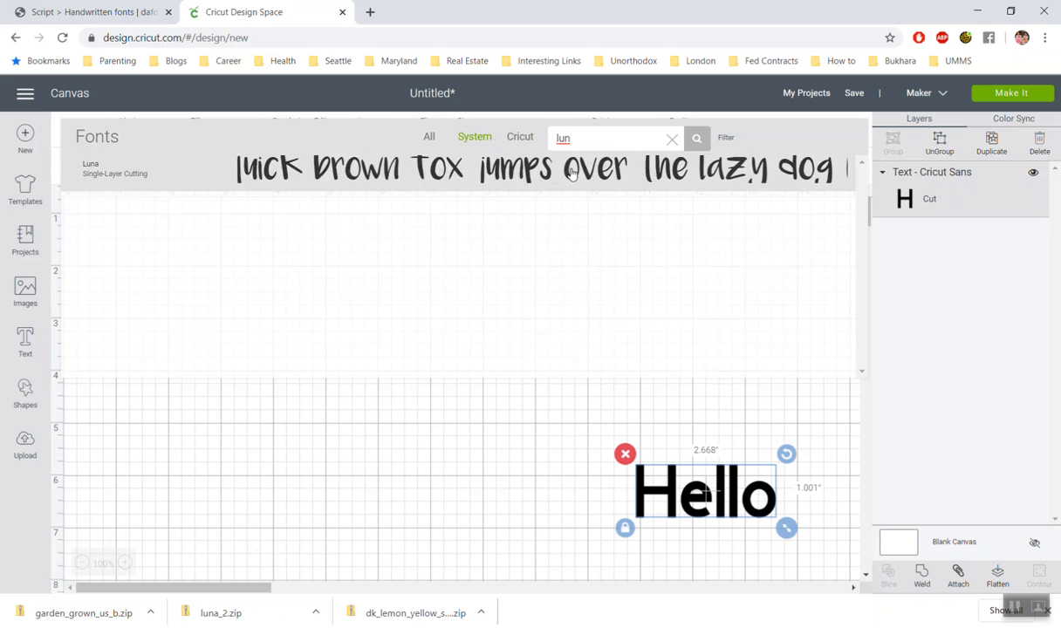
{"action": "mouse_move", "coordinate": [576, 171]}
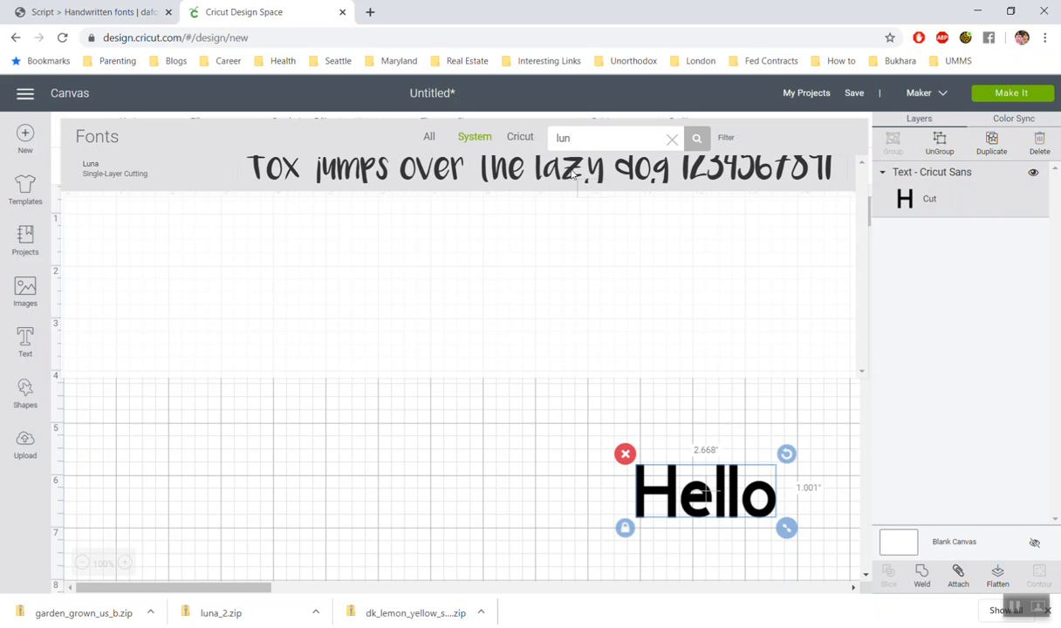
{"action": "left_click", "coordinate": [91, 169]}
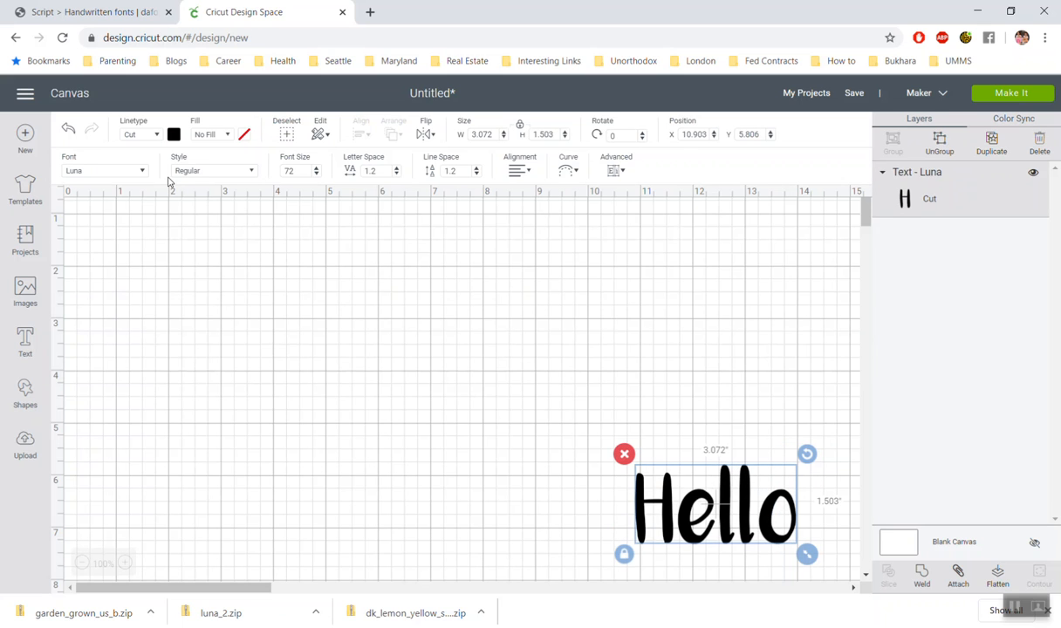
{"action": "left_click", "coordinate": [103, 170]}
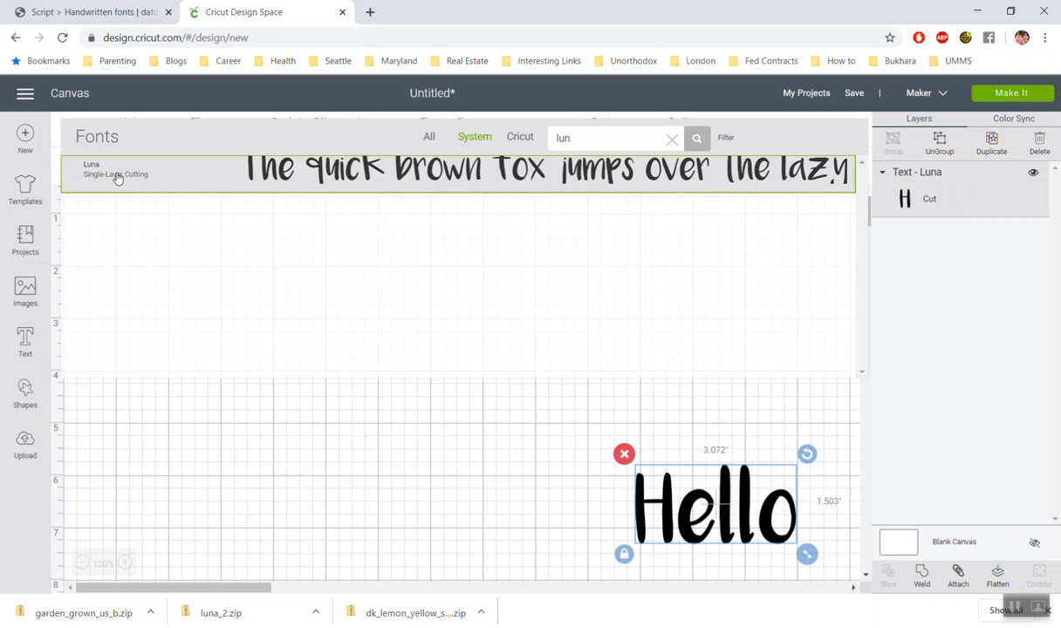
{"action": "left_click", "coordinate": [672, 138]}
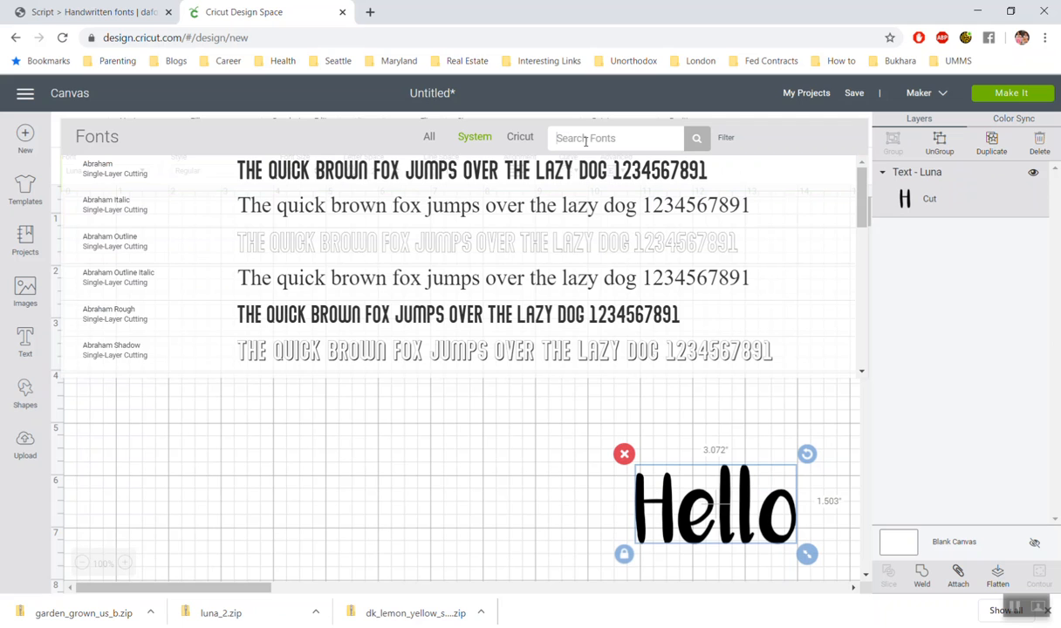
{"action": "type", "text": "dk"}
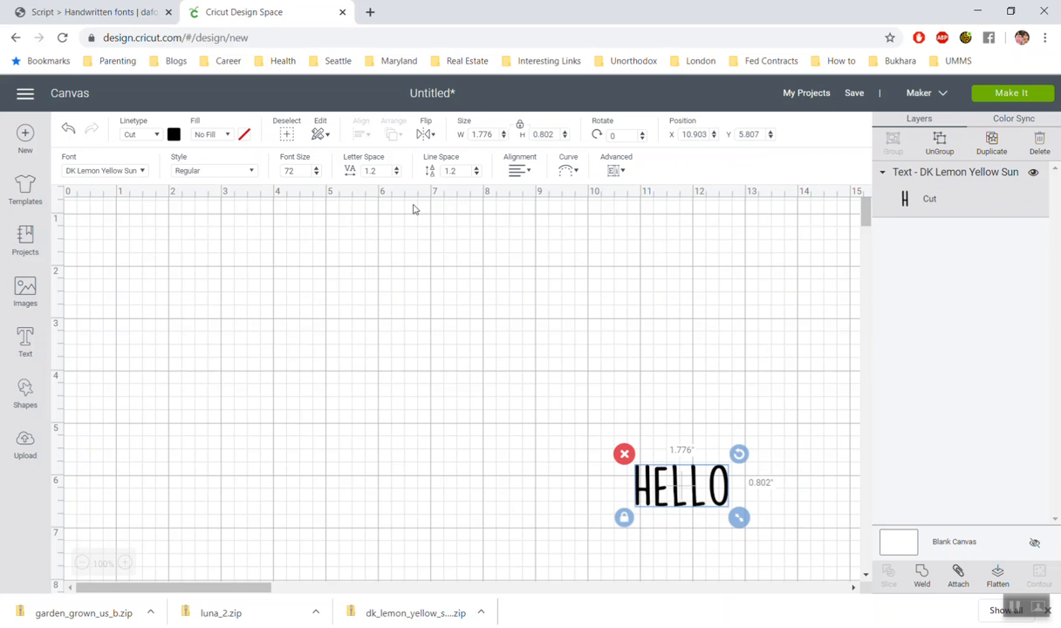
{"action": "mouse_move", "coordinate": [651, 467]}
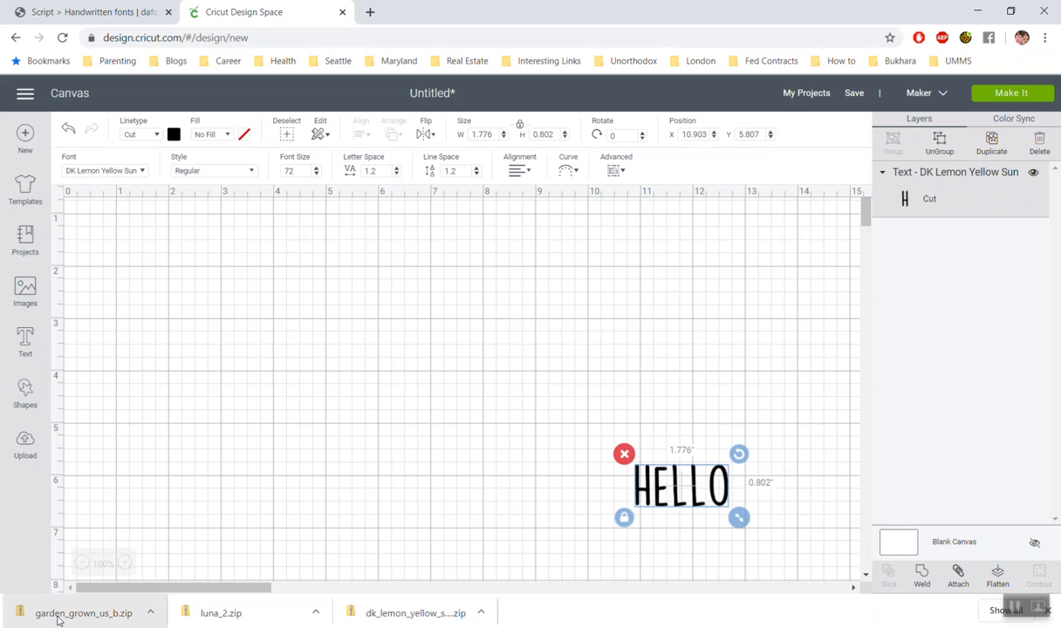
{"action": "mouse_move", "coordinate": [561, 249]}
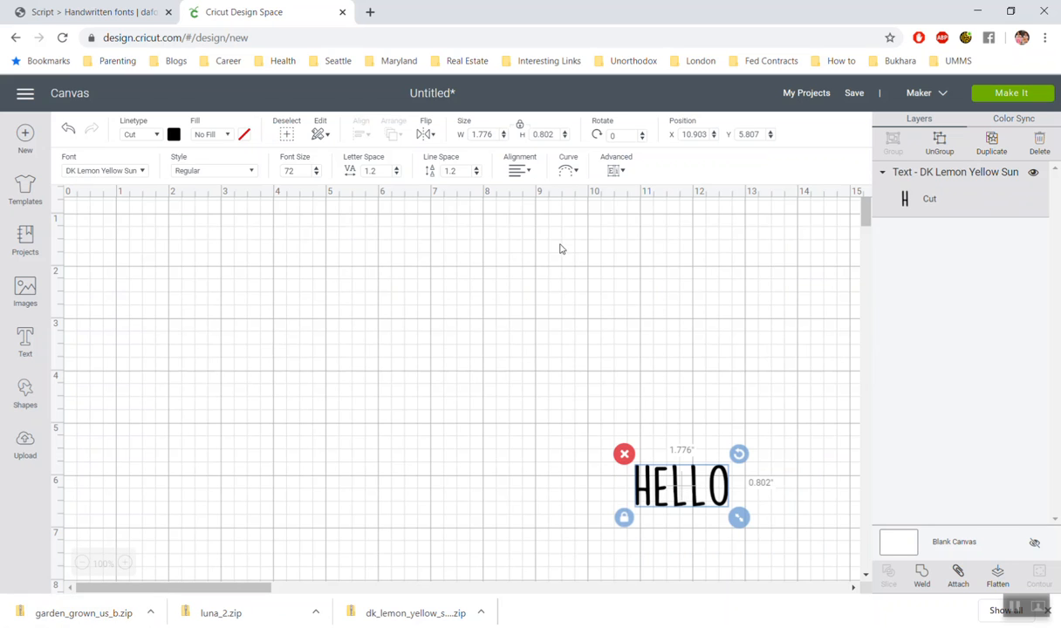
- Search the fonts for 'garde' and apply Garden Grown US B to Hello
{"action": "left_click", "coordinate": [103, 170]}
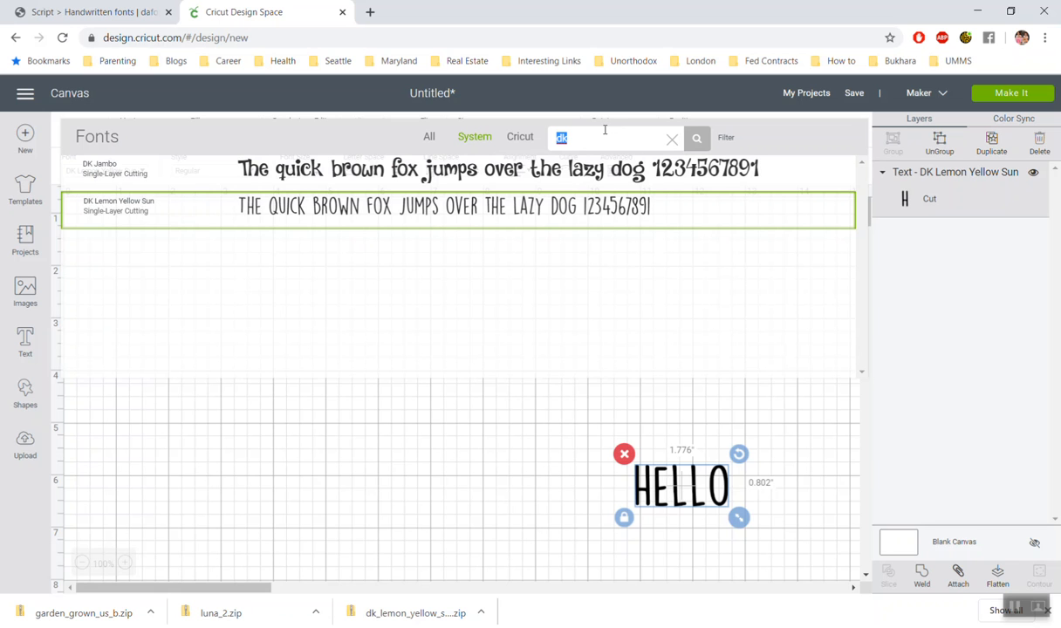
{"action": "type", "text": "garde"}
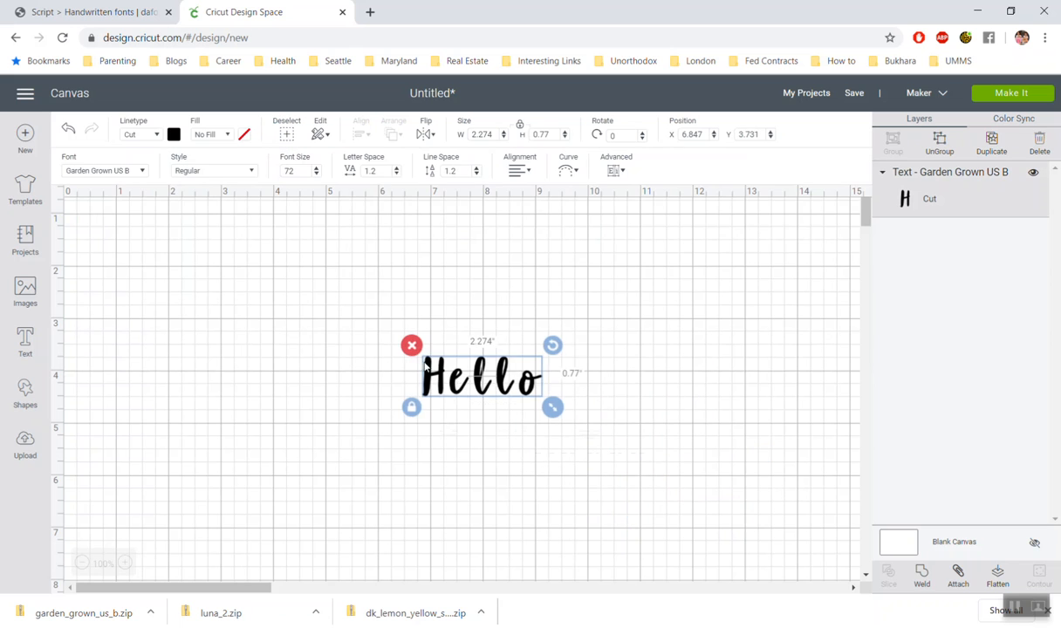
{"action": "left_click", "coordinate": [411, 344]}
{"action": "type", "text": "design bundles"}
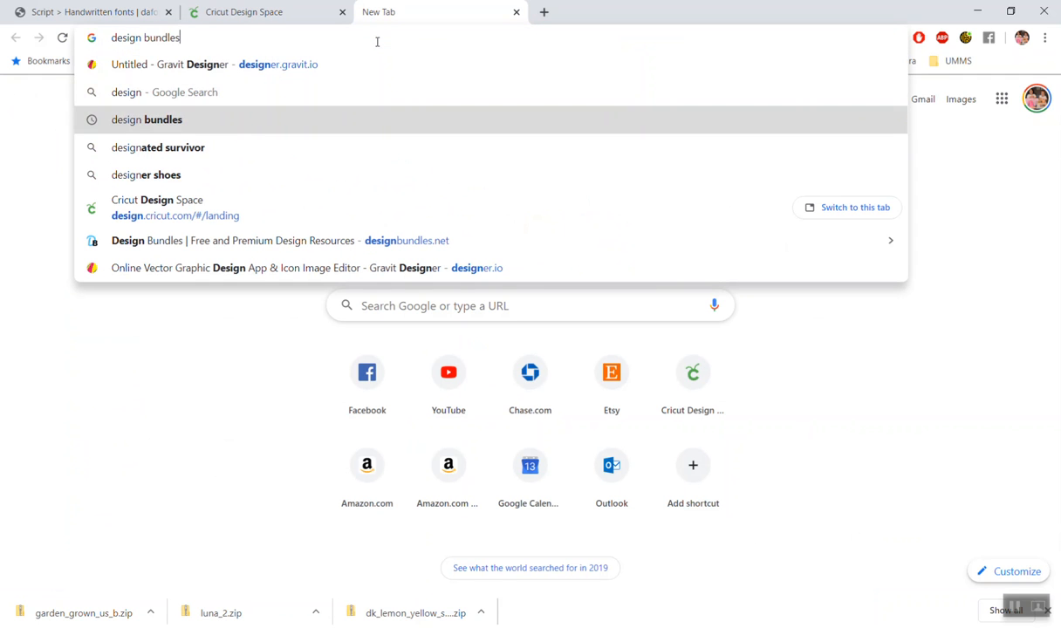
- Search for Design Bundles and go to its free designs section
{"action": "left_click", "coordinate": [147, 119]}
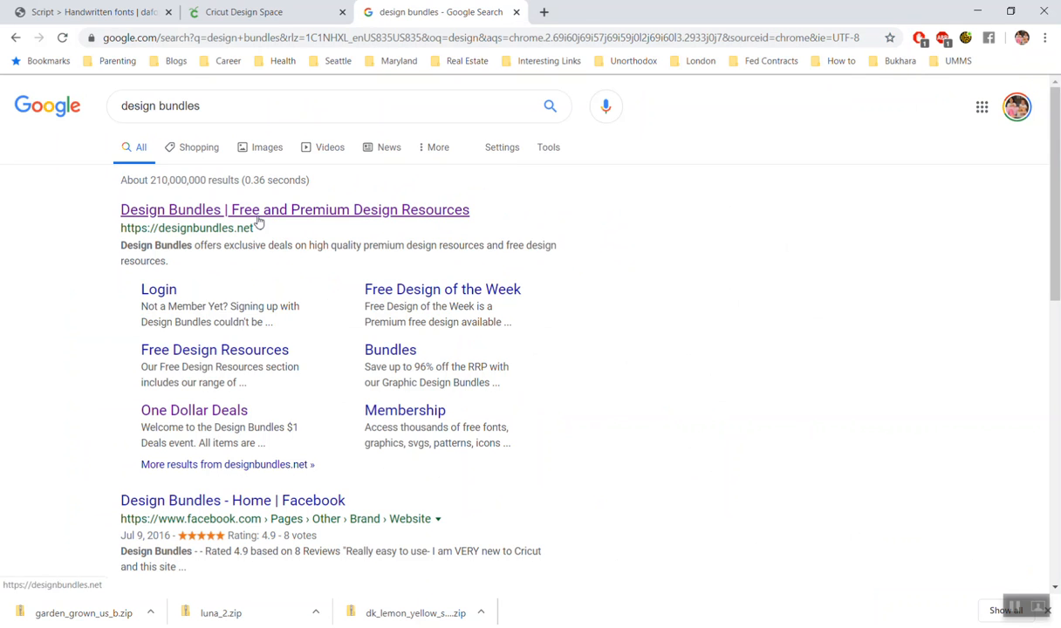
{"action": "left_click", "coordinate": [294, 209]}
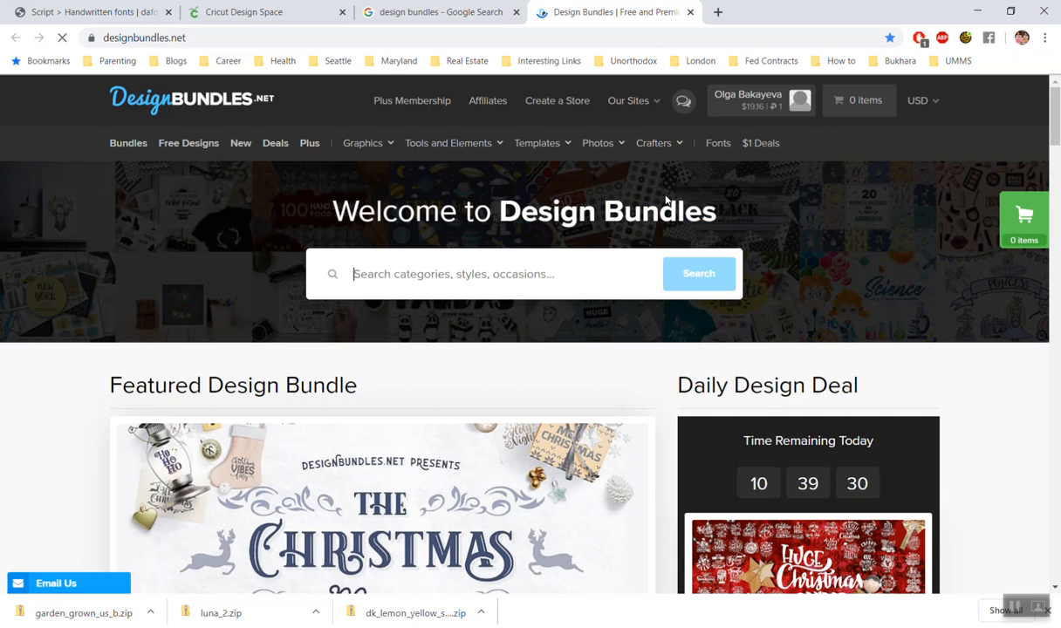
{"action": "mouse_move", "coordinate": [760, 143]}
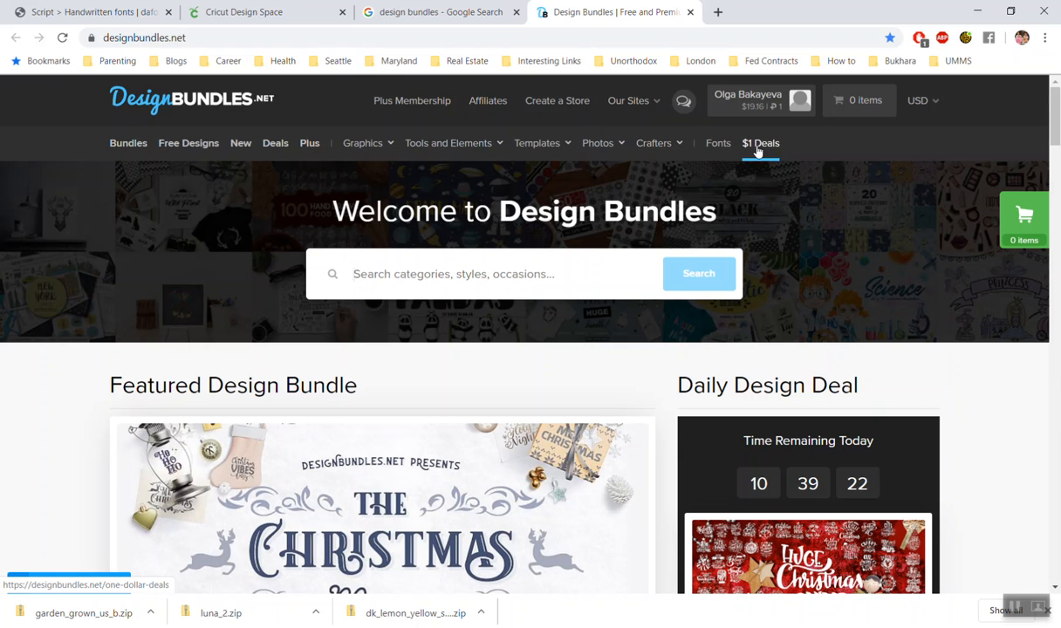
{"action": "mouse_move", "coordinate": [770, 223]}
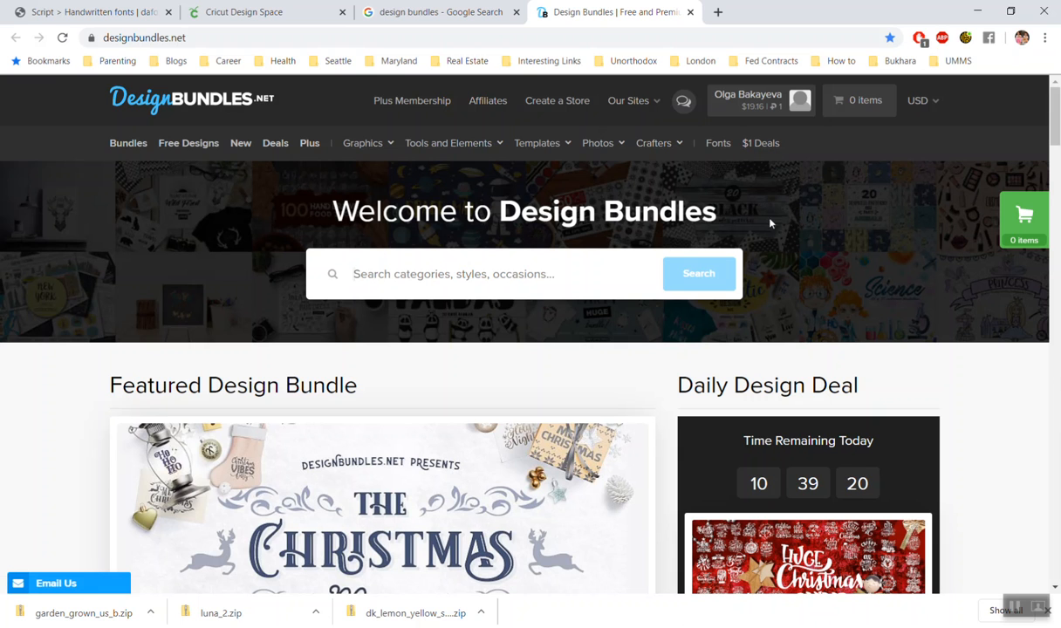
{"action": "left_click", "coordinate": [538, 142]}
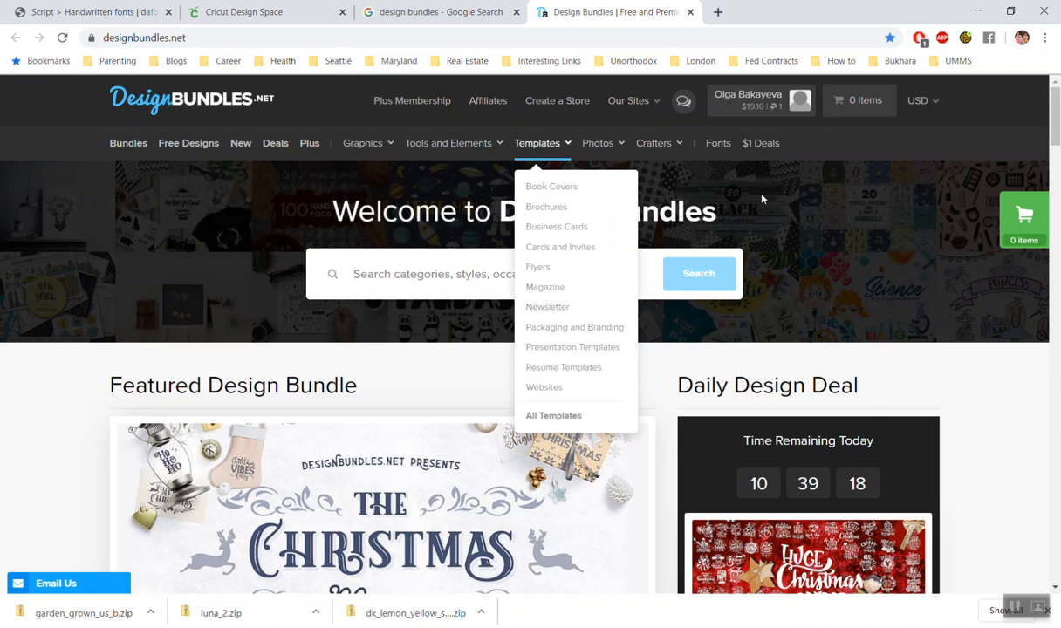
{"action": "mouse_move", "coordinate": [188, 143]}
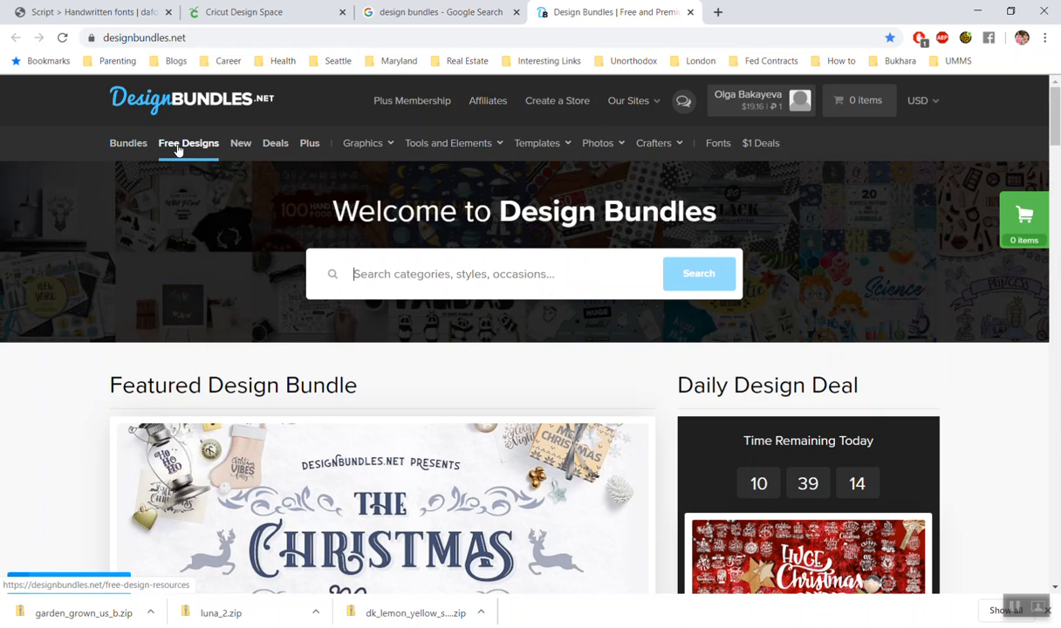
{"action": "left_click", "coordinate": [189, 143]}
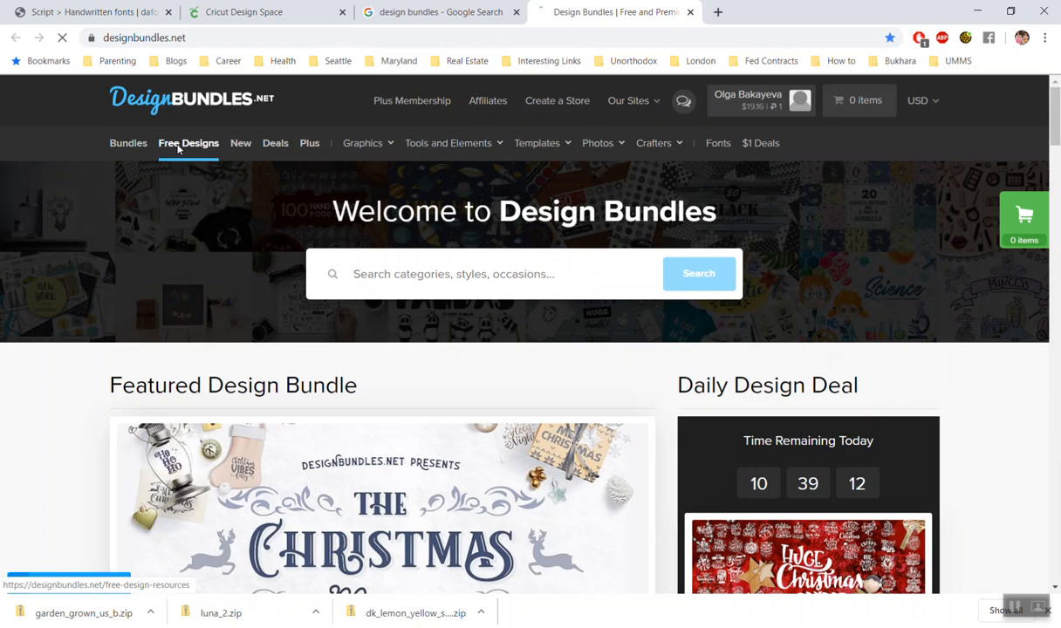
{"action": "left_click", "coordinate": [188, 142]}
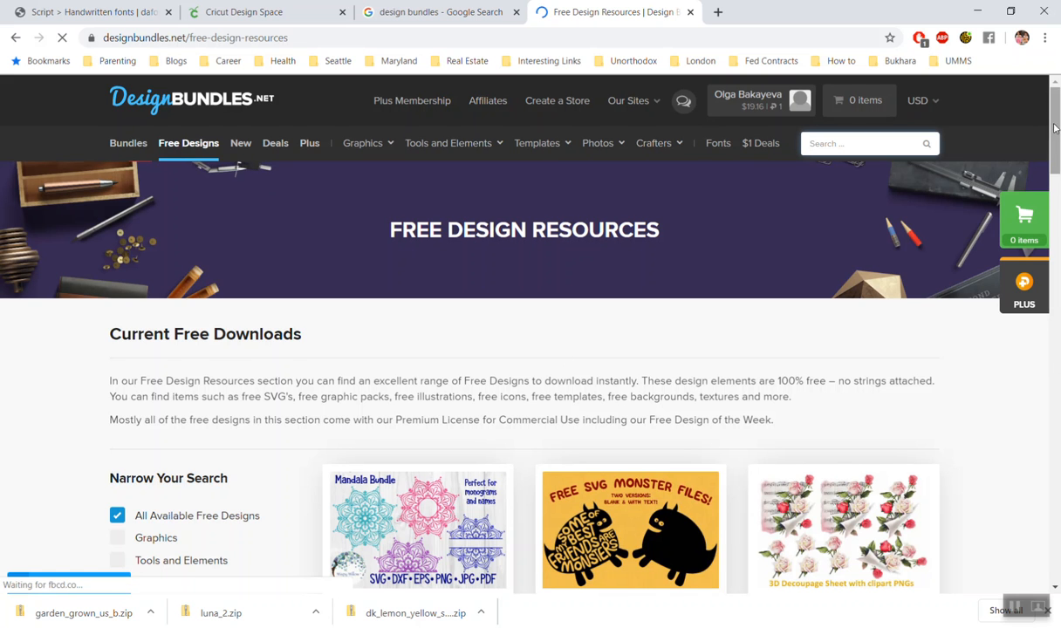
- Scroll through the Free Design Resources page
{"action": "scroll", "scroll_direction": "down", "scroll_amount": 3}
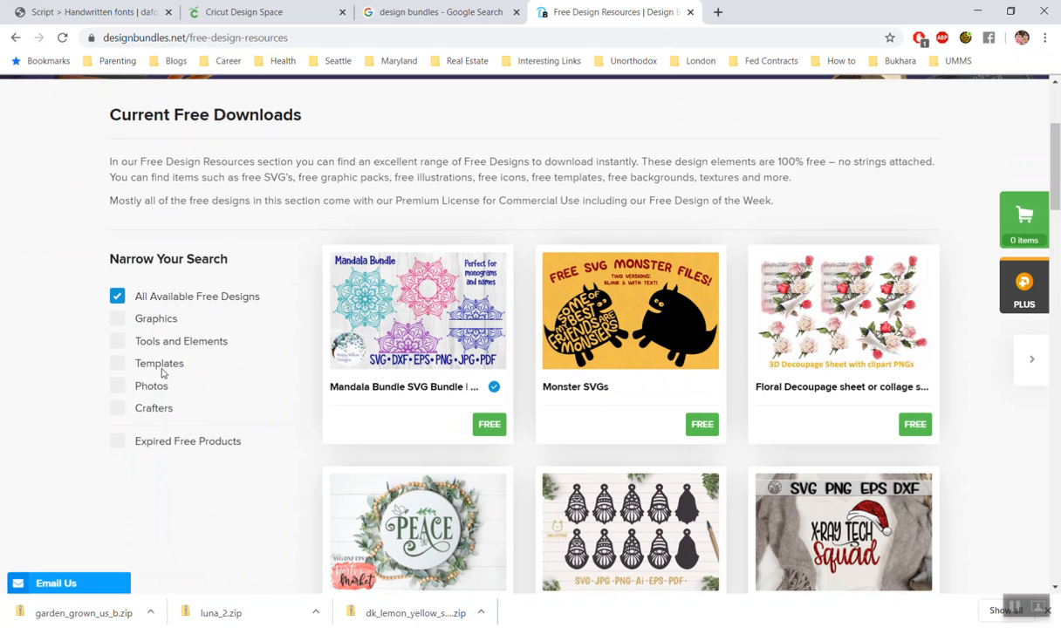
{"action": "mouse_move", "coordinate": [927, 363]}
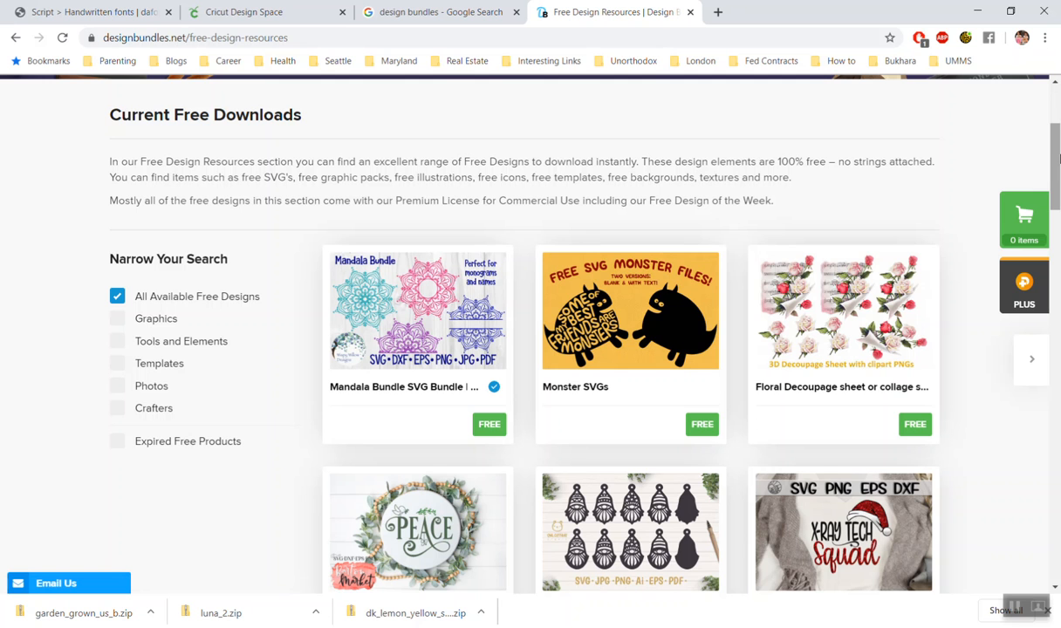
{"action": "scroll", "scroll_direction": "down", "scroll_amount": 3}
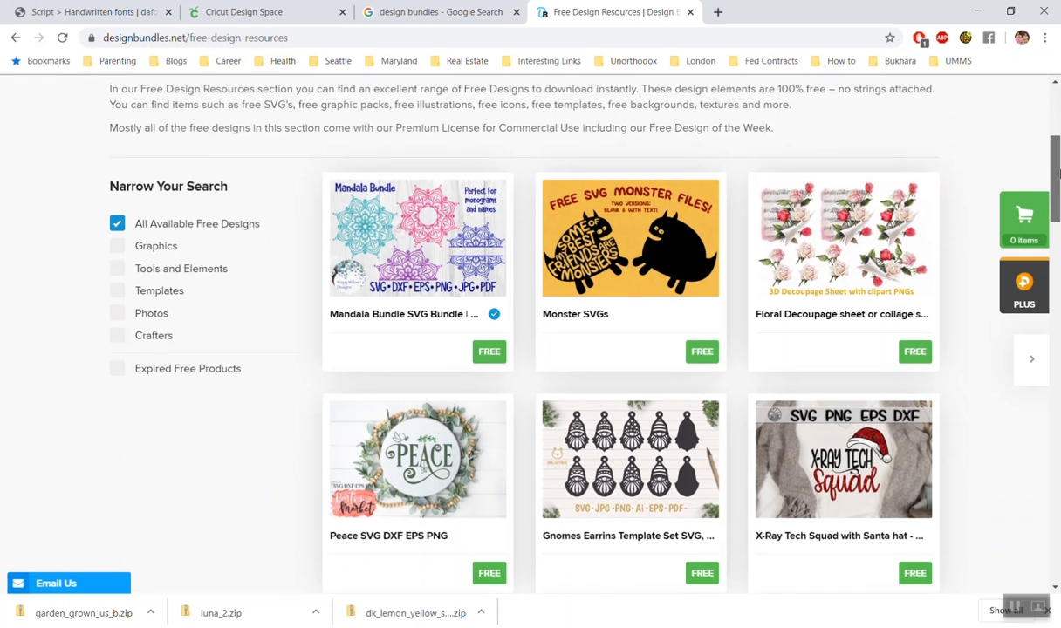
{"action": "scroll", "scroll_direction": "up", "scroll_amount": 3}
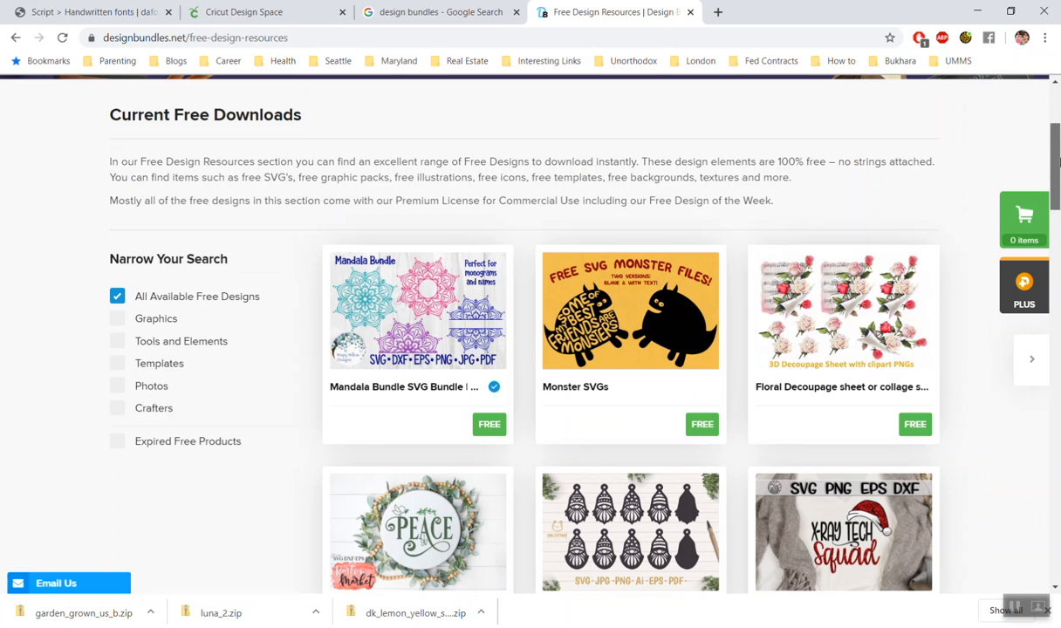
{"action": "scroll", "scroll_direction": "down", "scroll_amount": 3}
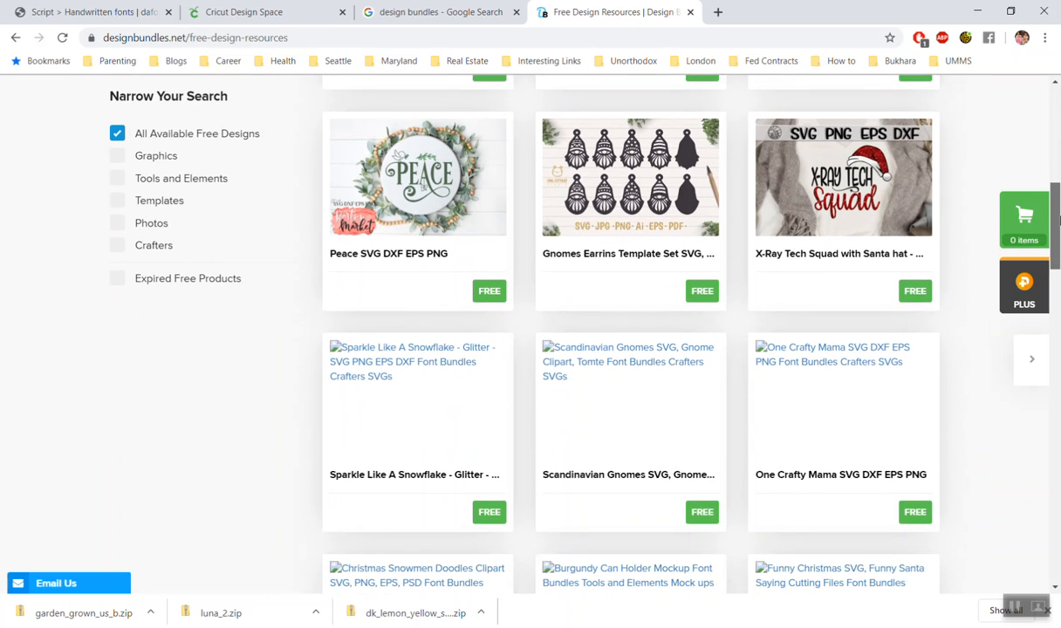
{"action": "scroll", "scroll_direction": "down", "scroll_amount": 3}
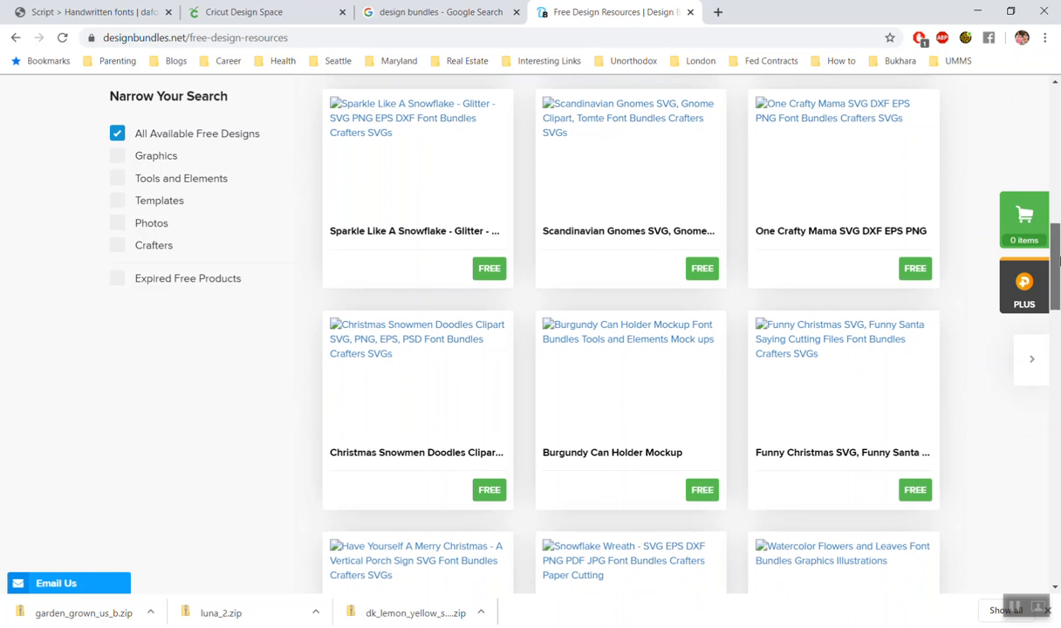
{"action": "scroll", "scroll_direction": "up", "scroll_amount": 3}
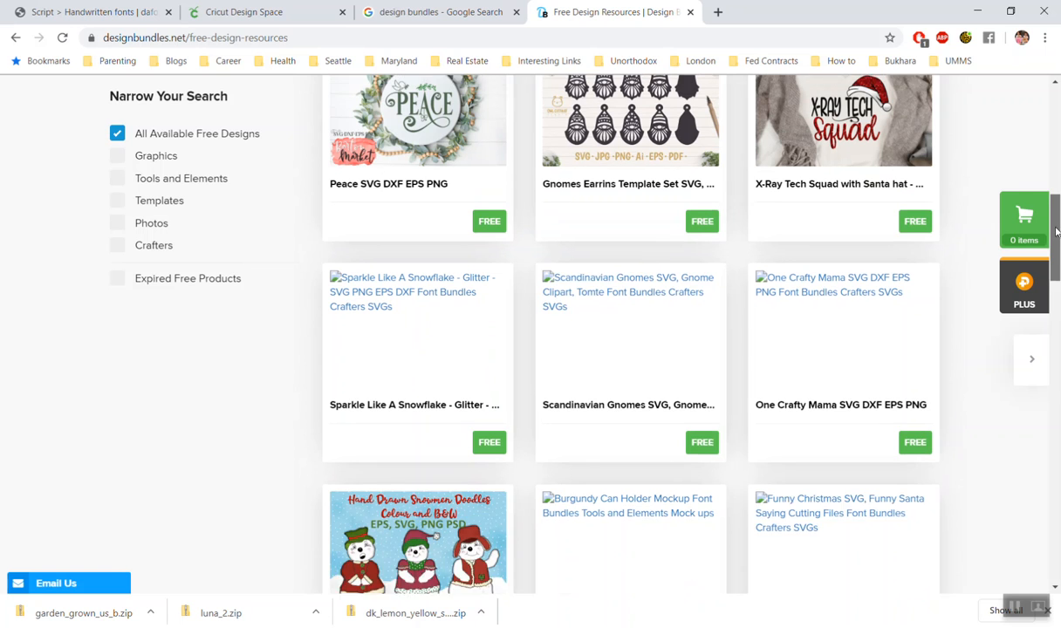
{"action": "scroll", "scroll_direction": "down", "scroll_amount": 3}
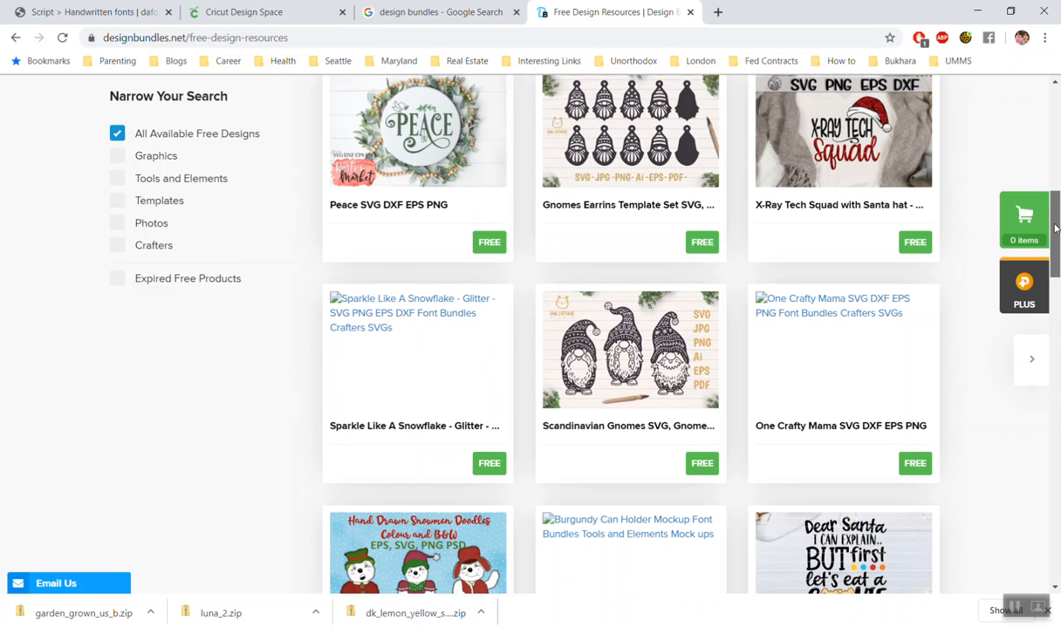
{"action": "scroll", "scroll_direction": "down", "scroll_amount": 3}
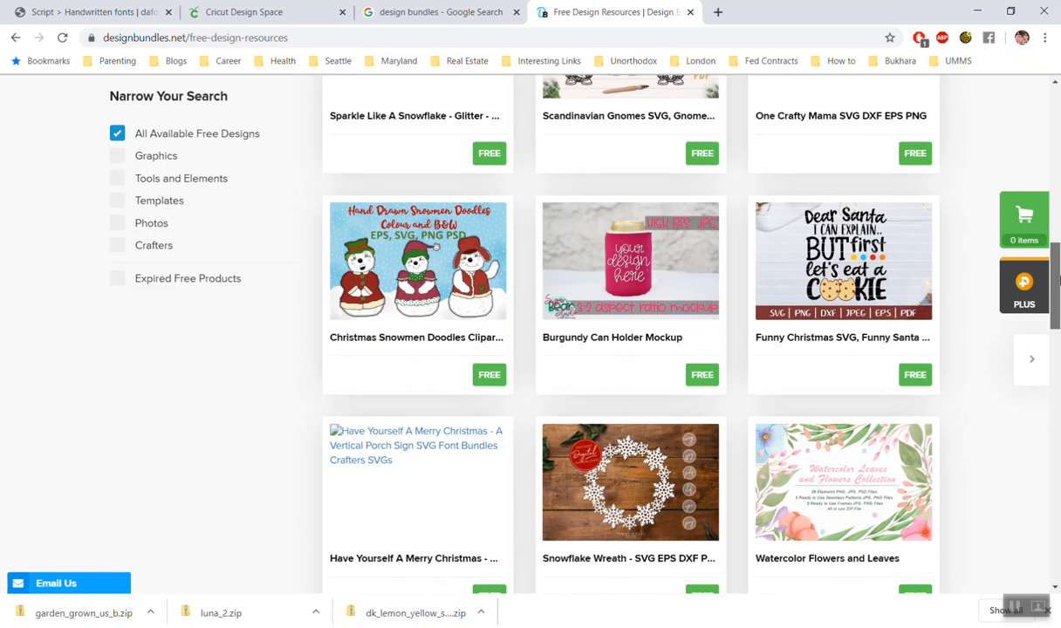
{"action": "scroll", "scroll_direction": "down", "scroll_amount": 3}
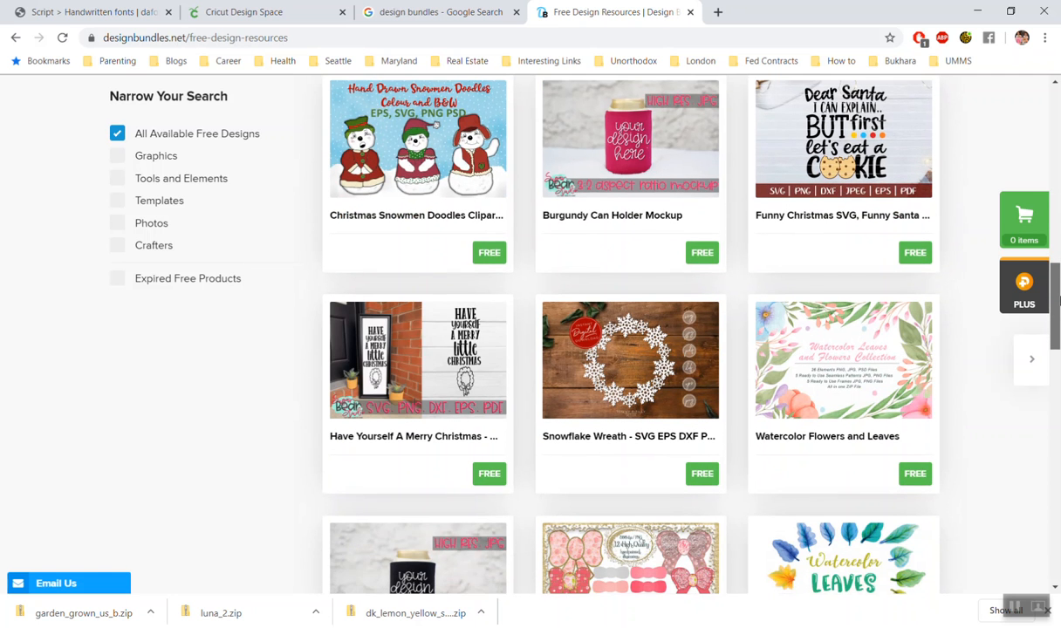
{"action": "scroll", "scroll_direction": "down", "scroll_amount": 3}
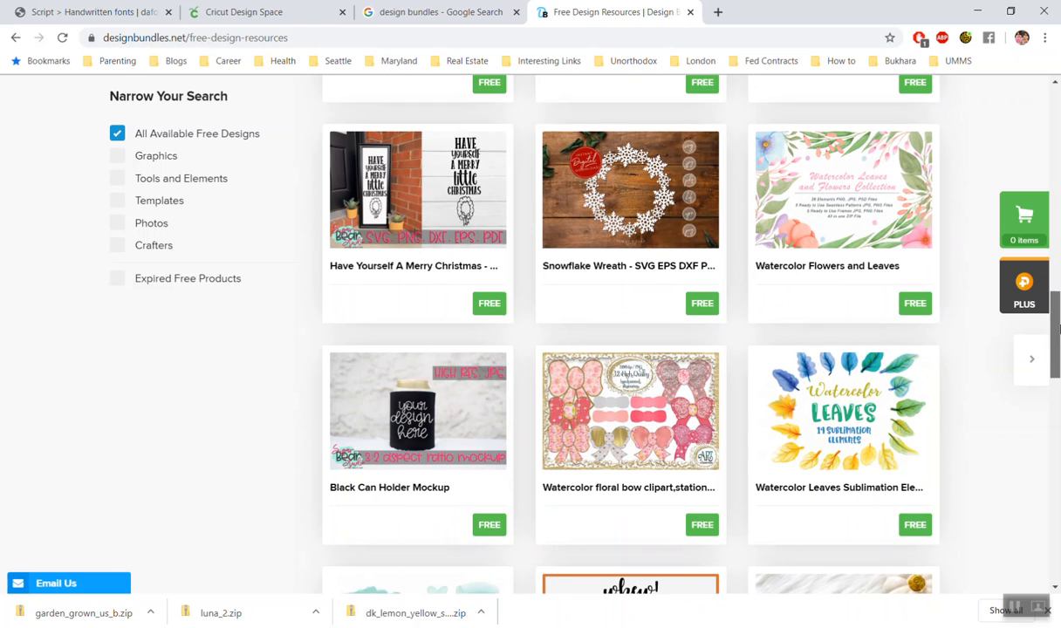
{"action": "scroll", "scroll_direction": "down", "scroll_amount": 3}
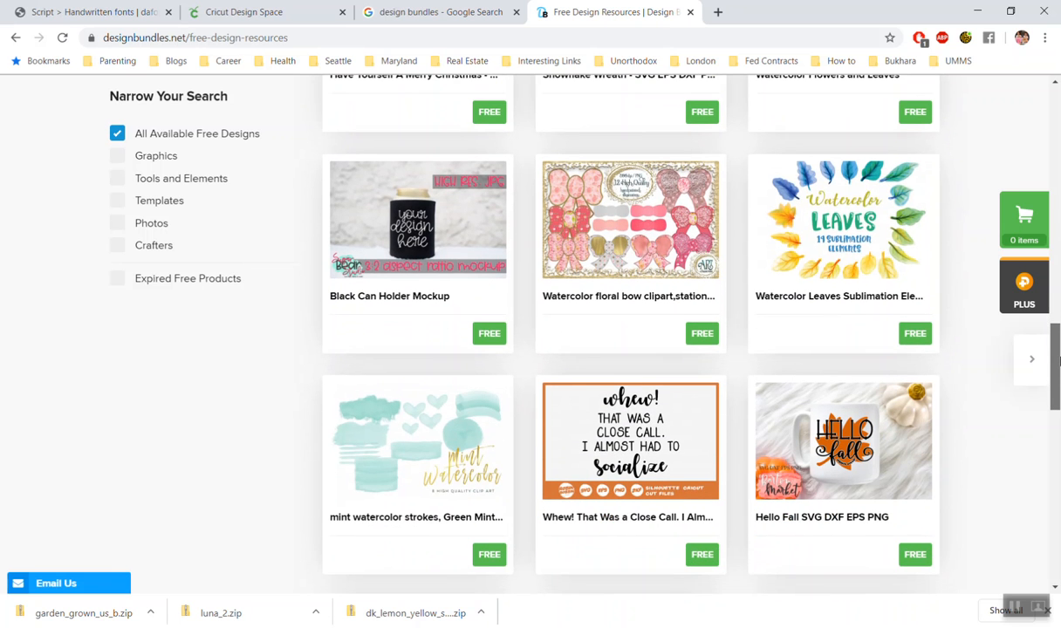
{"action": "scroll", "scroll_direction": "down", "scroll_amount": 3}
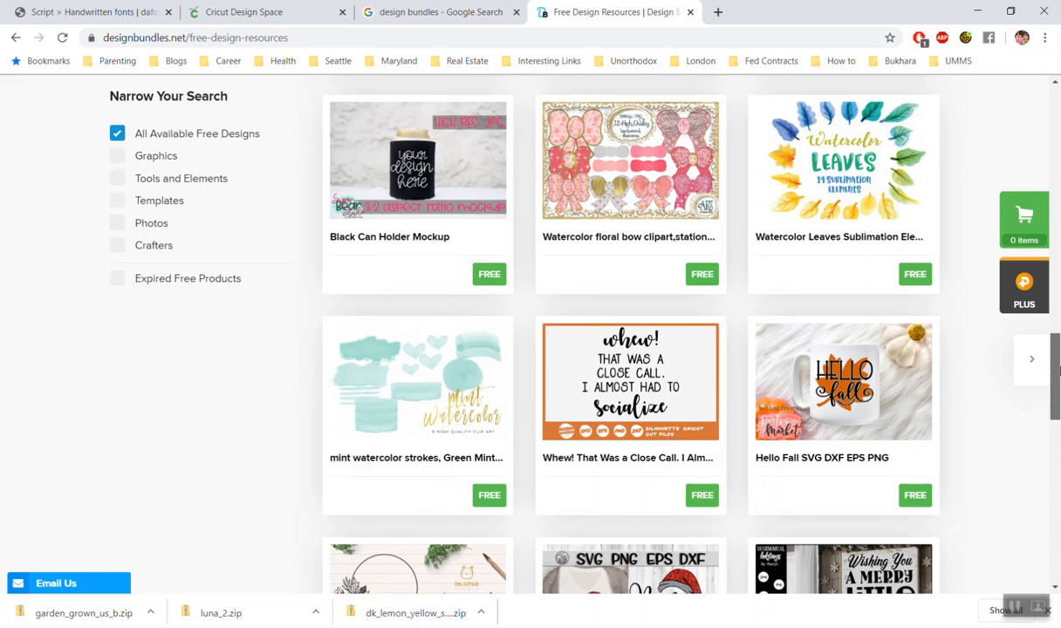
{"action": "scroll", "scroll_direction": "down", "scroll_amount": 3}
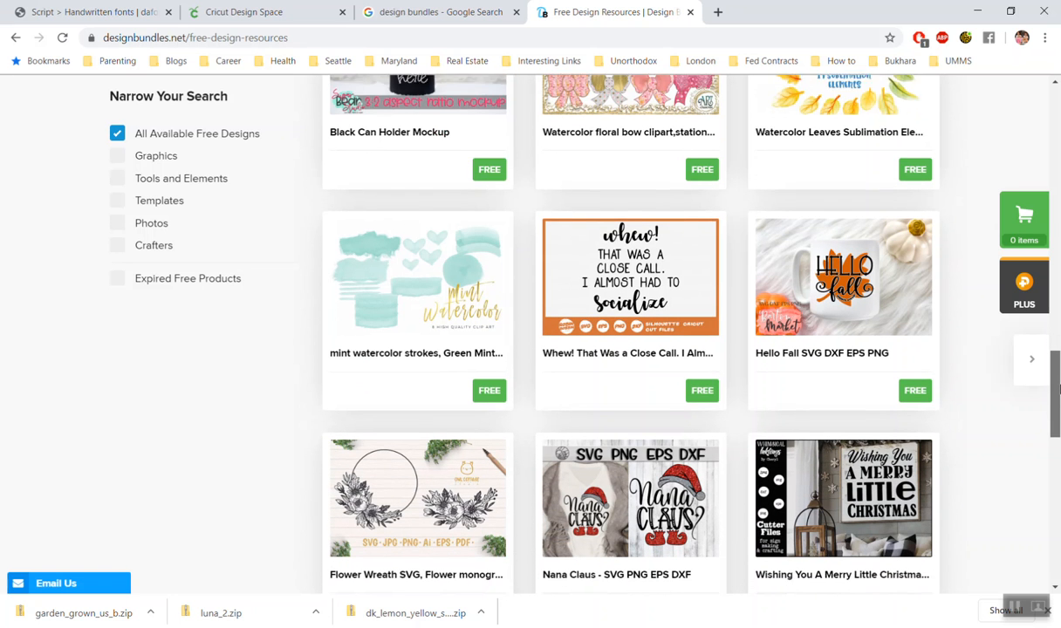
{"action": "scroll", "scroll_direction": "down", "scroll_amount": 3}
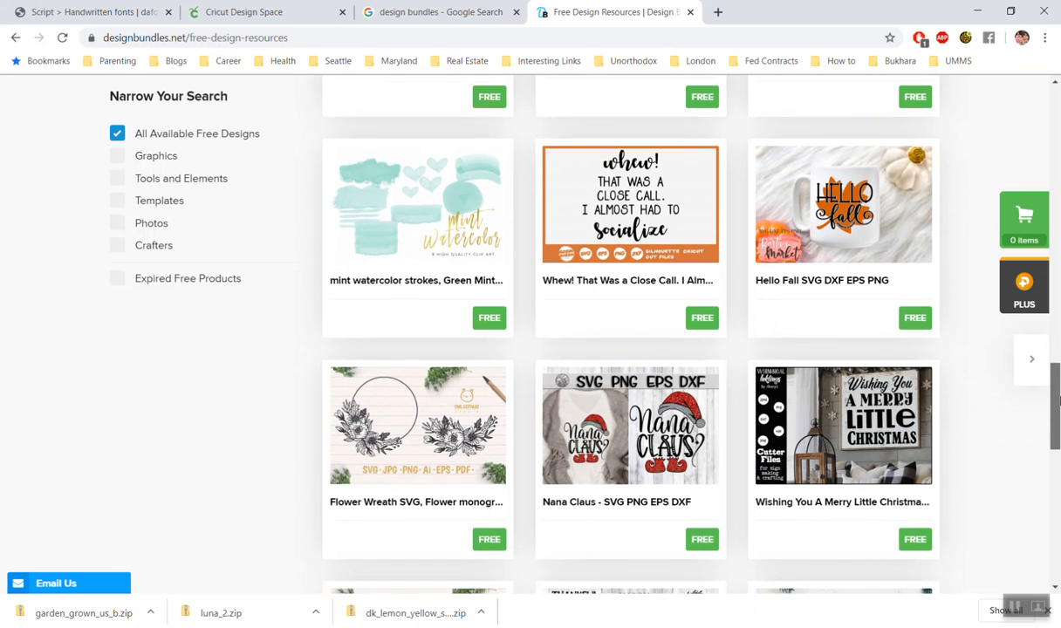
{"action": "scroll", "scroll_direction": "down", "scroll_amount": 3}
{"action": "type", "text": "wordmark.it"}
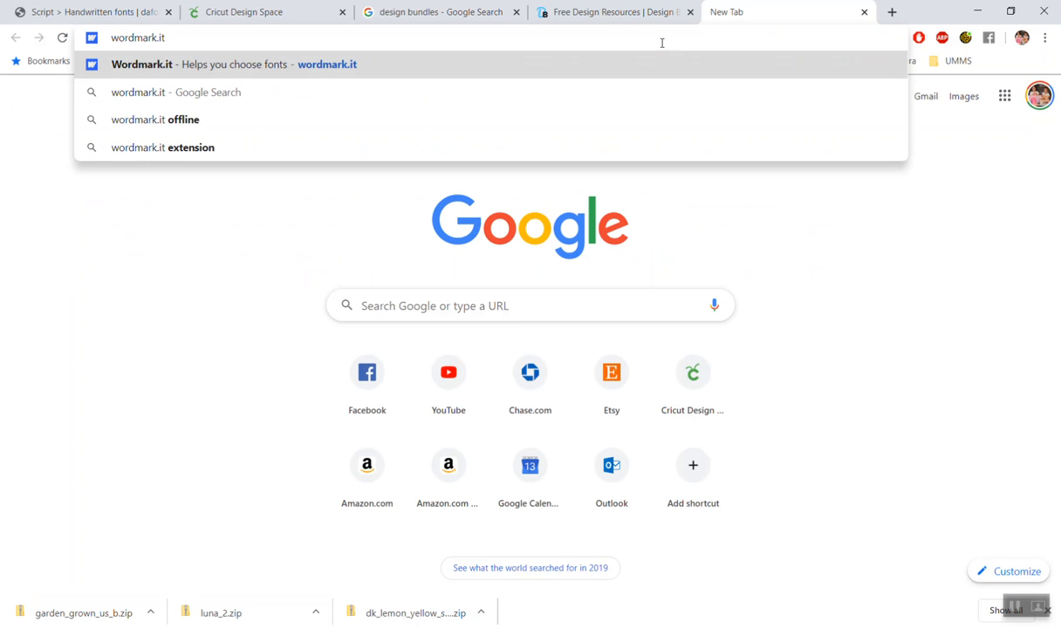
- Open Wordmark.it and enter the preview phrase 'Hello Sun'
{"action": "left_click", "coordinate": [240, 64]}
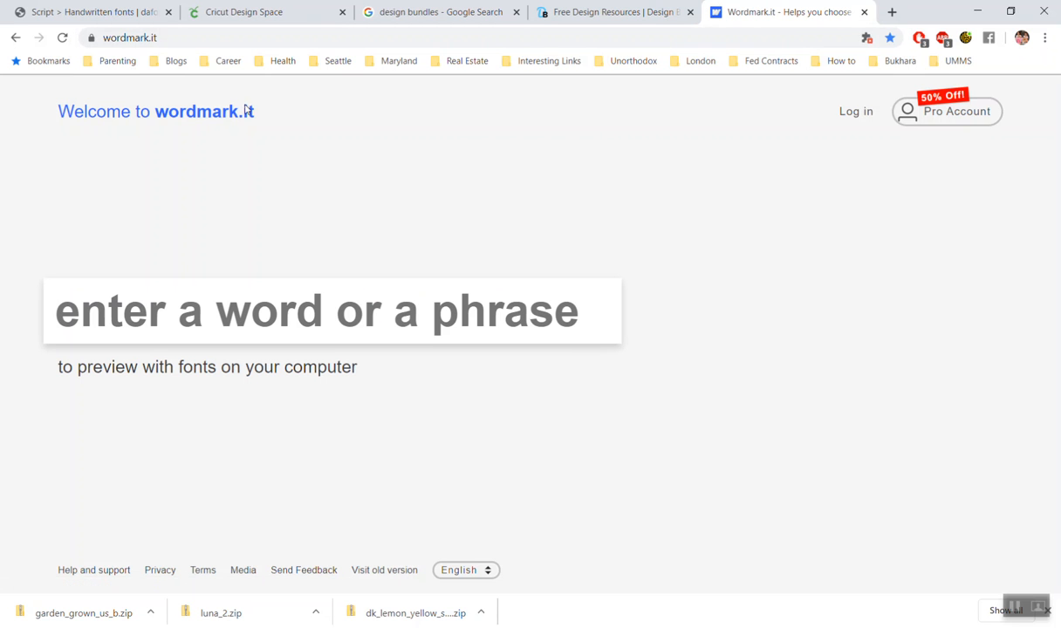
{"action": "mouse_move", "coordinate": [771, 329]}
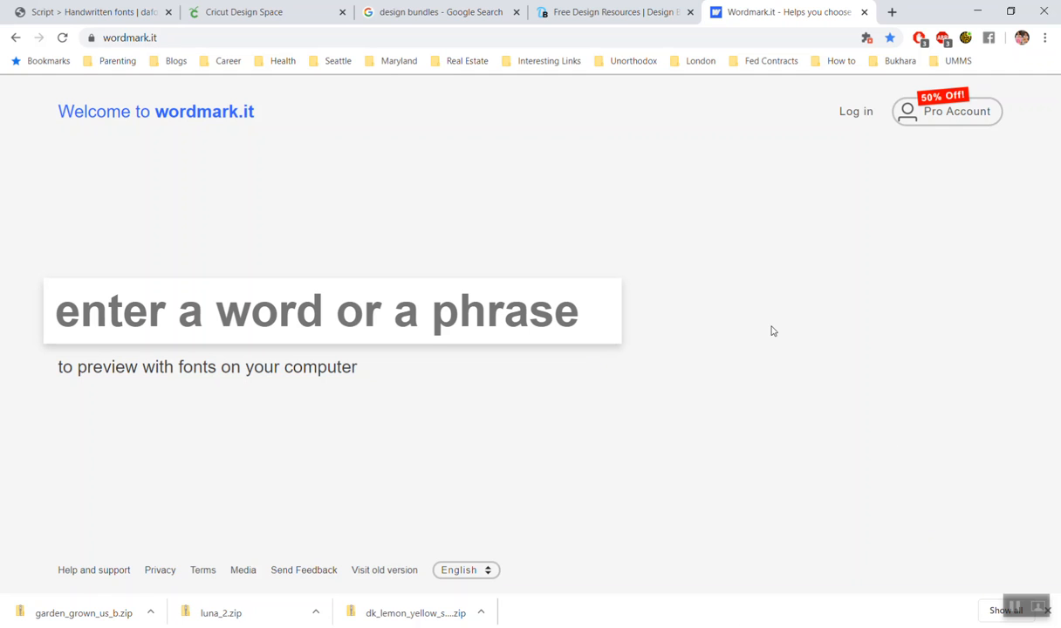
{"action": "mouse_move", "coordinate": [101, 144]}
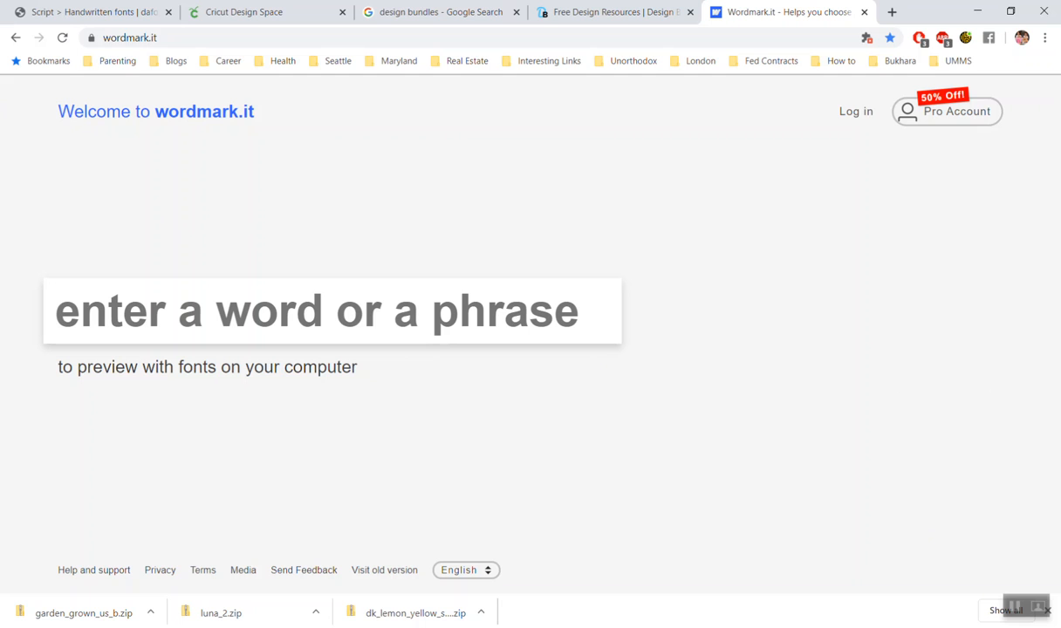
{"action": "left_click", "coordinate": [332, 310]}
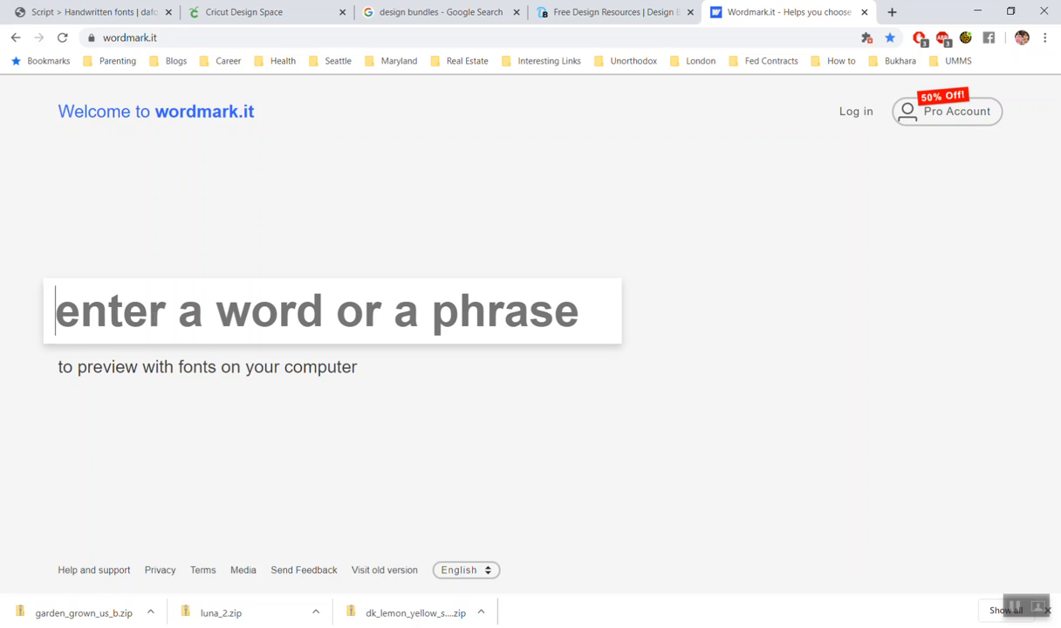
{"action": "type", "text": "He"}
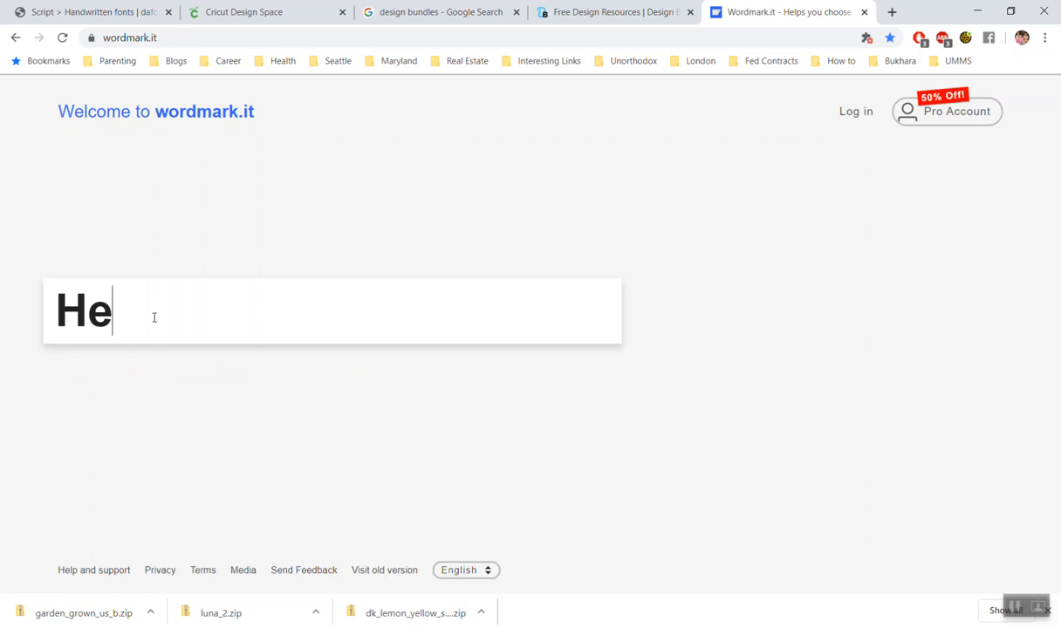
{"action": "type", "text": "llo Sun"}
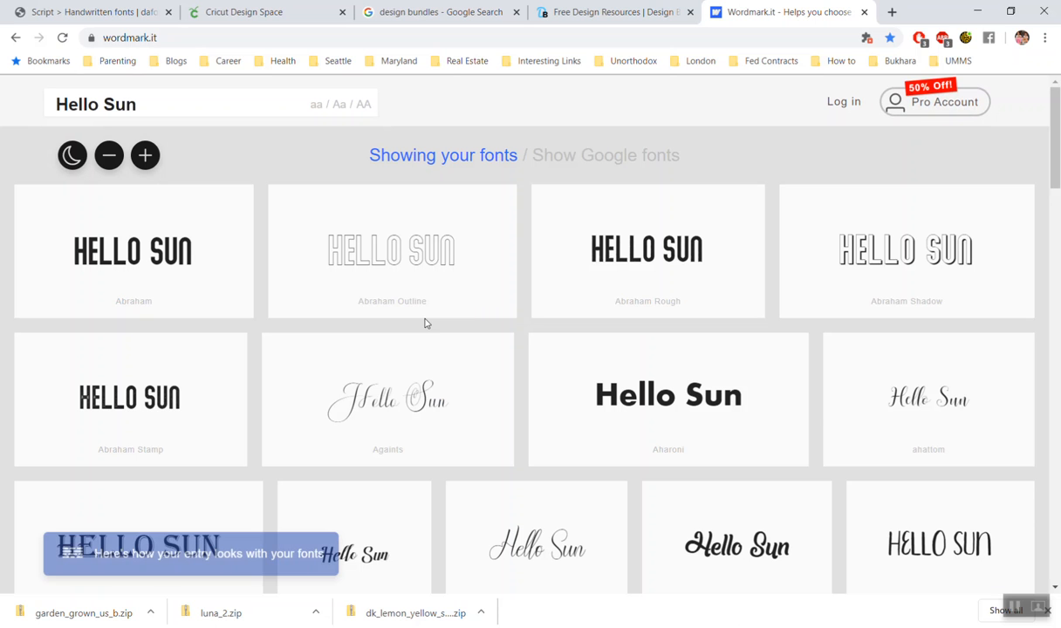
{"action": "mouse_move", "coordinate": [747, 291]}
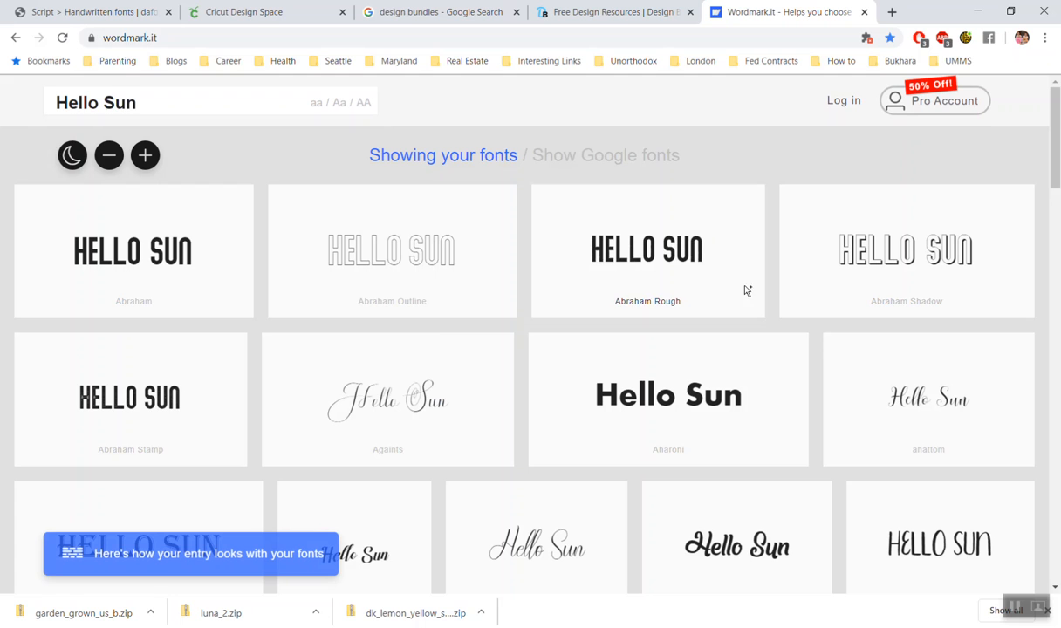
{"action": "mouse_move", "coordinate": [699, 359]}
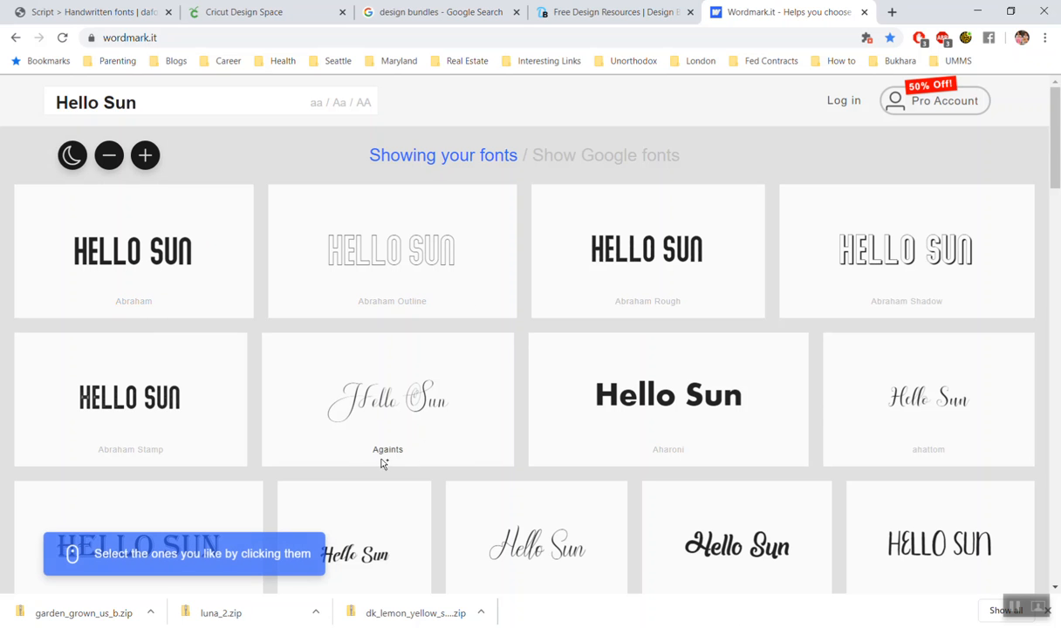
{"action": "mouse_move", "coordinate": [603, 358]}
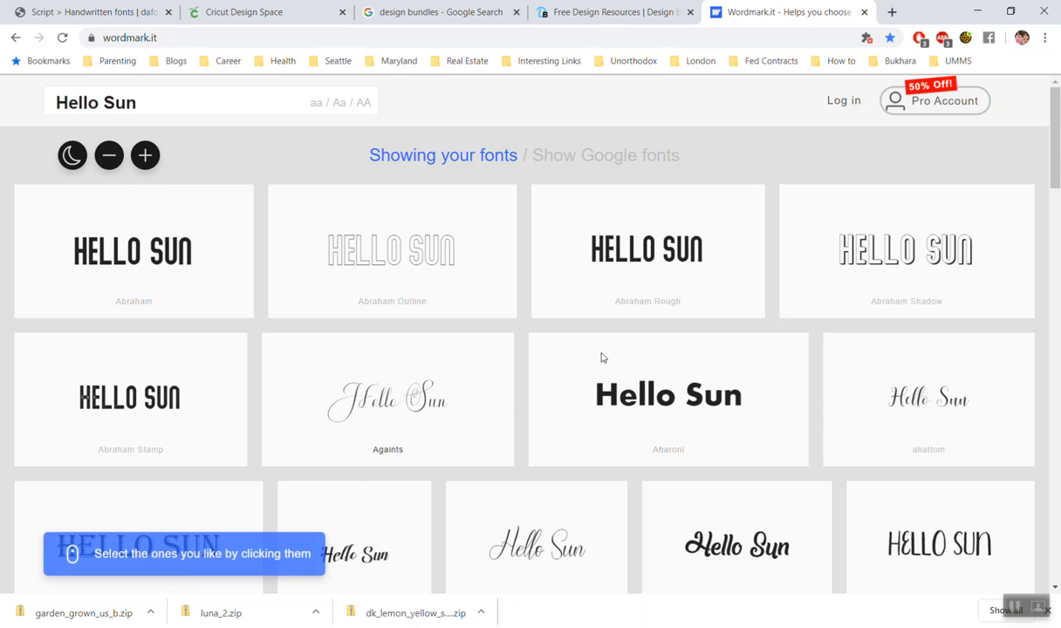
- Scroll through the Hello Sun font previews down to Bellasic
{"action": "scroll", "scroll_direction": "down", "scroll_amount": 3}
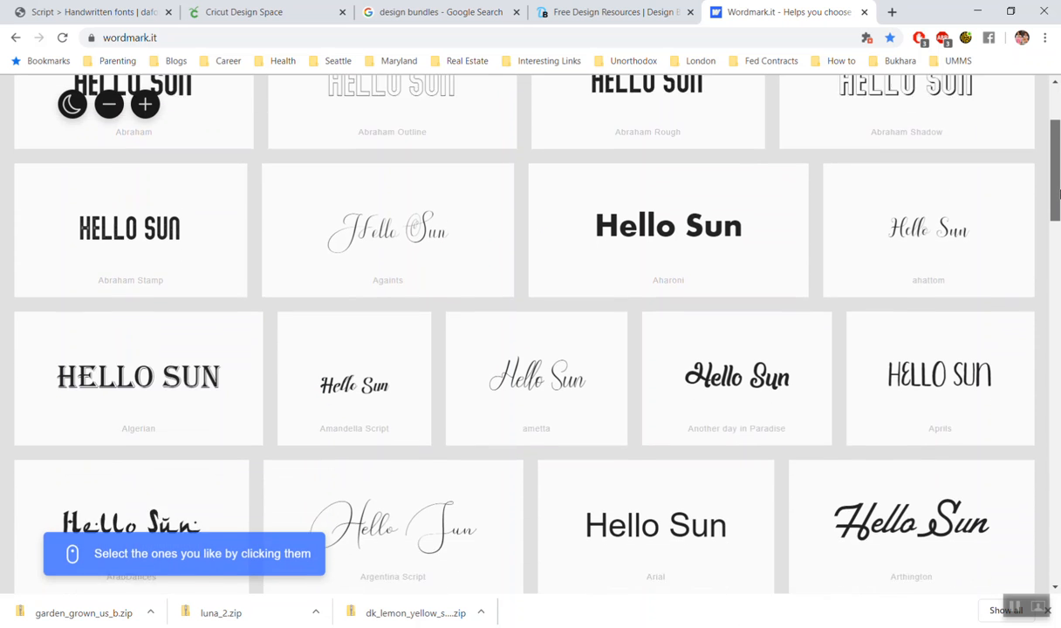
{"action": "scroll", "scroll_direction": "down", "scroll_amount": 3}
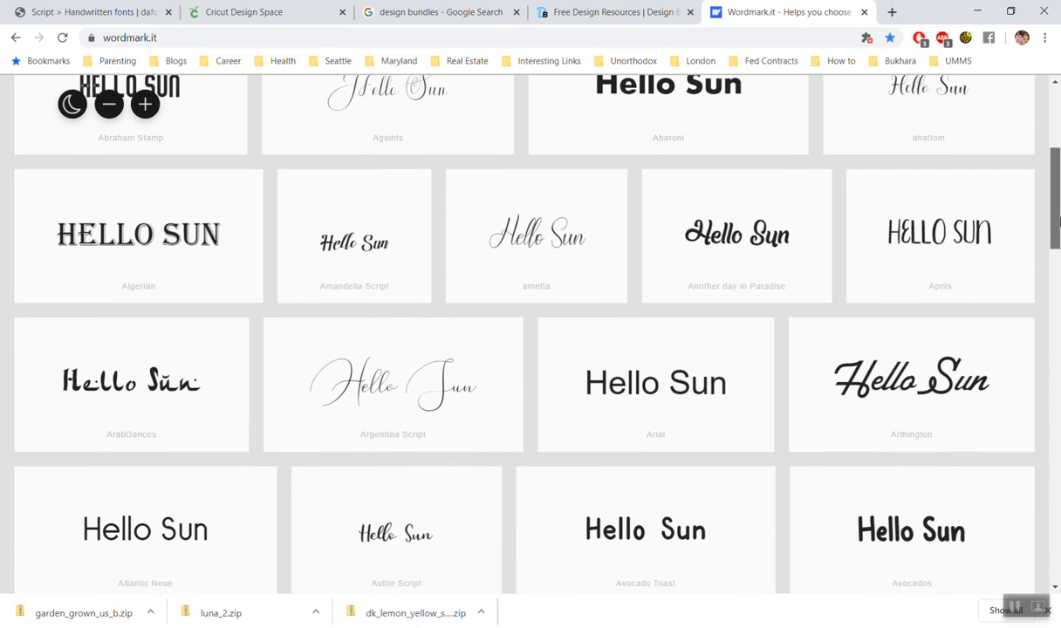
{"action": "scroll", "scroll_direction": "down", "scroll_amount": 3}
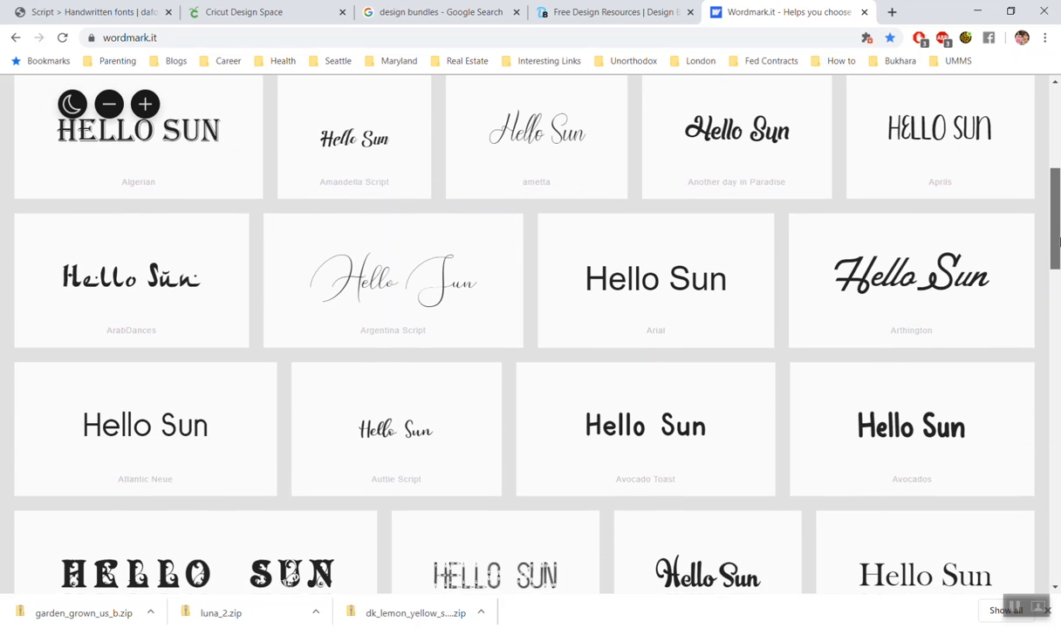
{"action": "scroll", "scroll_direction": "down", "scroll_amount": 3}
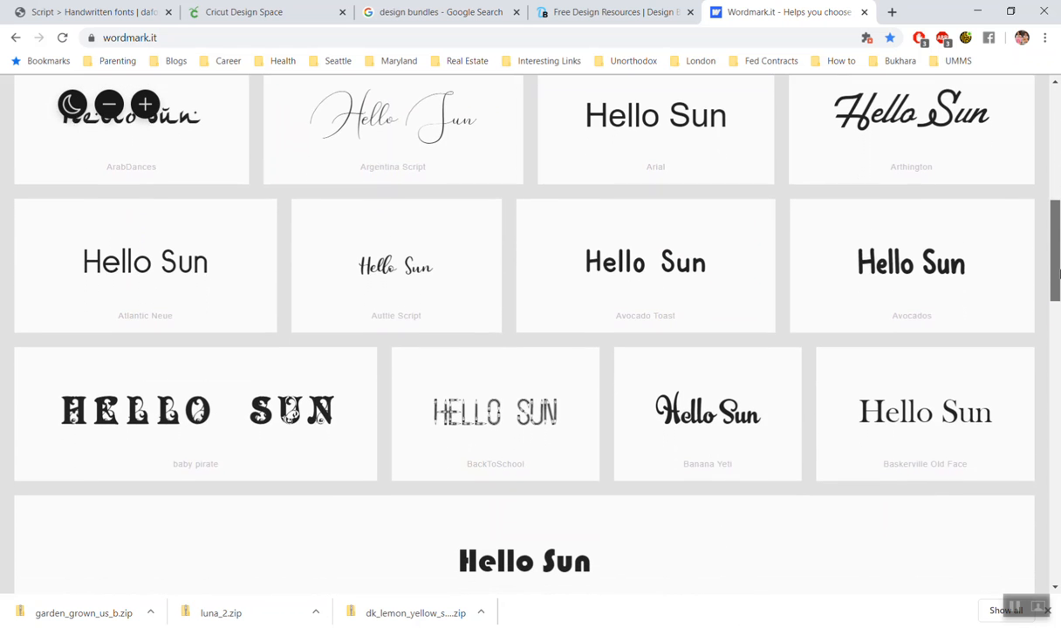
{"action": "scroll", "scroll_direction": "down", "scroll_amount": 3}
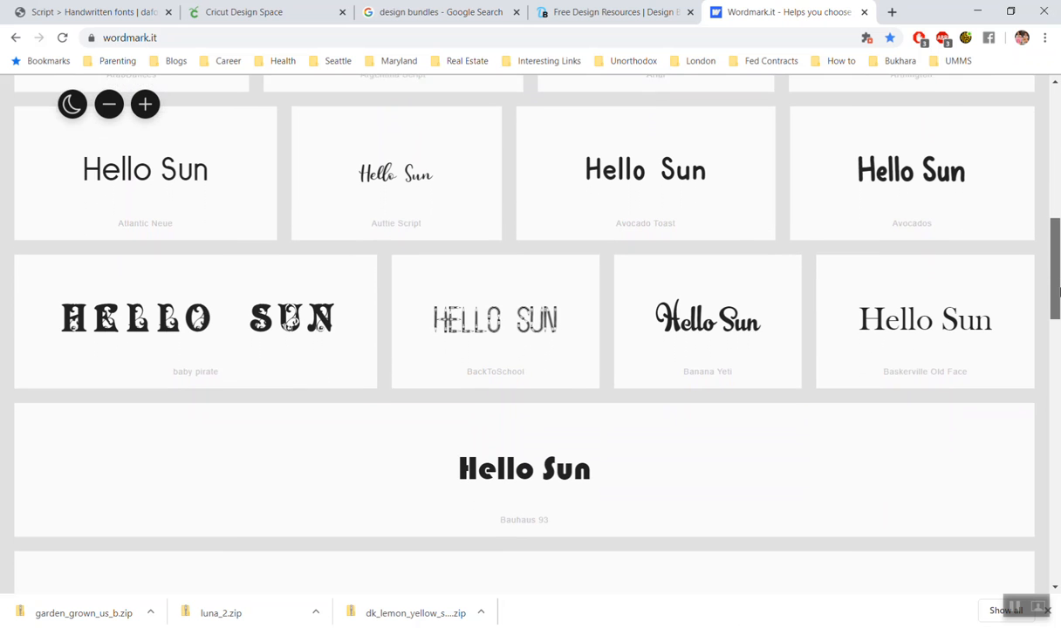
{"action": "scroll", "scroll_direction": "down", "scroll_amount": 3}
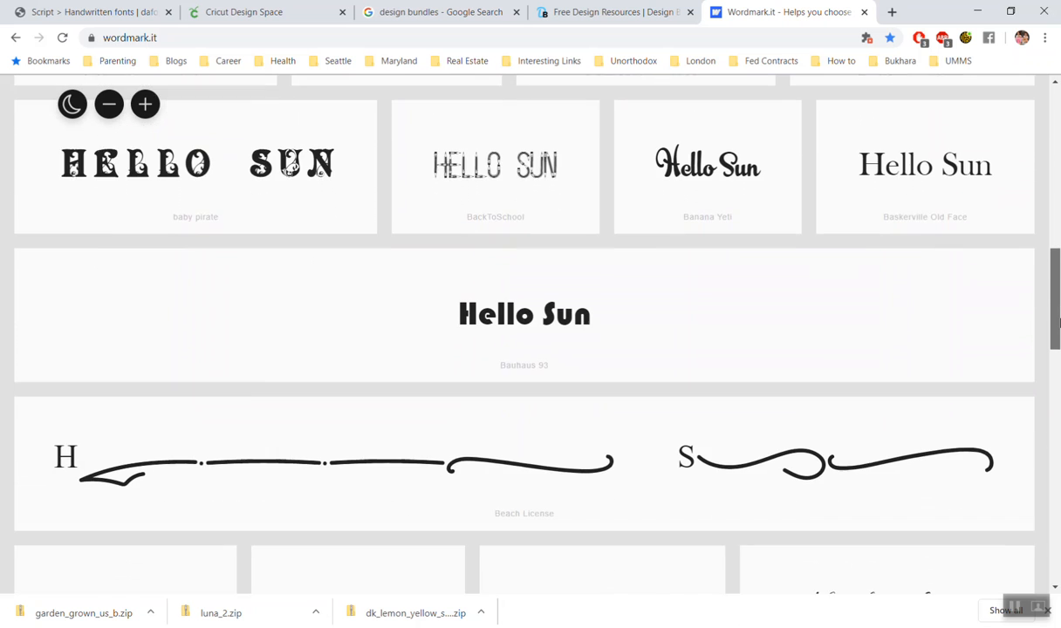
{"action": "scroll", "scroll_direction": "down", "scroll_amount": 3}
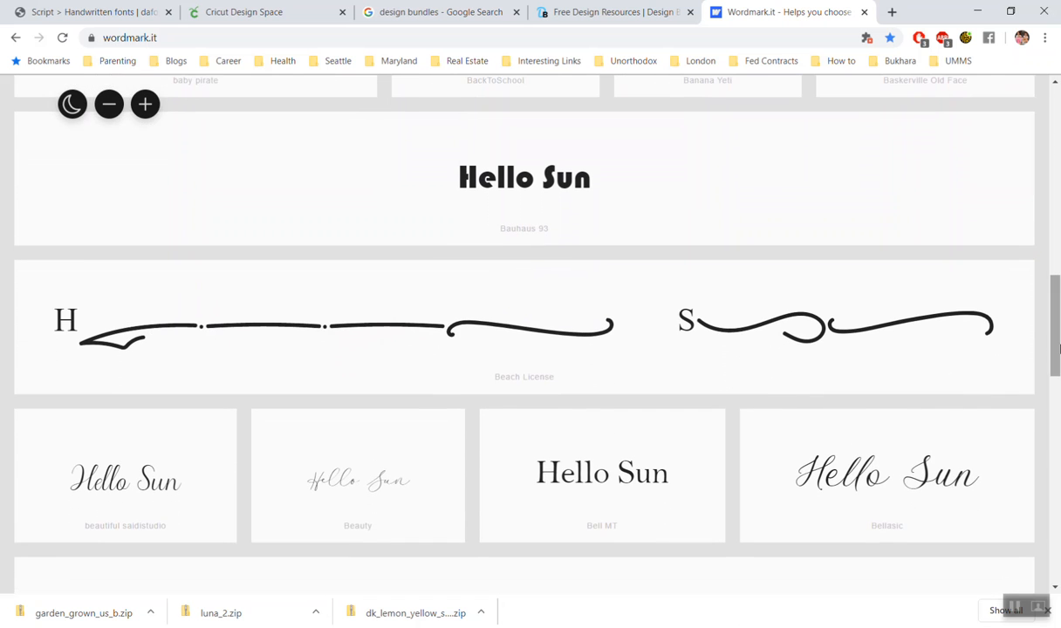
{"action": "mouse_move", "coordinate": [530, 381]}
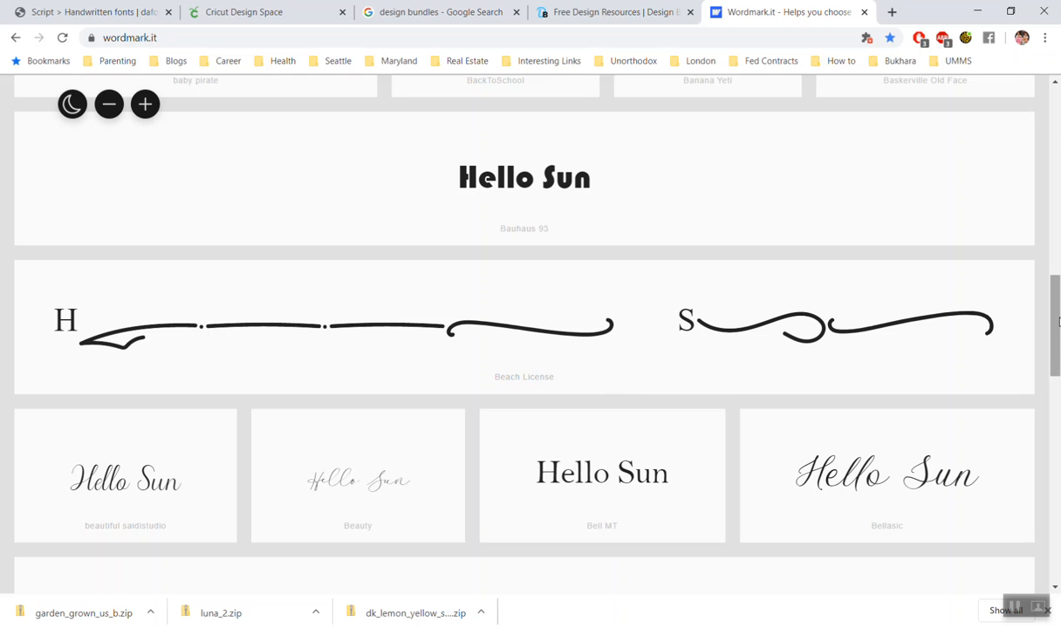
{"action": "scroll", "scroll_direction": "down", "scroll_amount": 3}
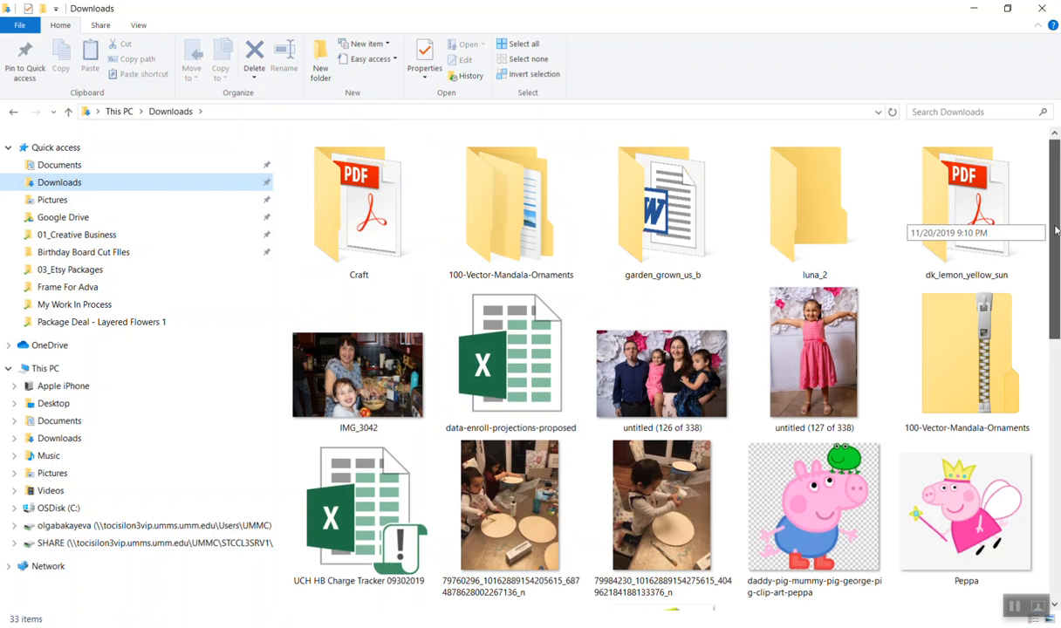
- Select the empty luna_2 folder in Downloads, then select it again
{"action": "left_click", "coordinate": [814, 207]}
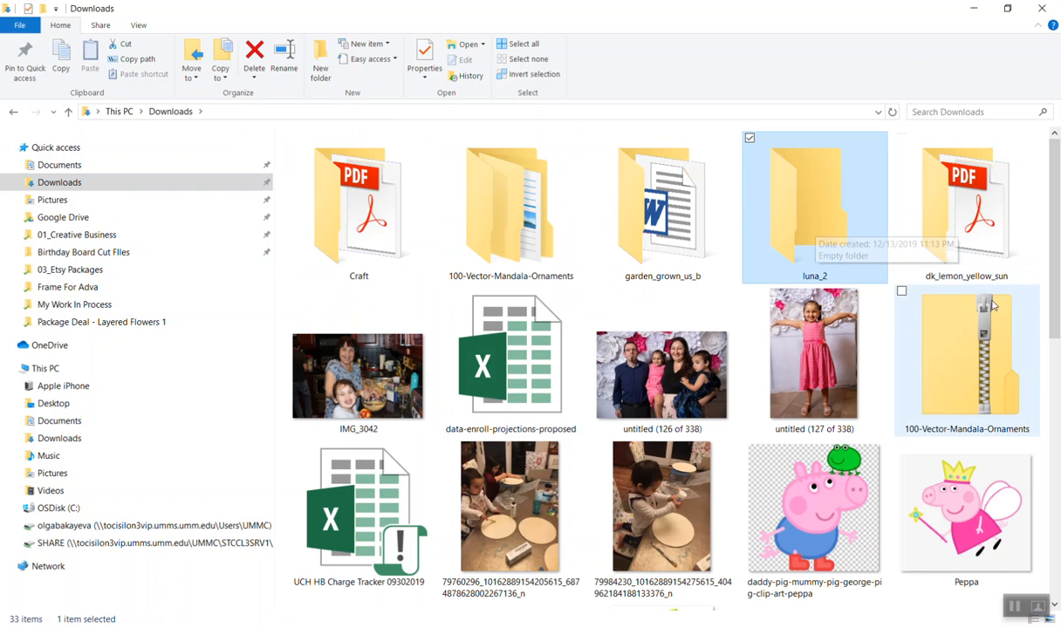
{"action": "mouse_move", "coordinate": [1001, 329]}
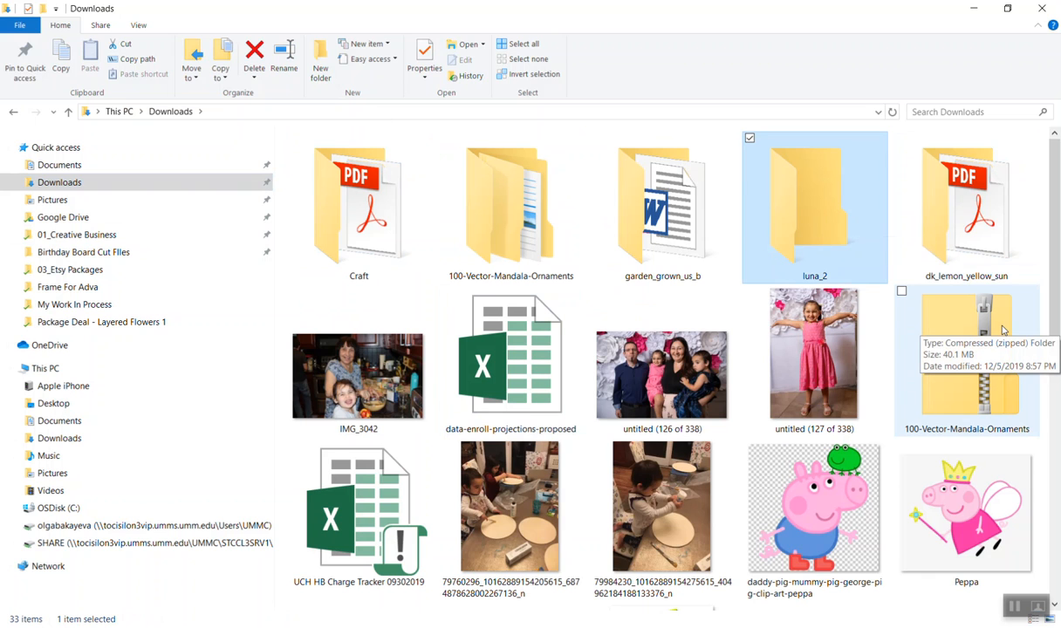
{"action": "mouse_move", "coordinate": [782, 219]}
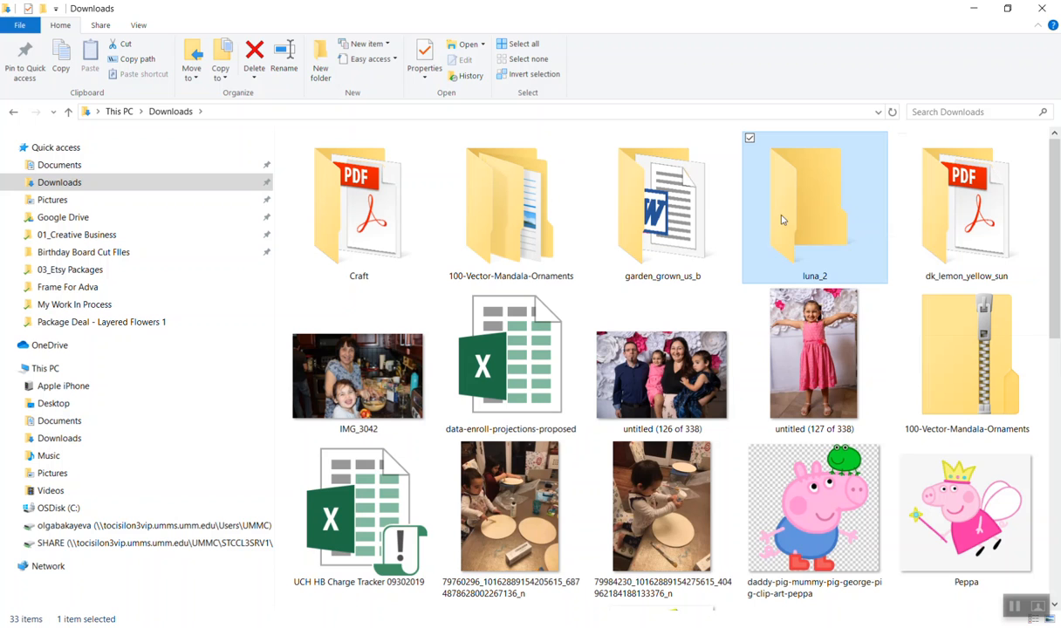
{"action": "mouse_move", "coordinate": [820, 171]}
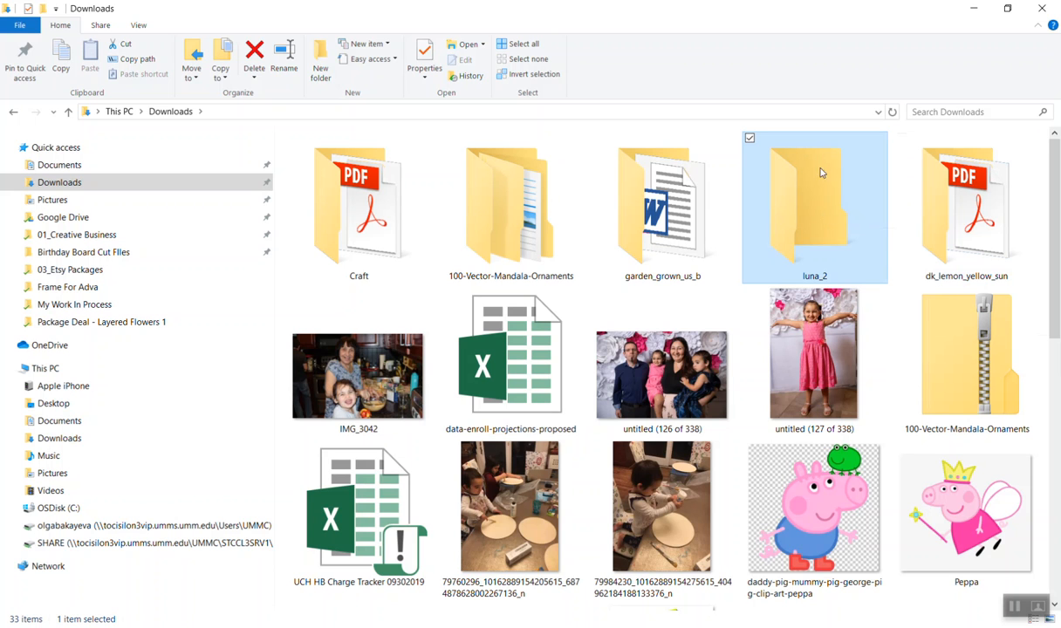
{"action": "mouse_move", "coordinate": [842, 225]}
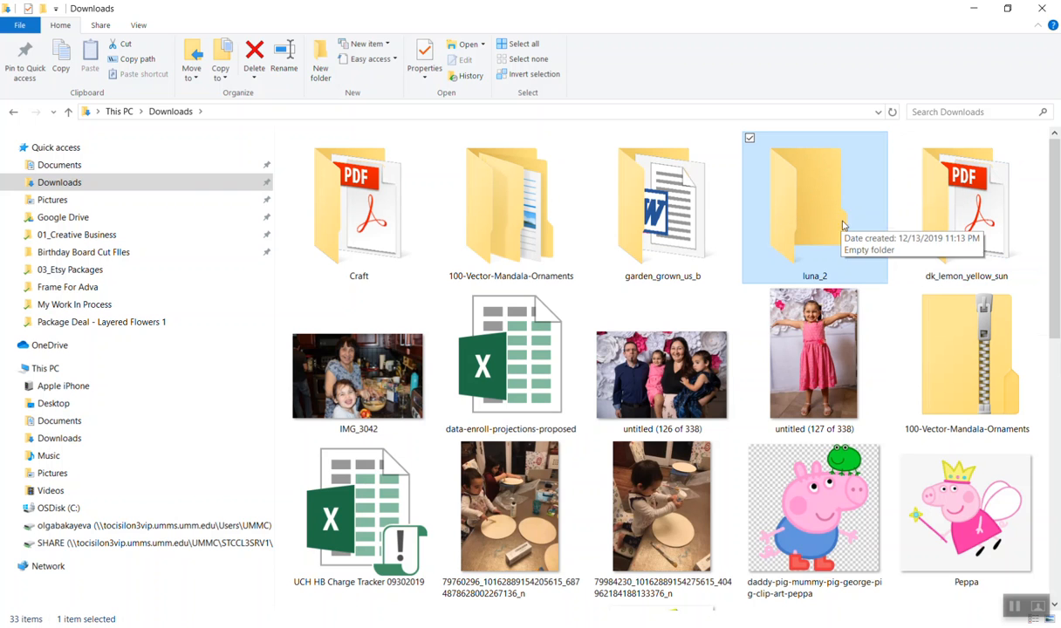
{"action": "mouse_move", "coordinate": [966, 297]}
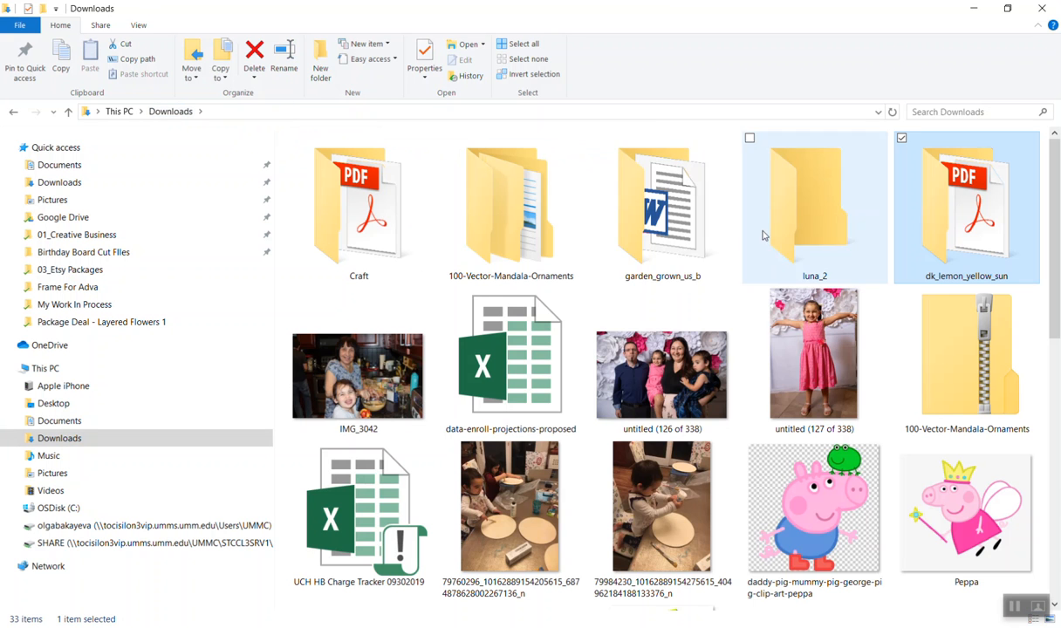
{"action": "left_click", "coordinate": [814, 207]}
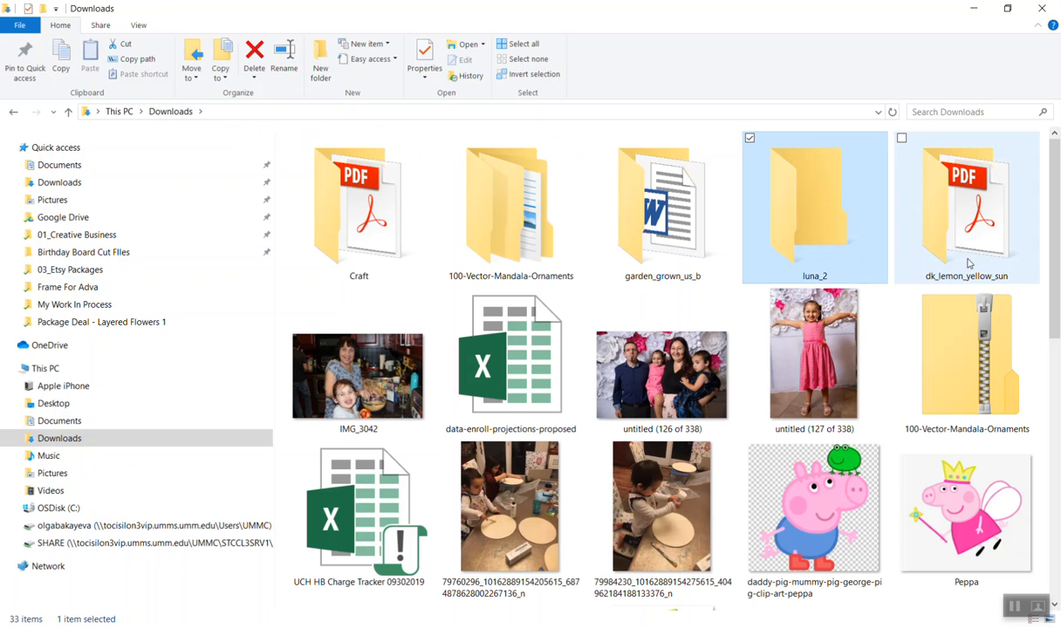